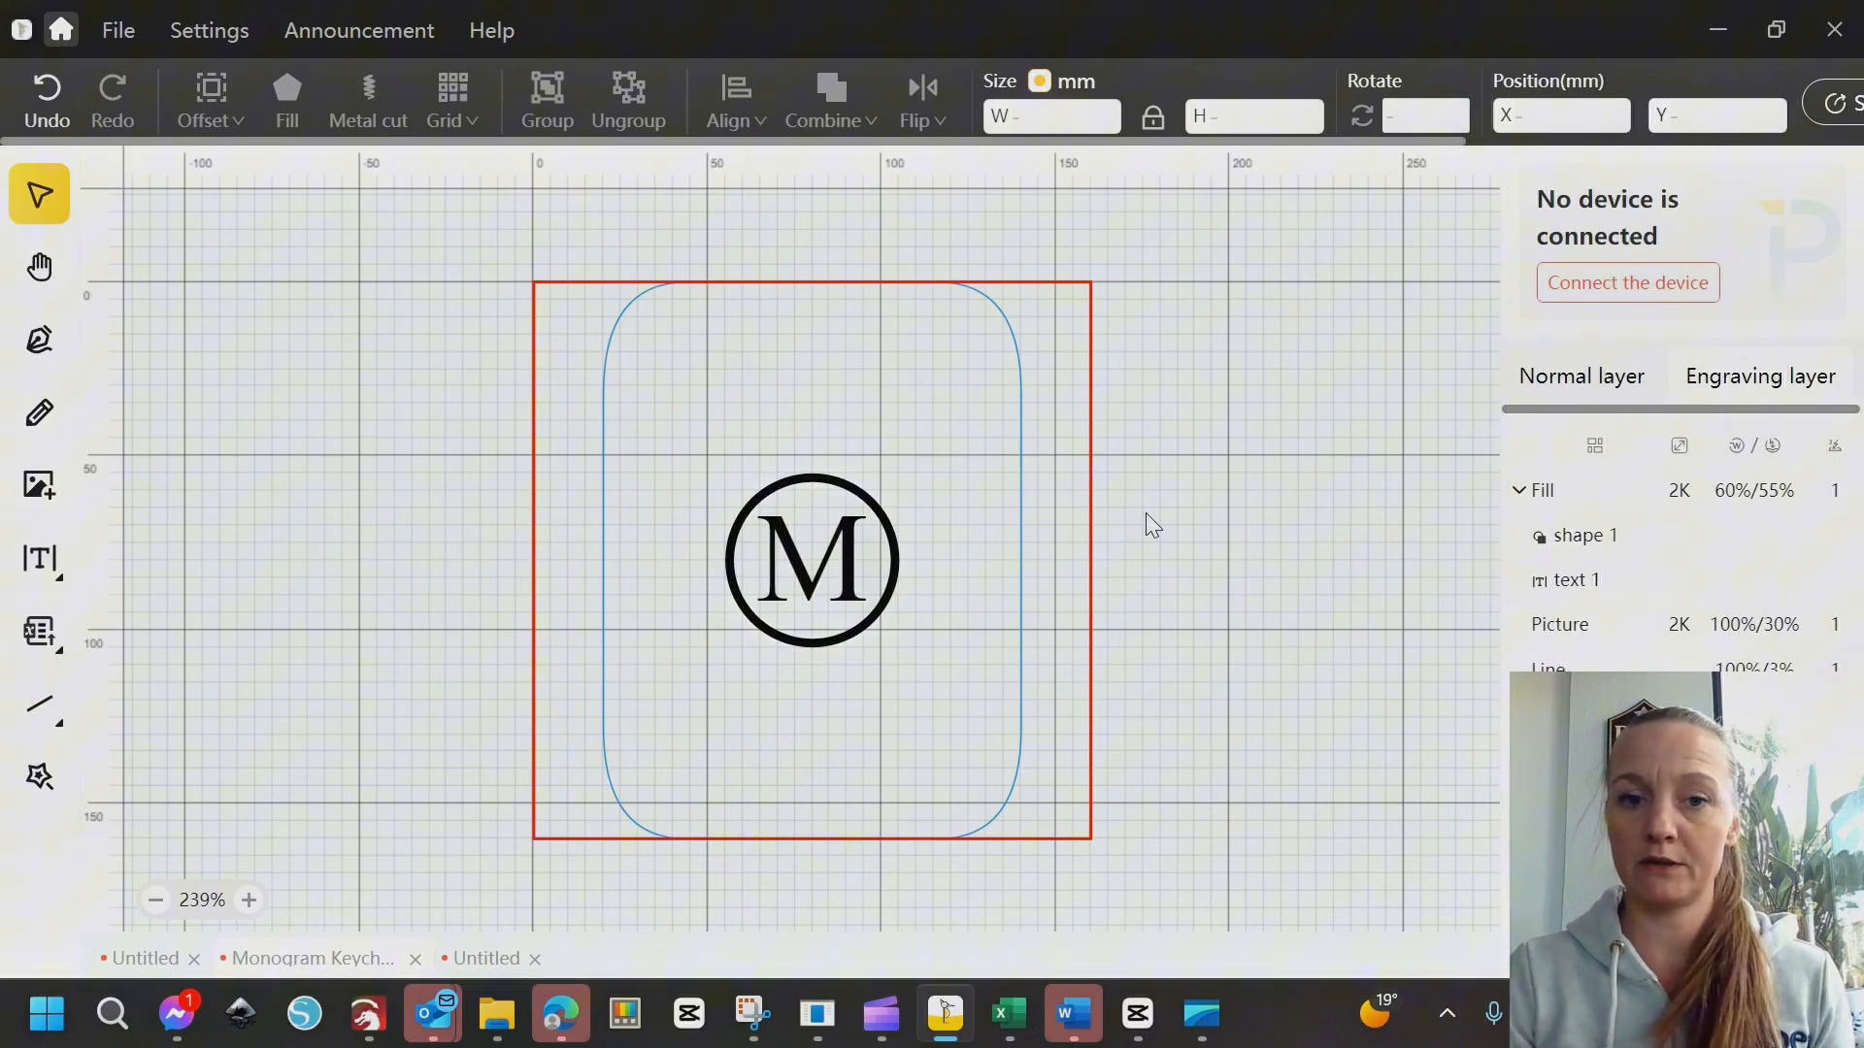
pyautogui.moveTo(703, 602)
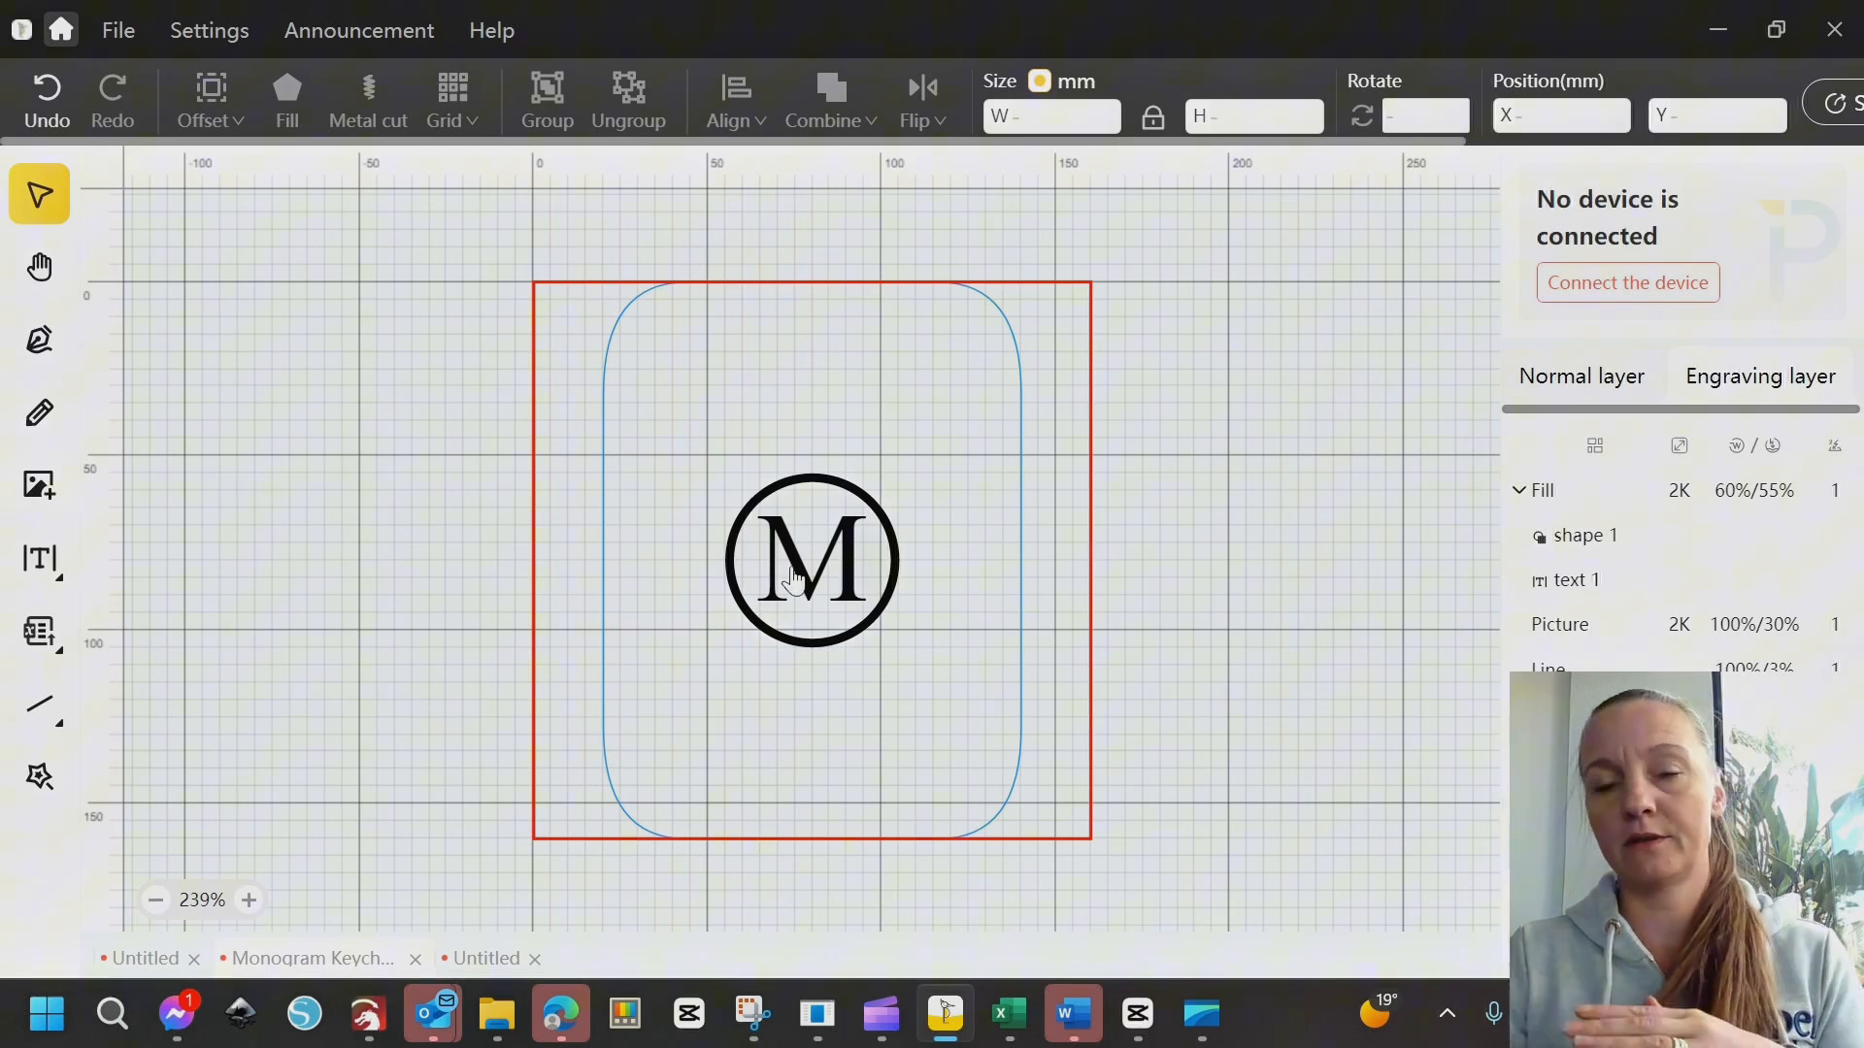
pyautogui.moveTo(808, 650)
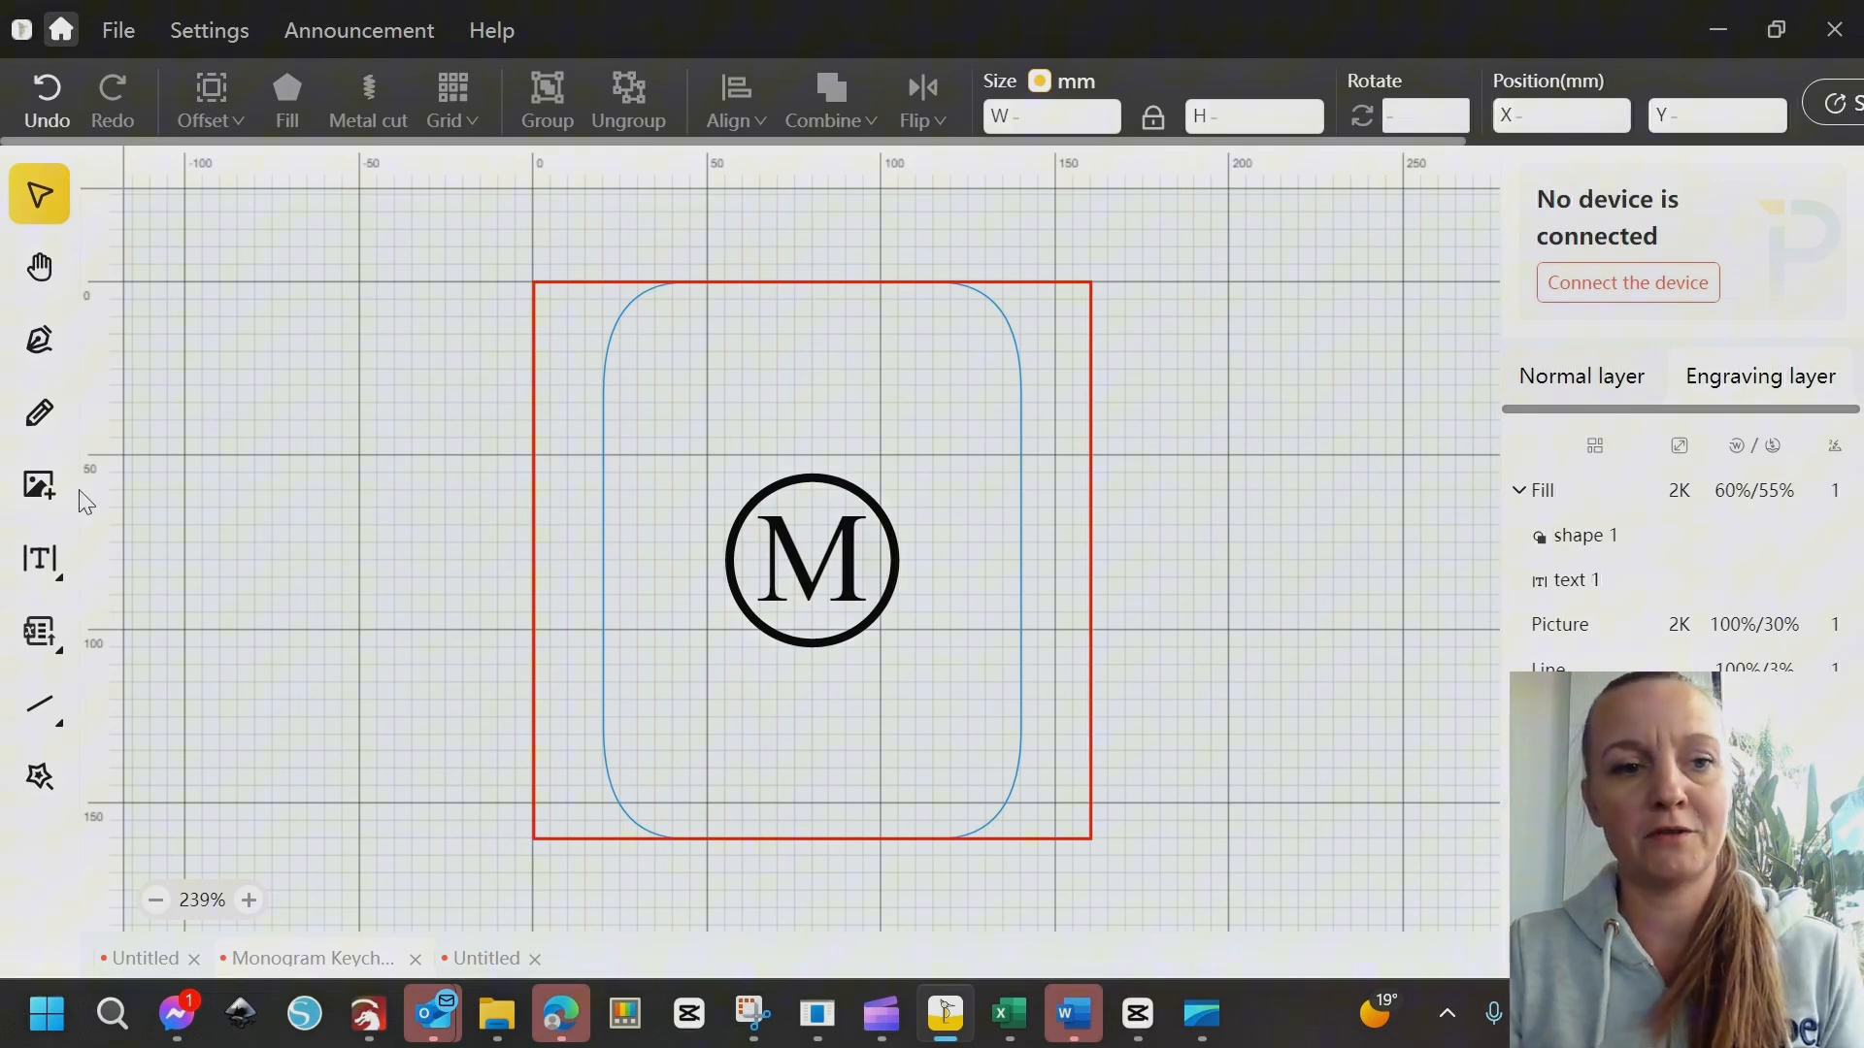
# Draw a circle left of the work area and move the M monogram right
pyautogui.click(39, 560)
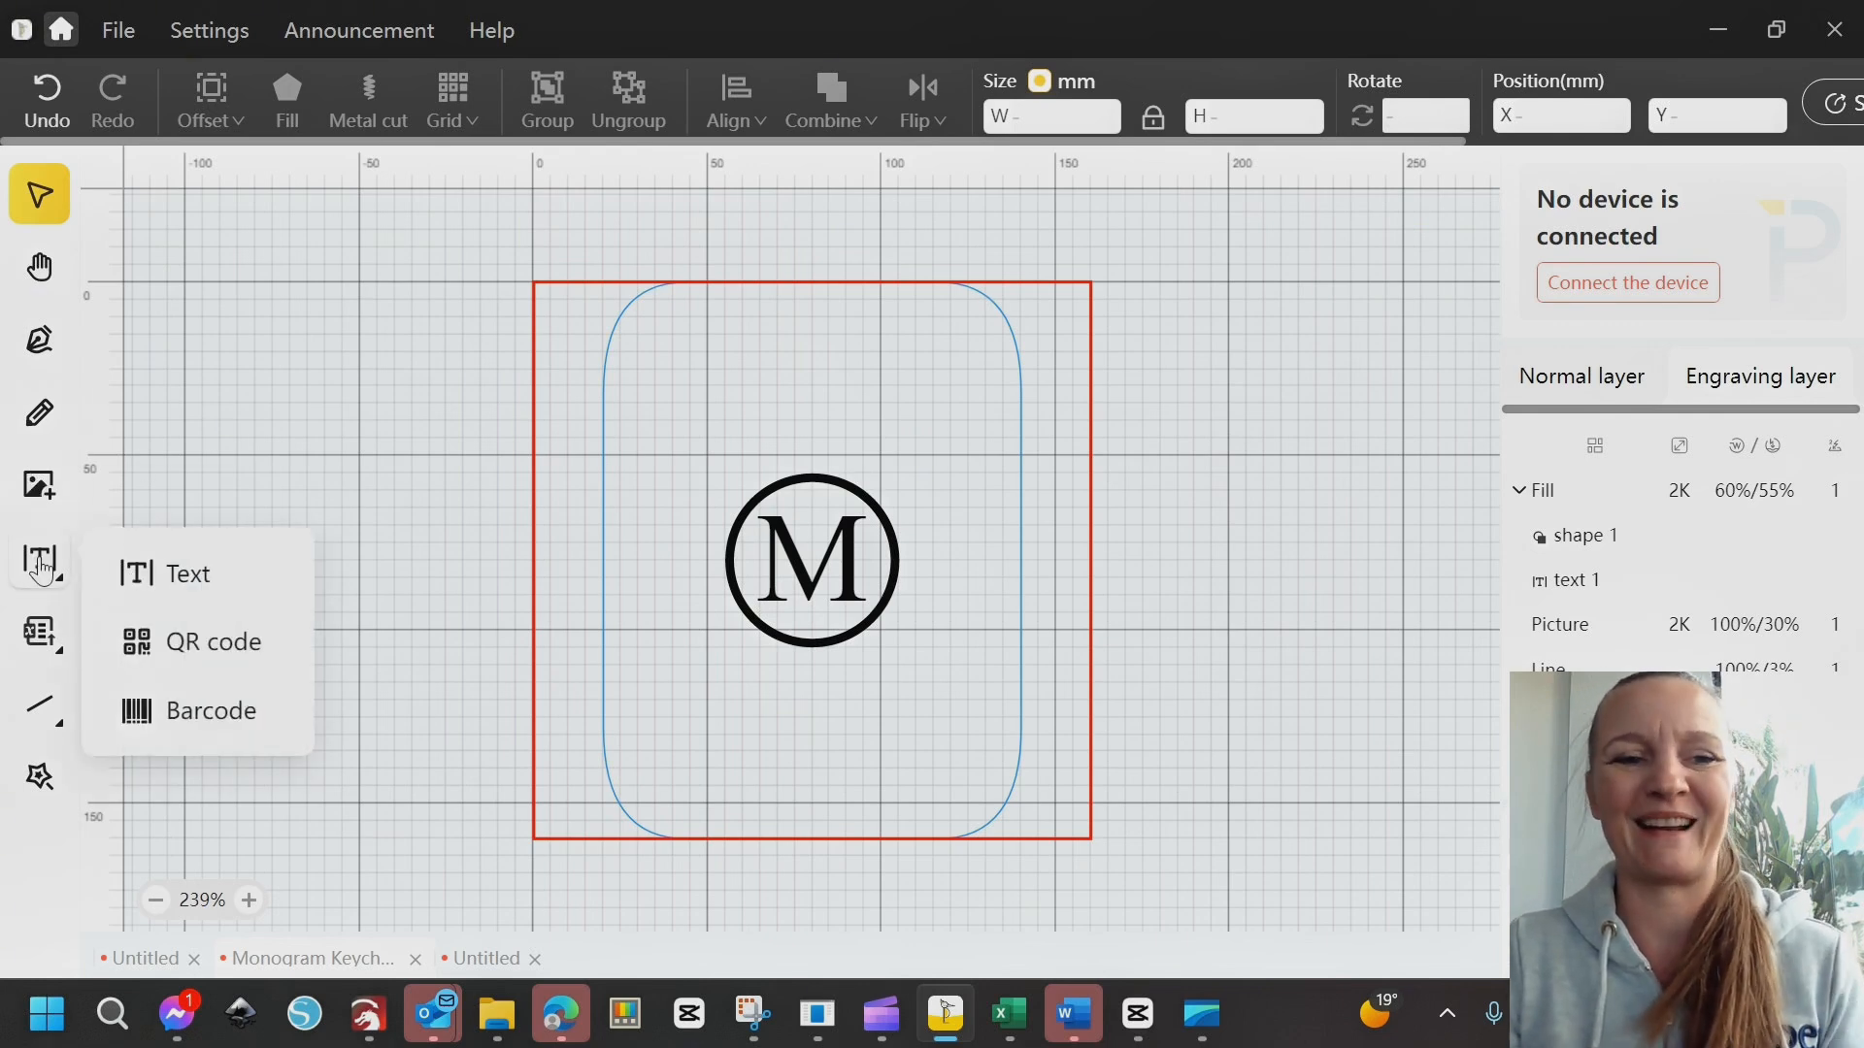
pyautogui.click(648, 473)
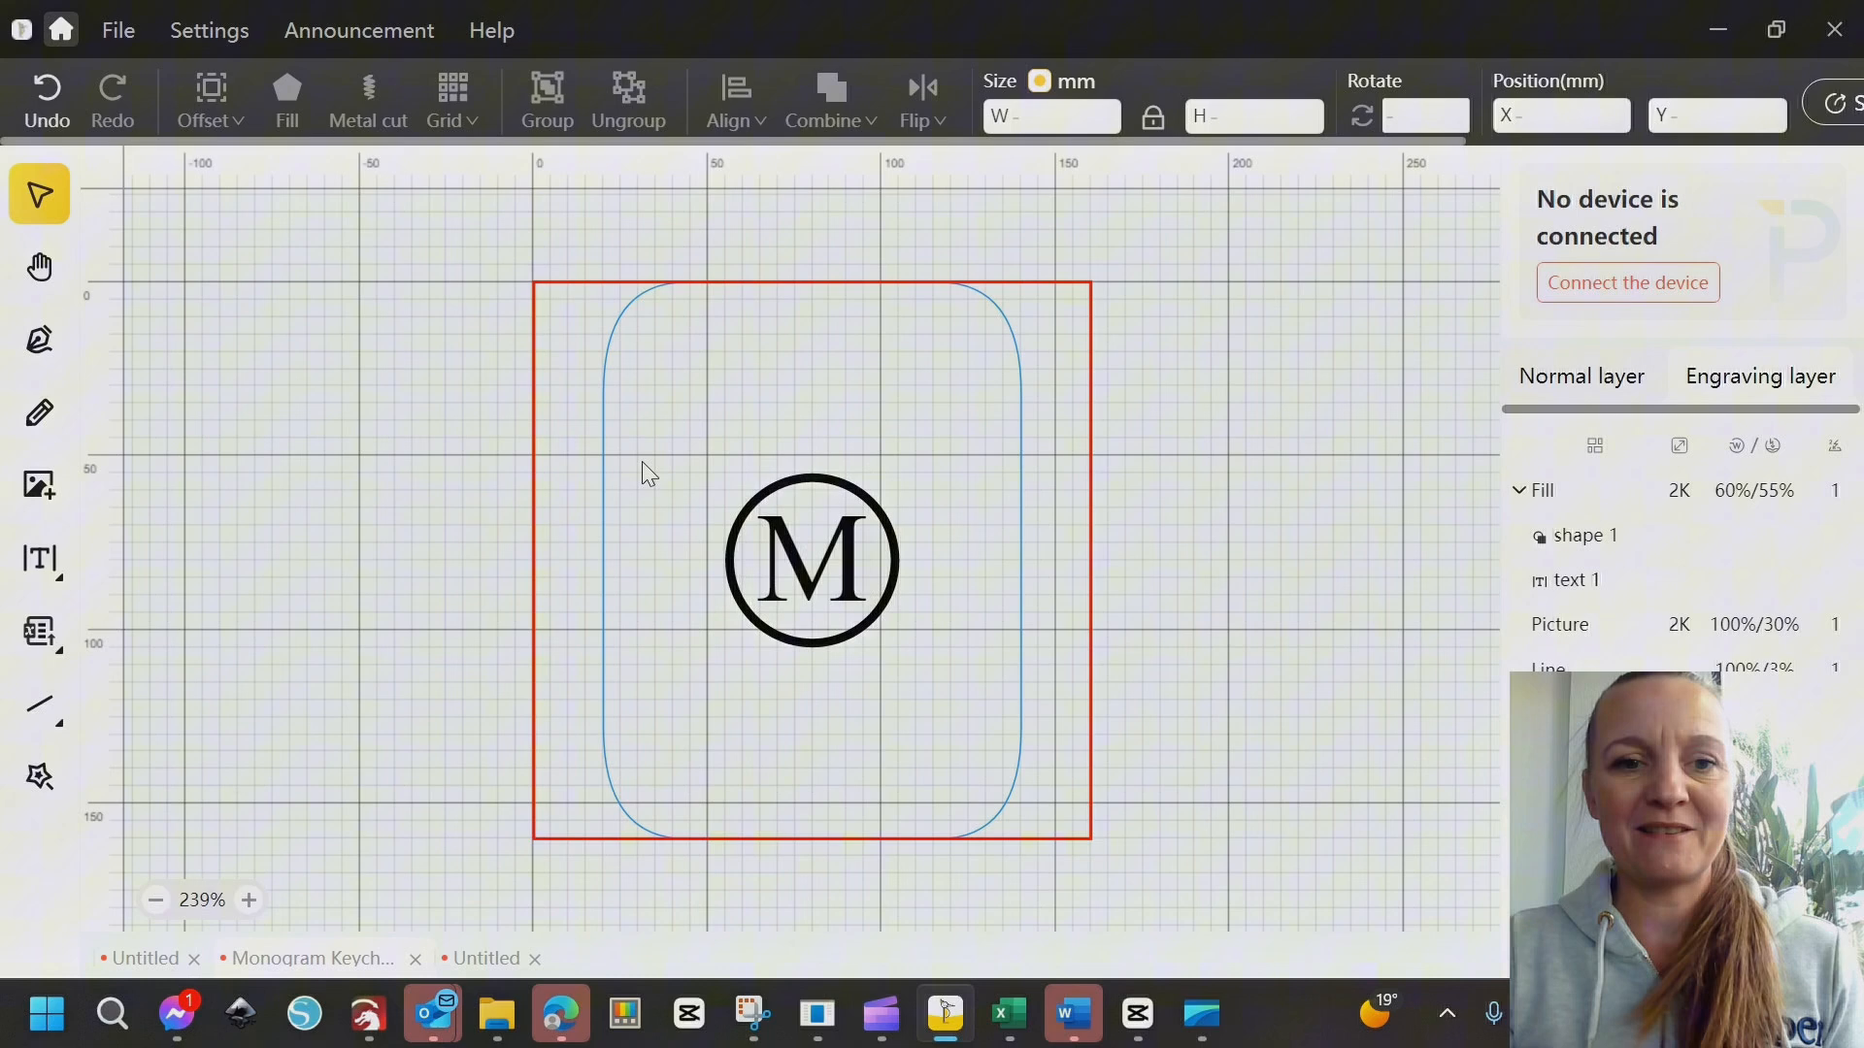
pyautogui.moveTo(232, 457)
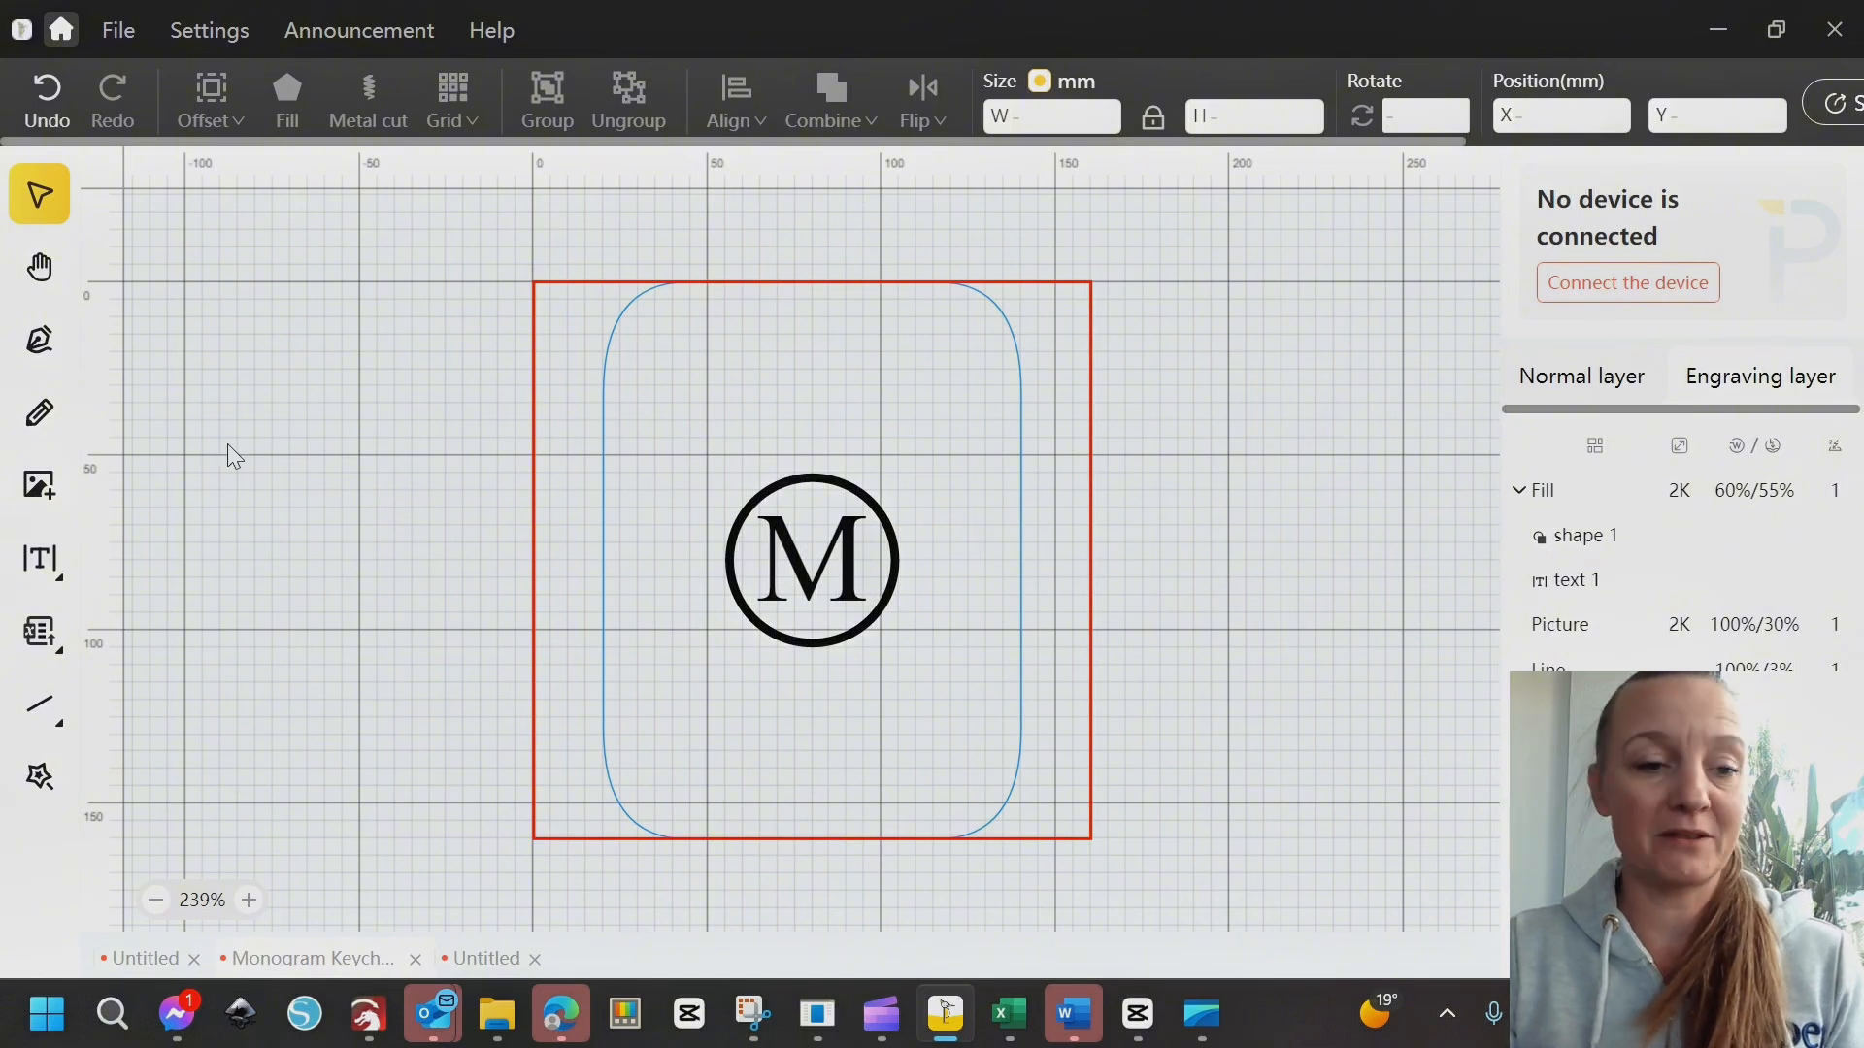
pyautogui.click(39, 631)
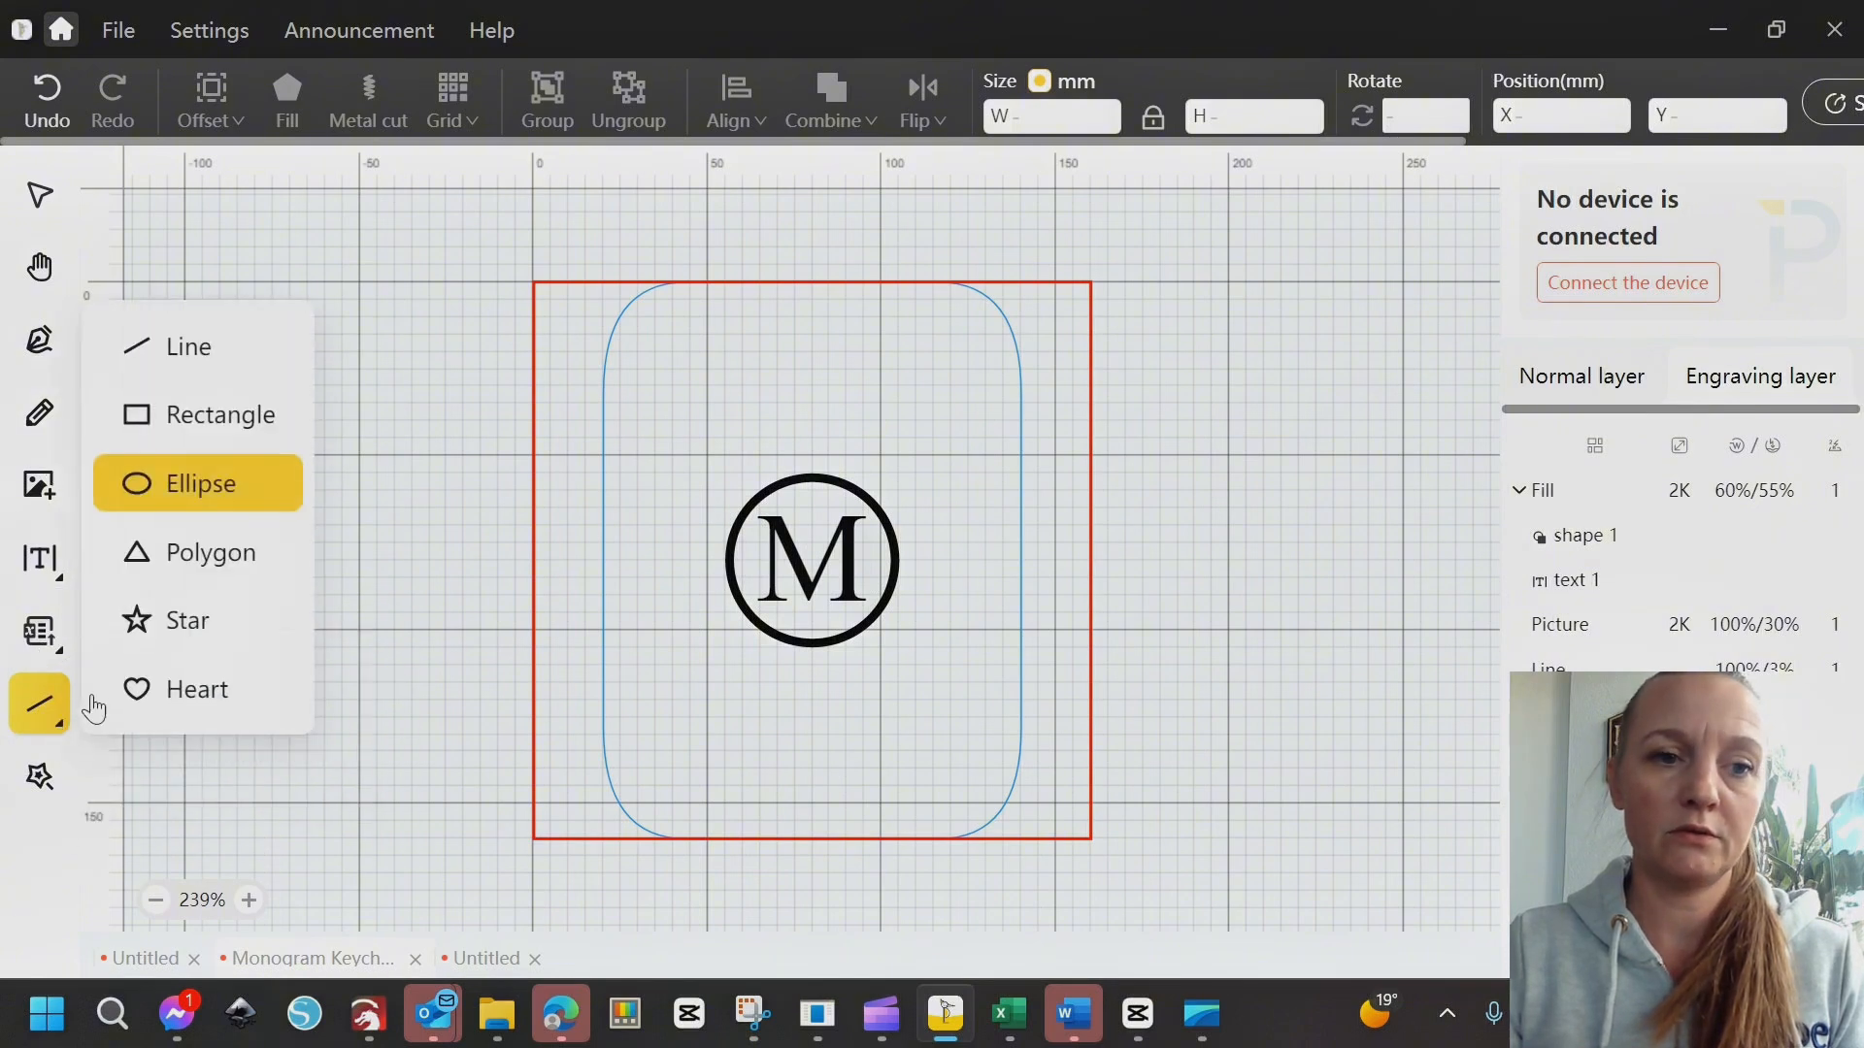
pyautogui.click(201, 483)
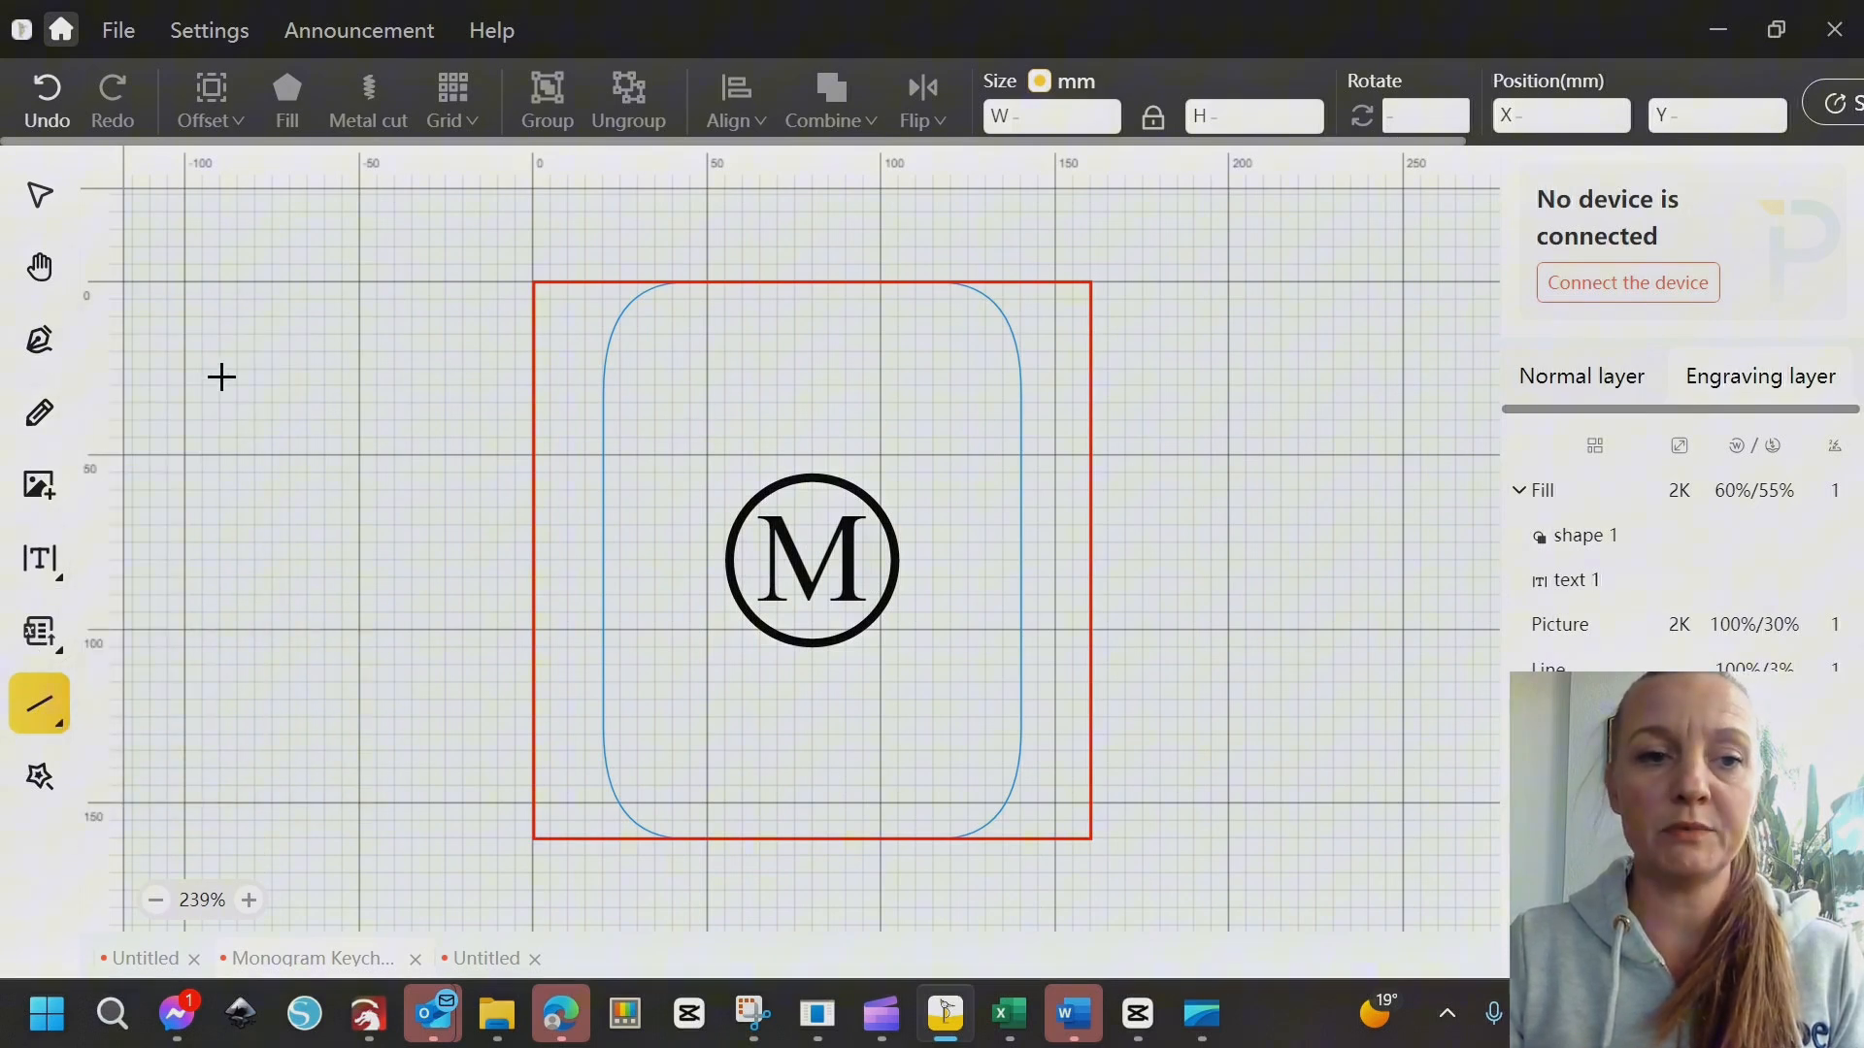
pyautogui.moveTo(220, 377); pyautogui.dragTo(388, 499)
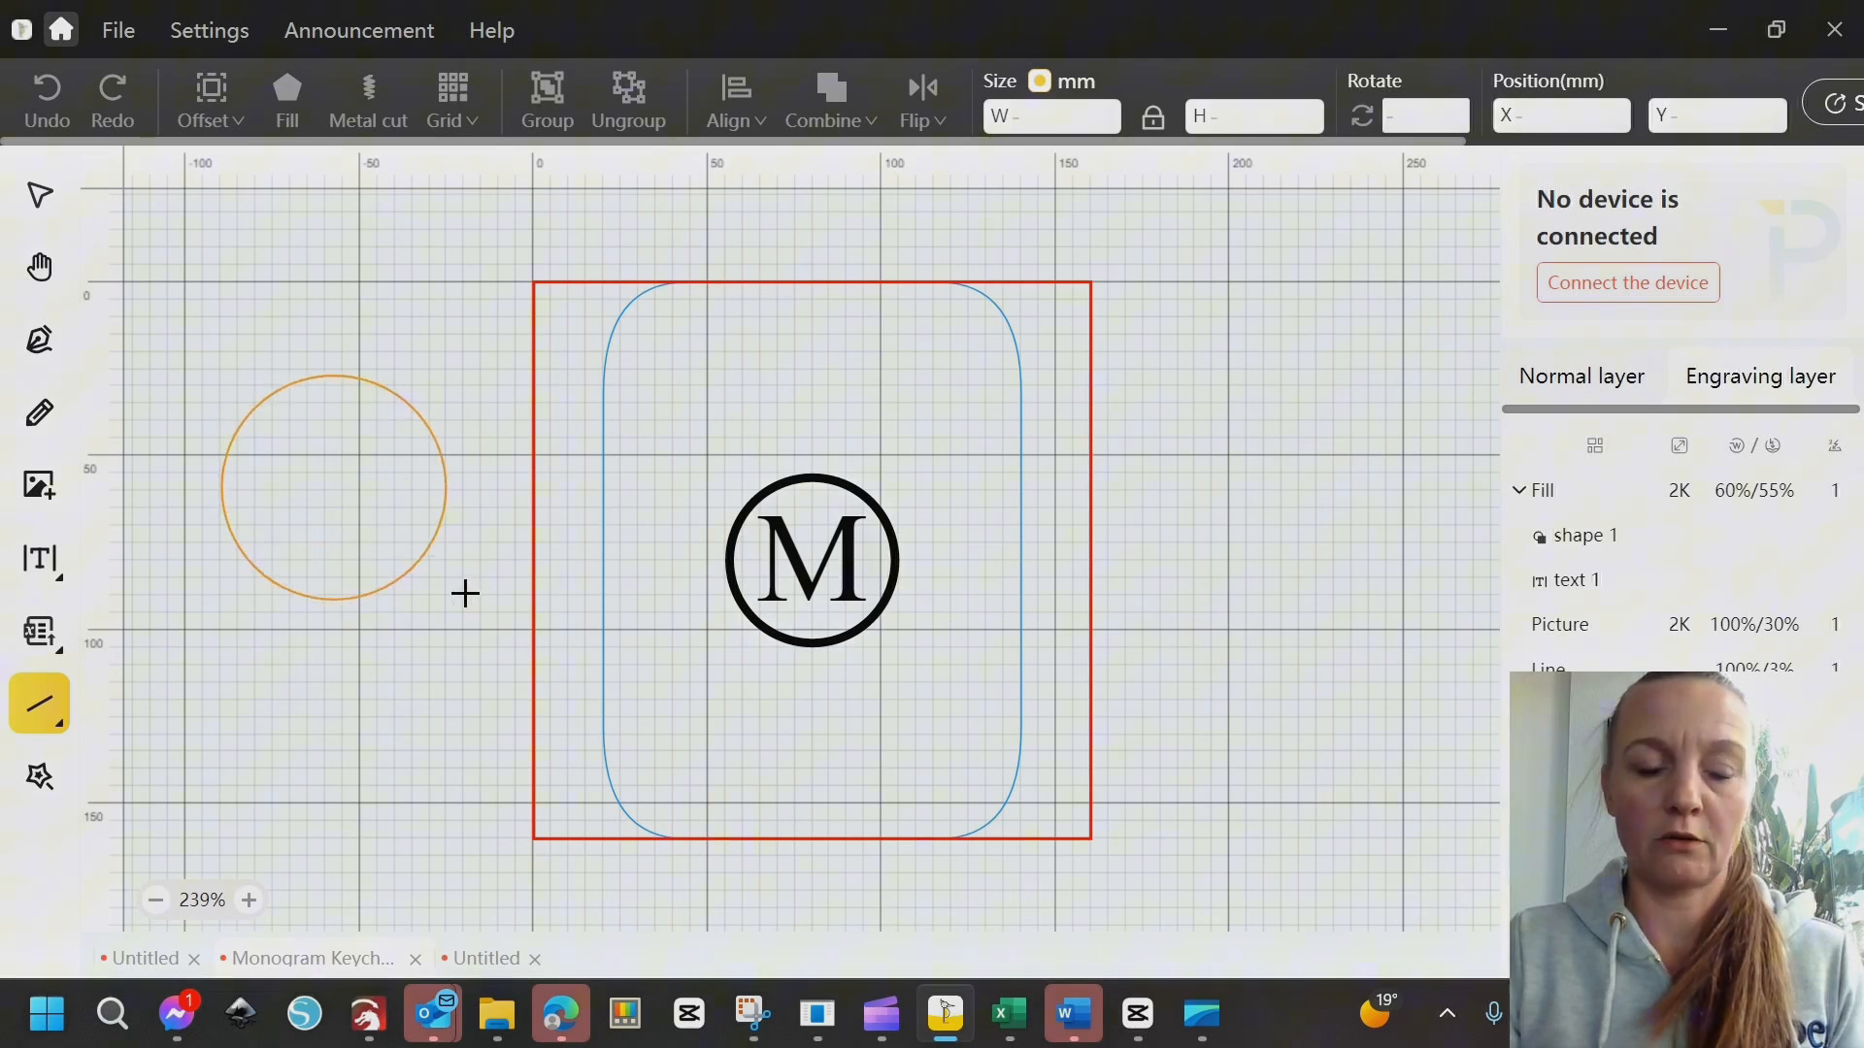
pyautogui.moveTo(414, 537)
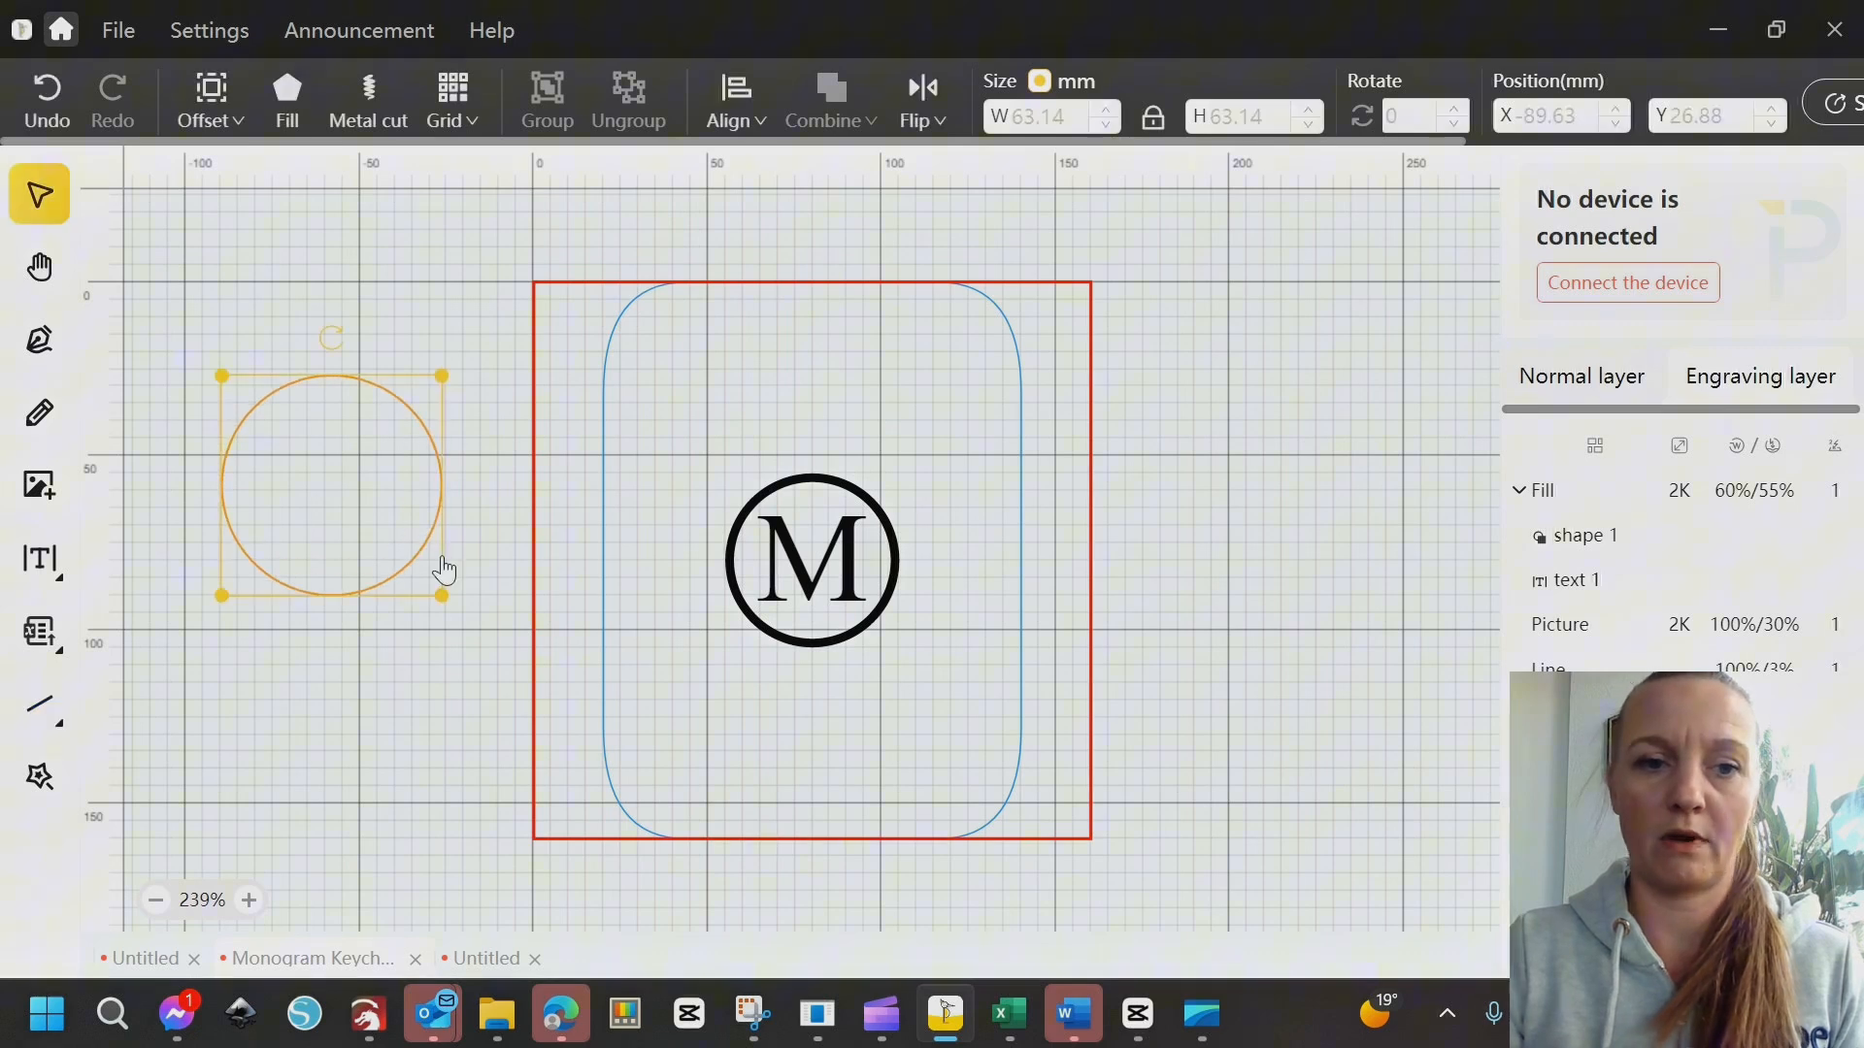
pyautogui.click(812, 560)
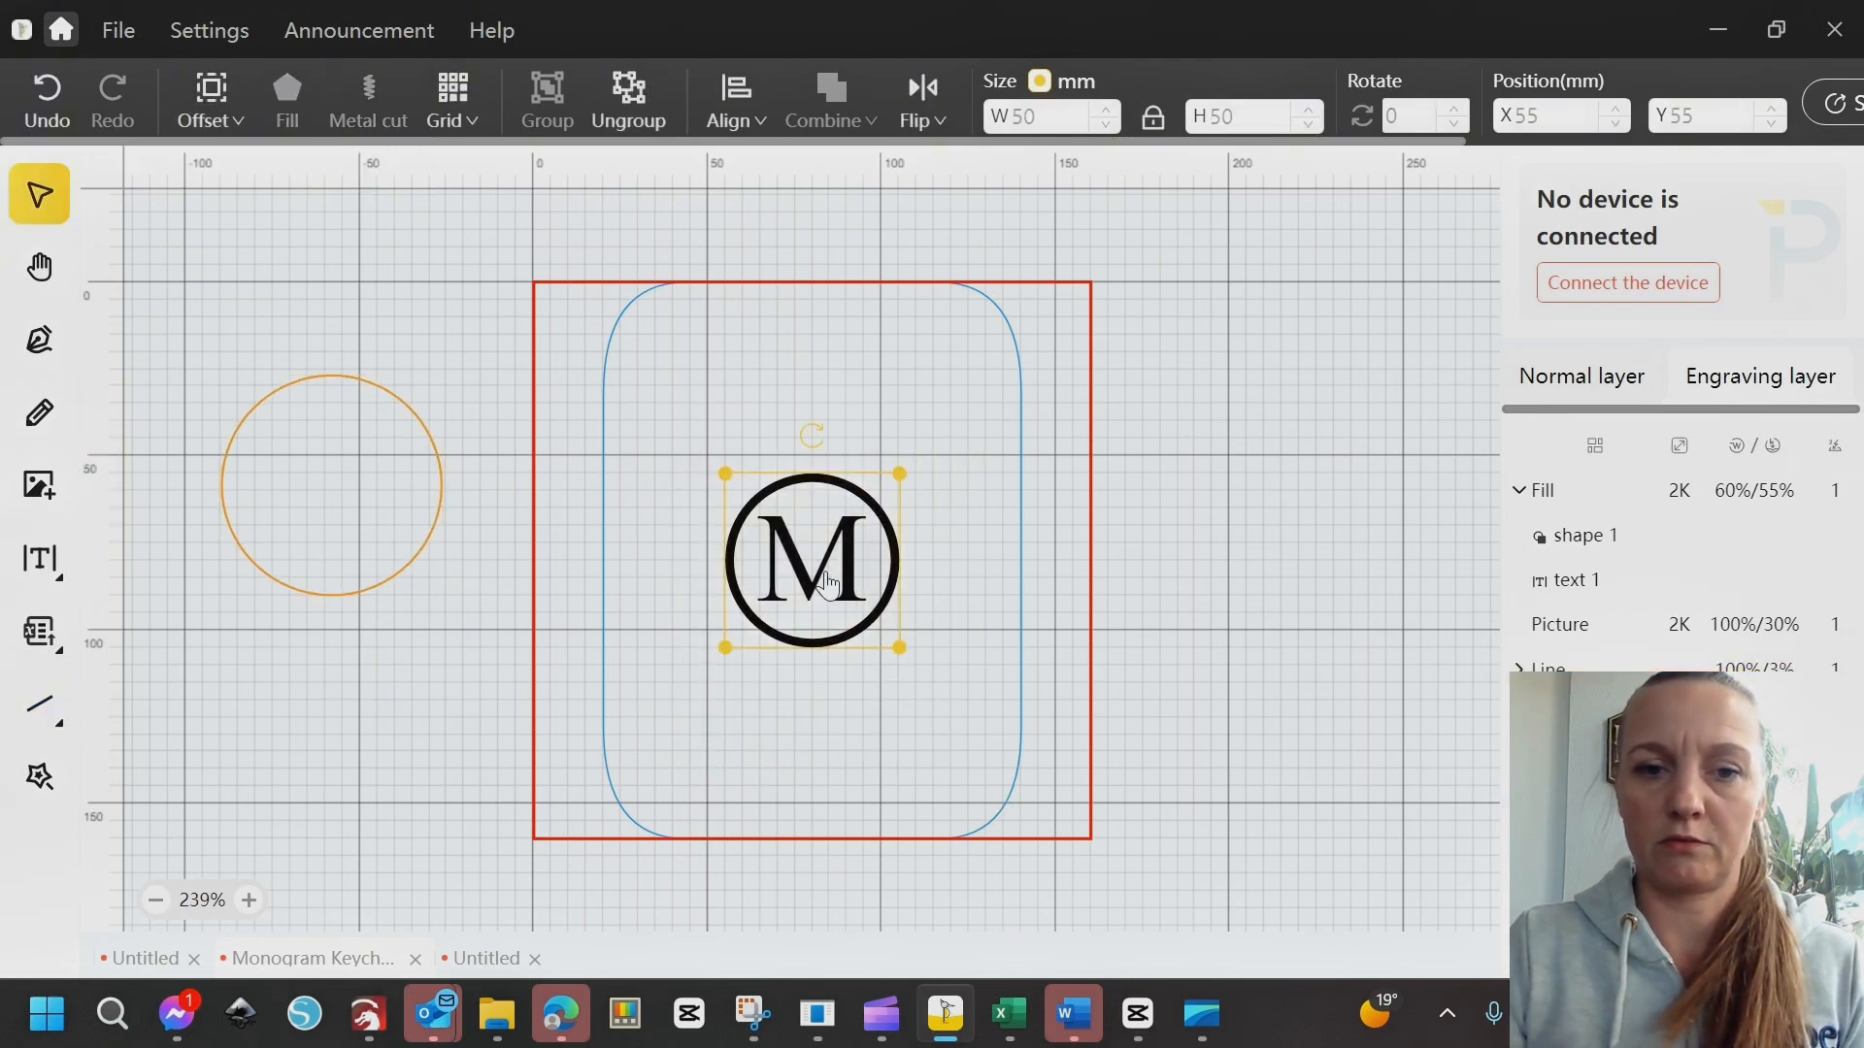
pyautogui.moveTo(812, 561); pyautogui.dragTo(1486, 559)
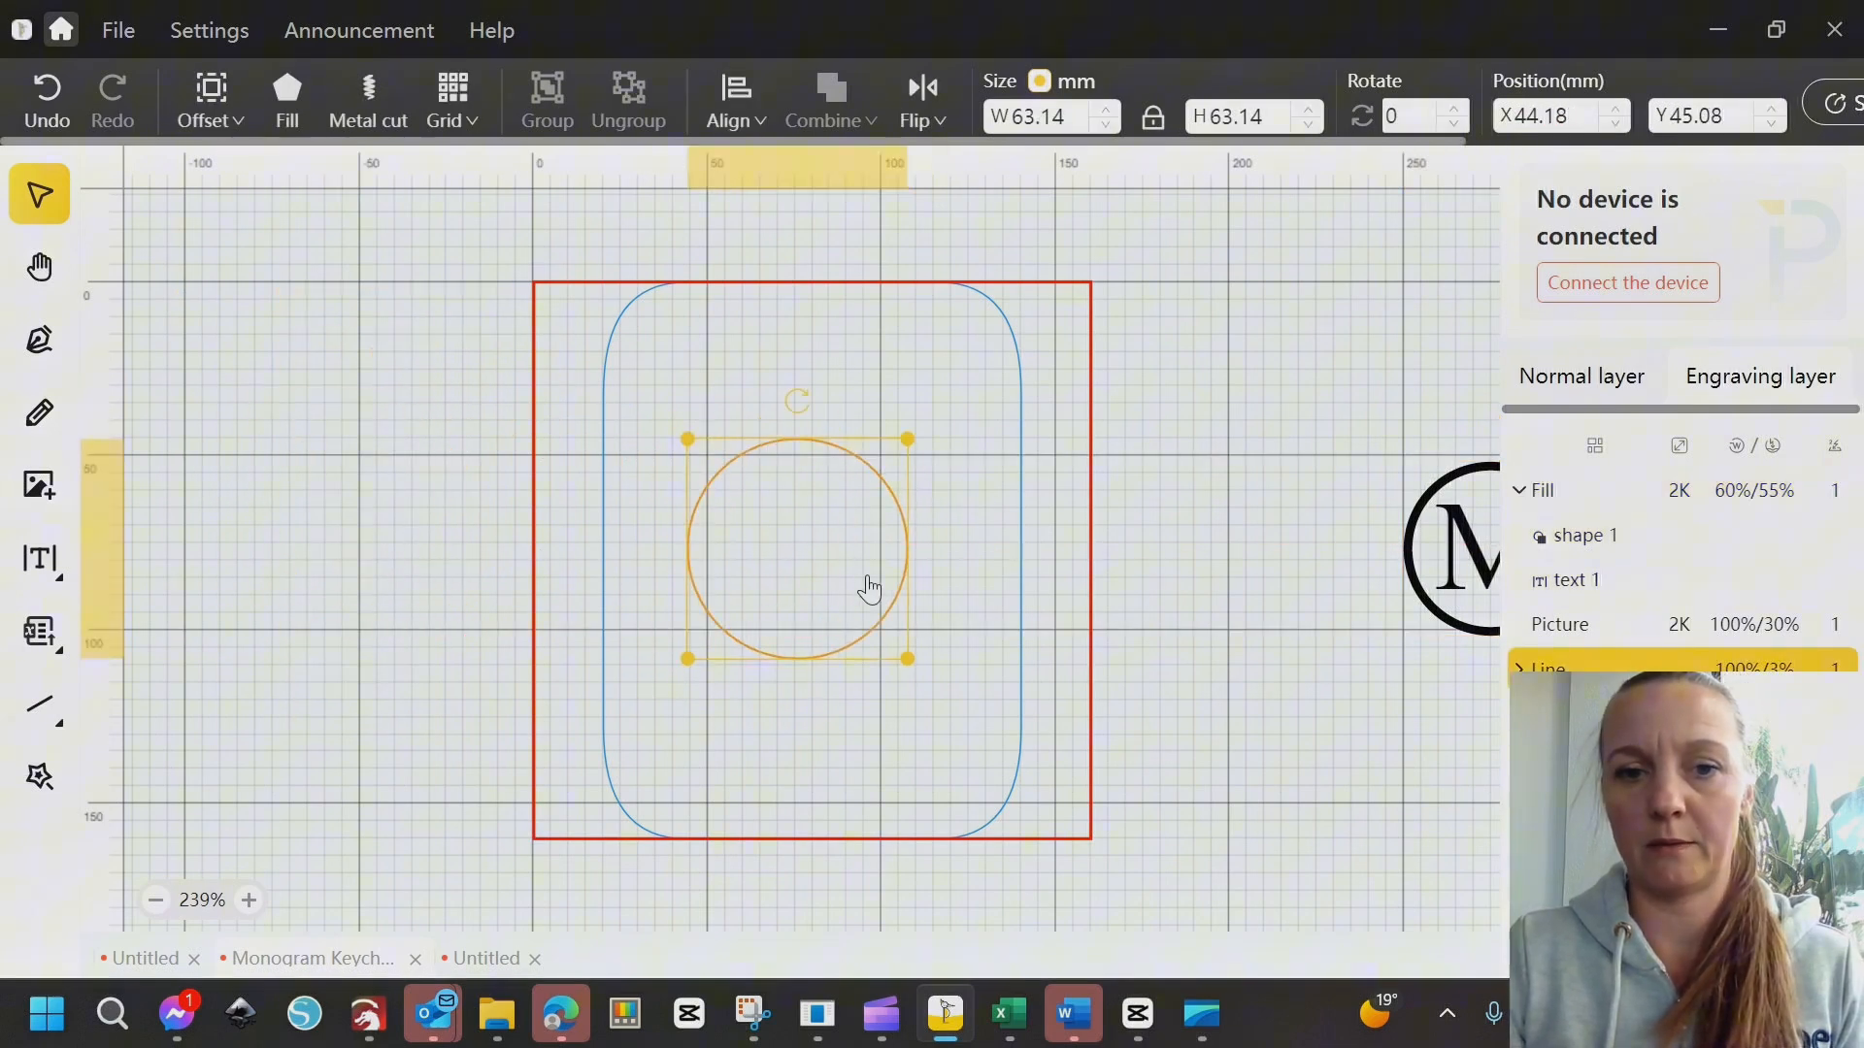
pyautogui.moveTo(734, 613)
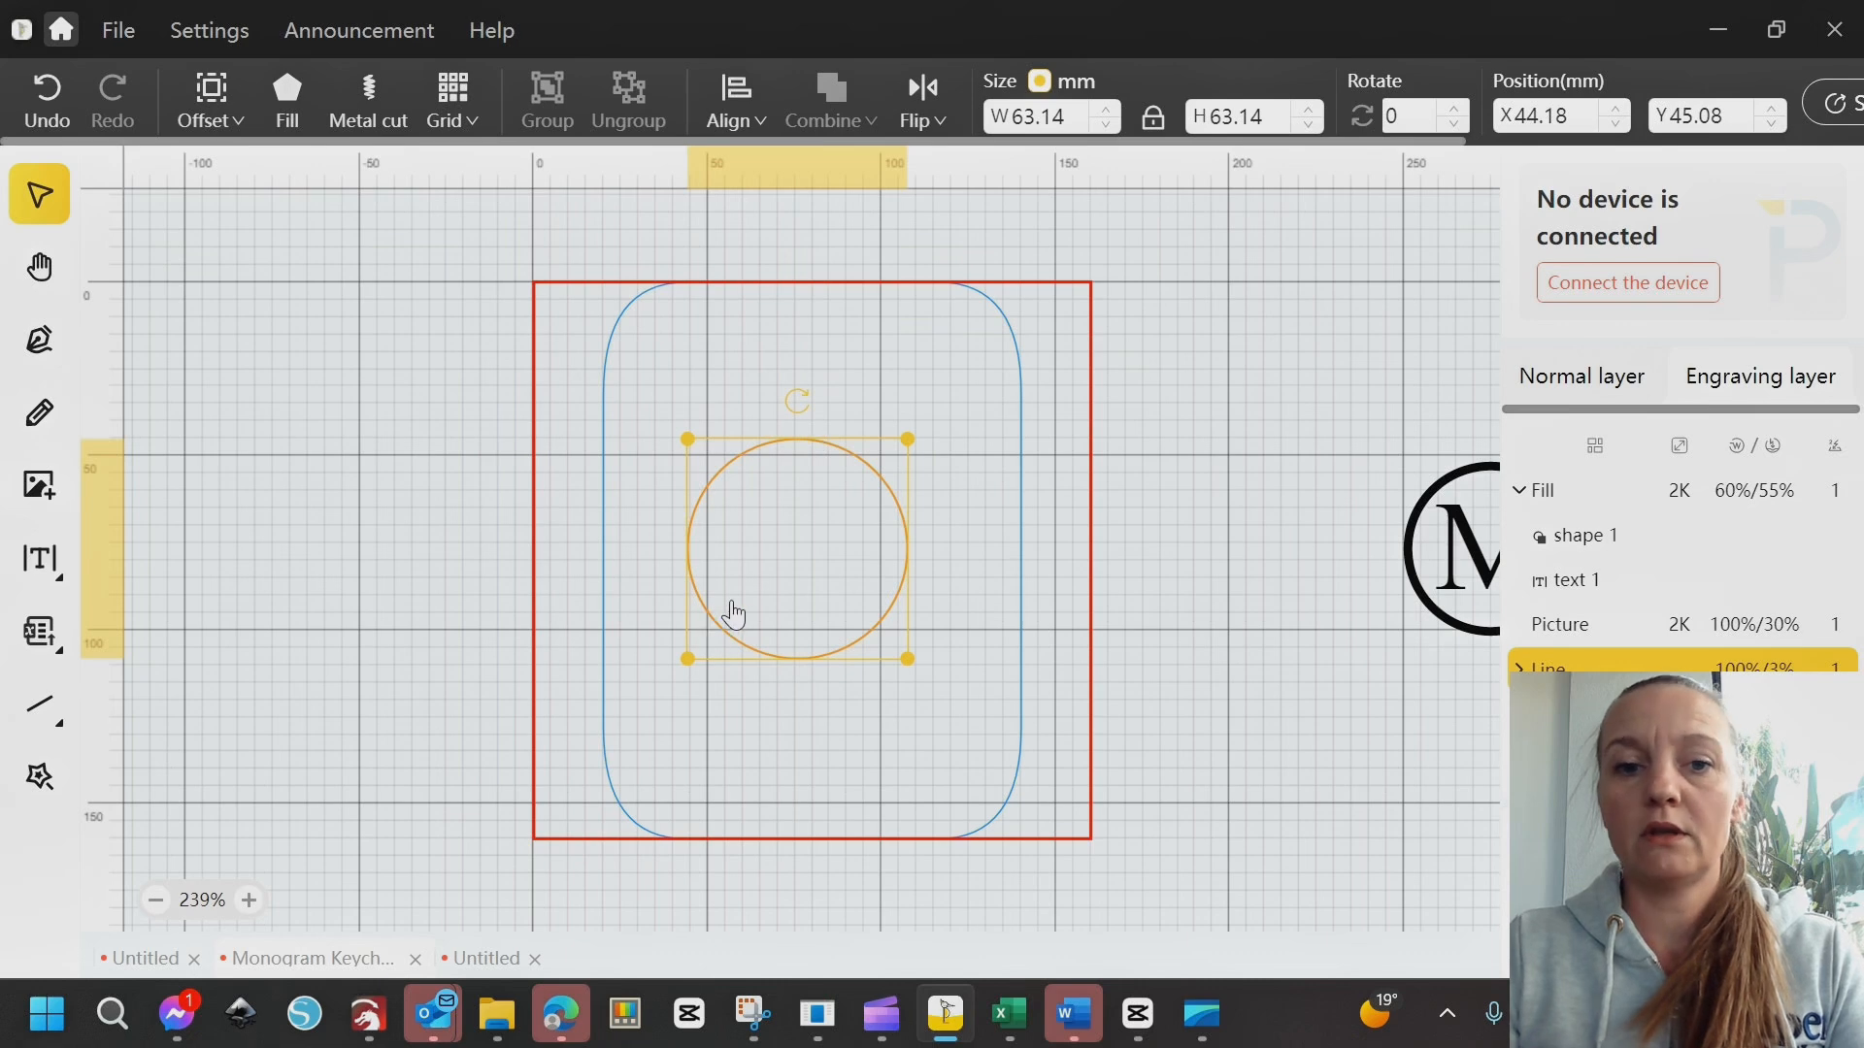
pyautogui.moveTo(1017, 223)
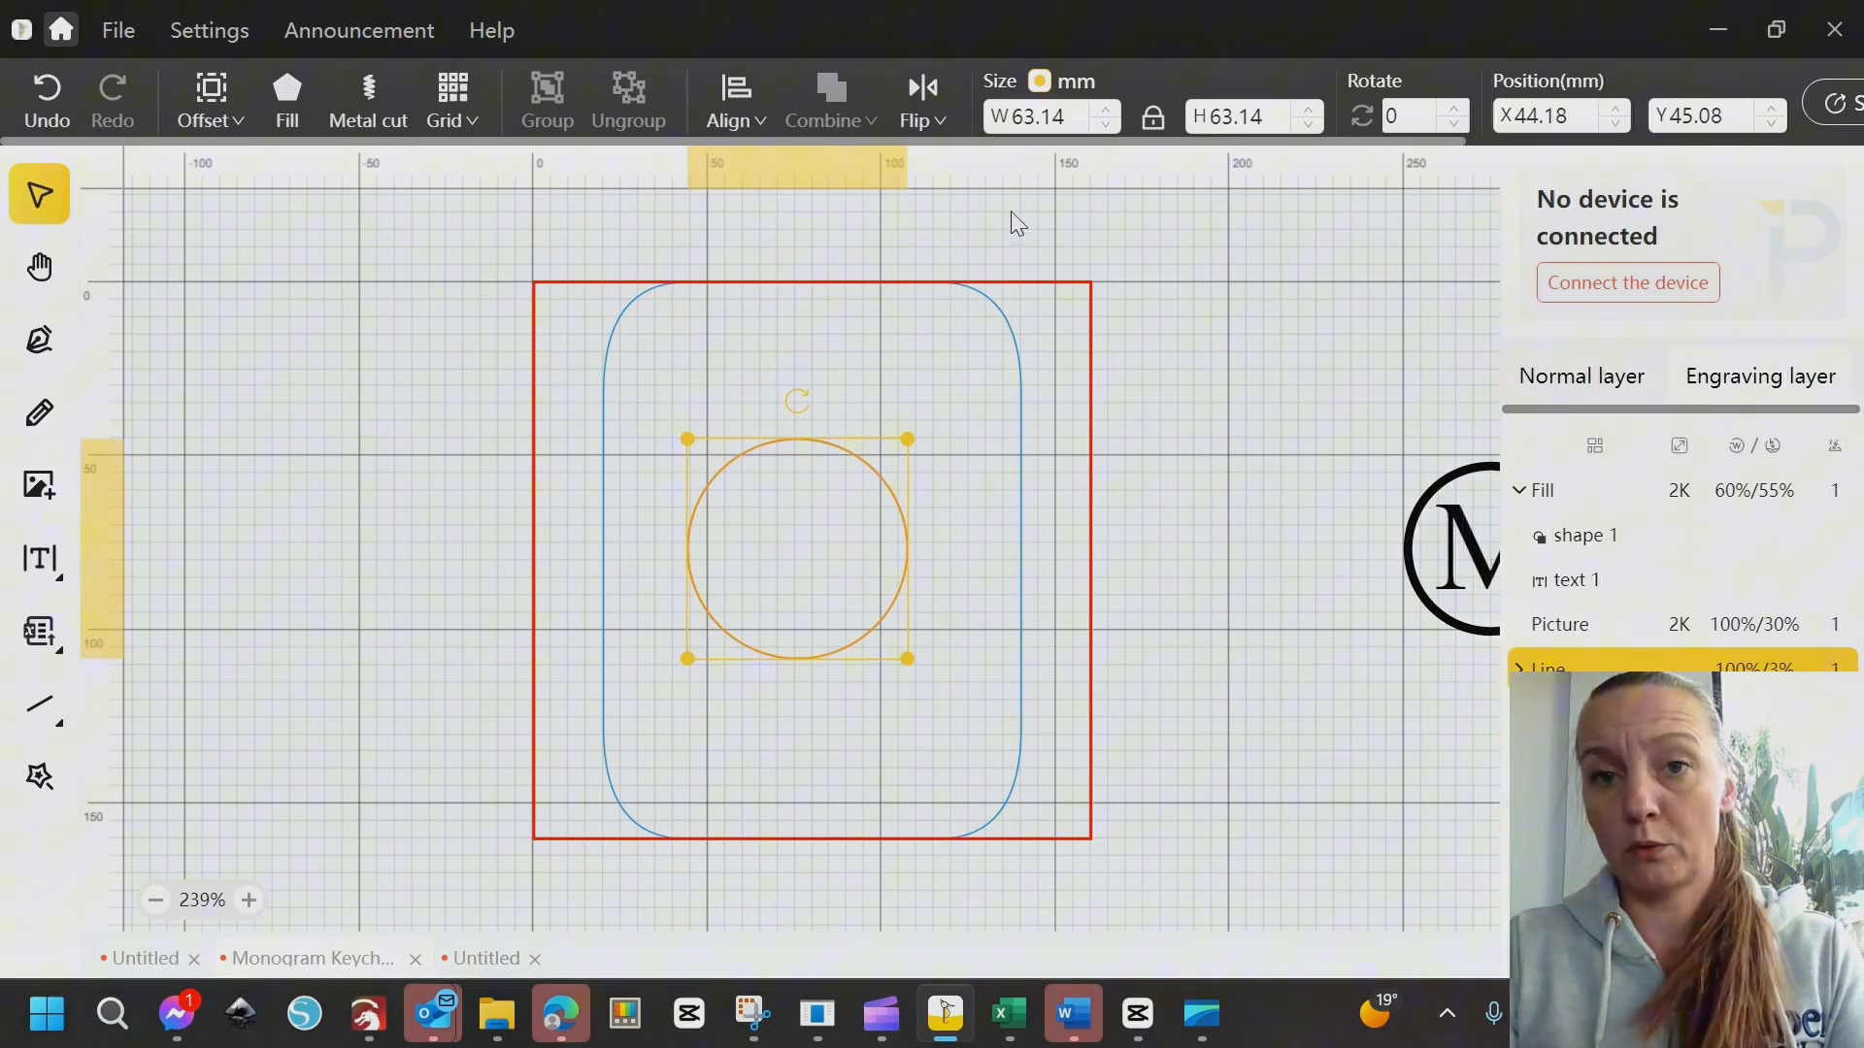
# Size the circle to 40 mm, centre it in the work area, and fill it black
pyautogui.click(1038, 116)
pyautogui.write('40')
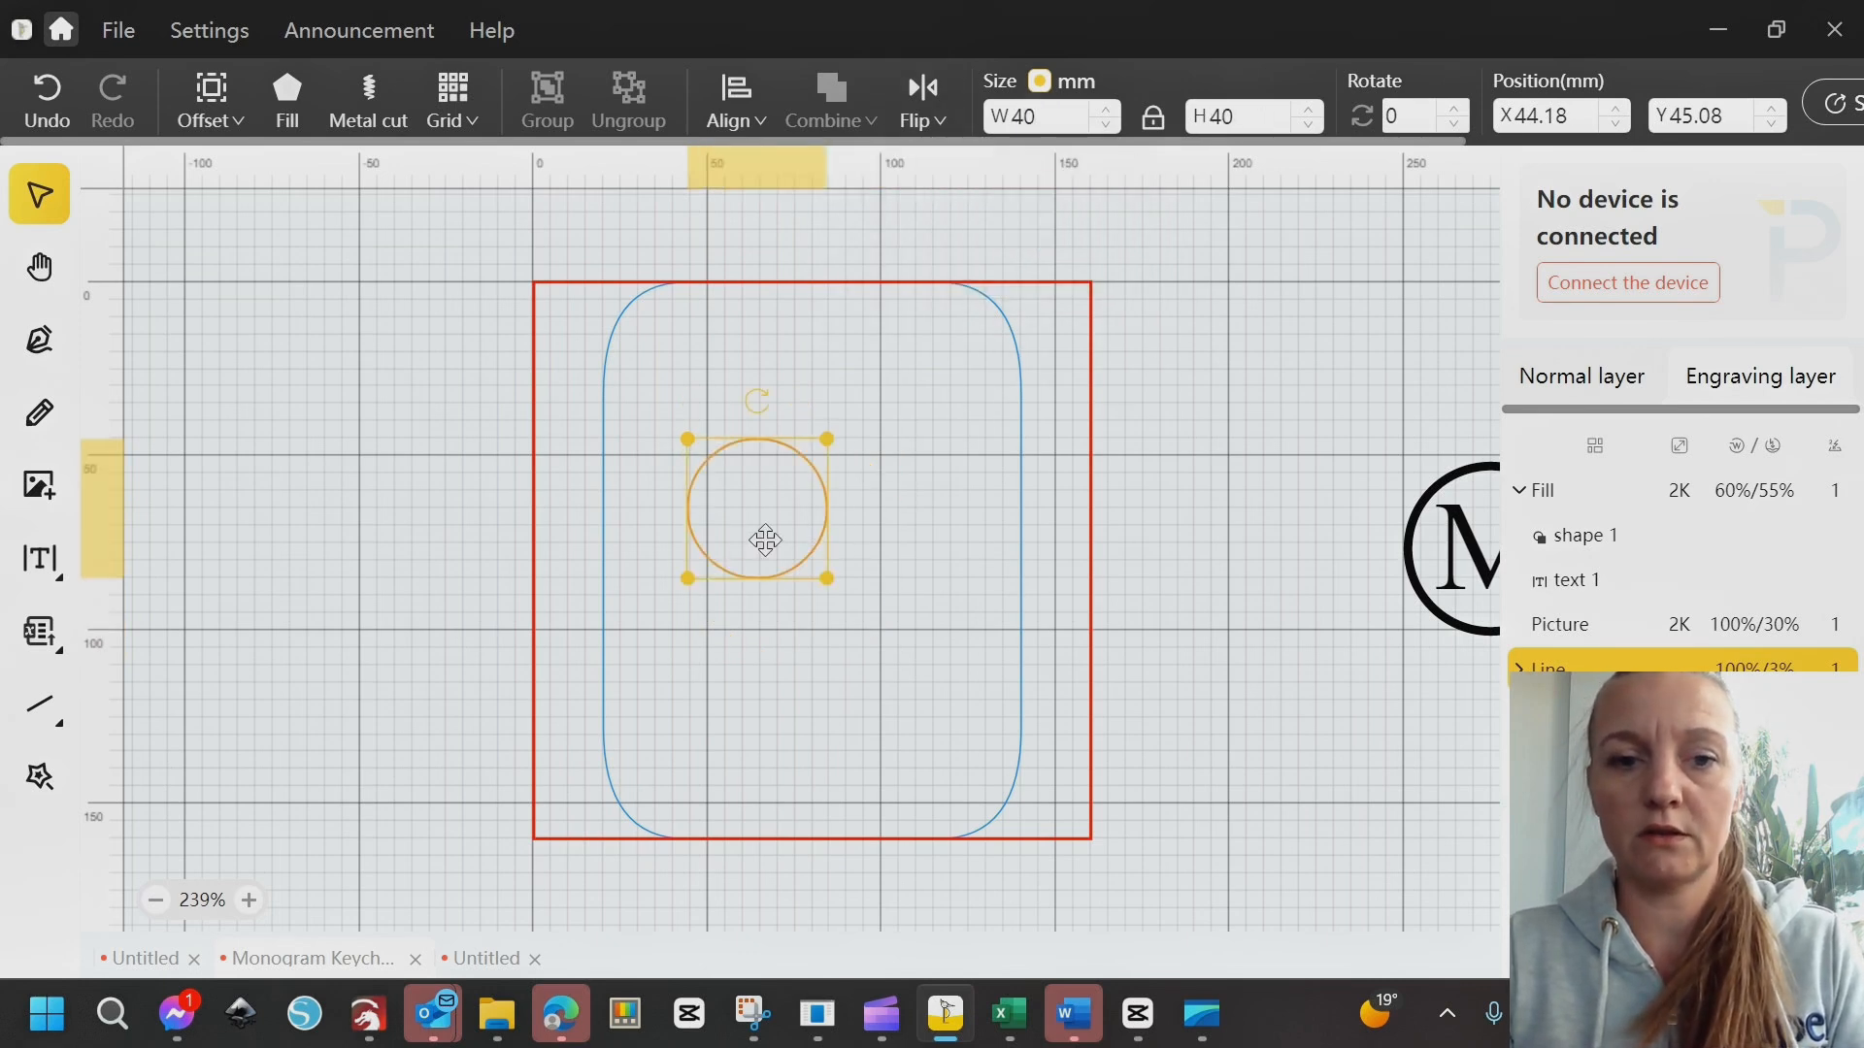
pyautogui.moveTo(764, 541); pyautogui.dragTo(779, 566)
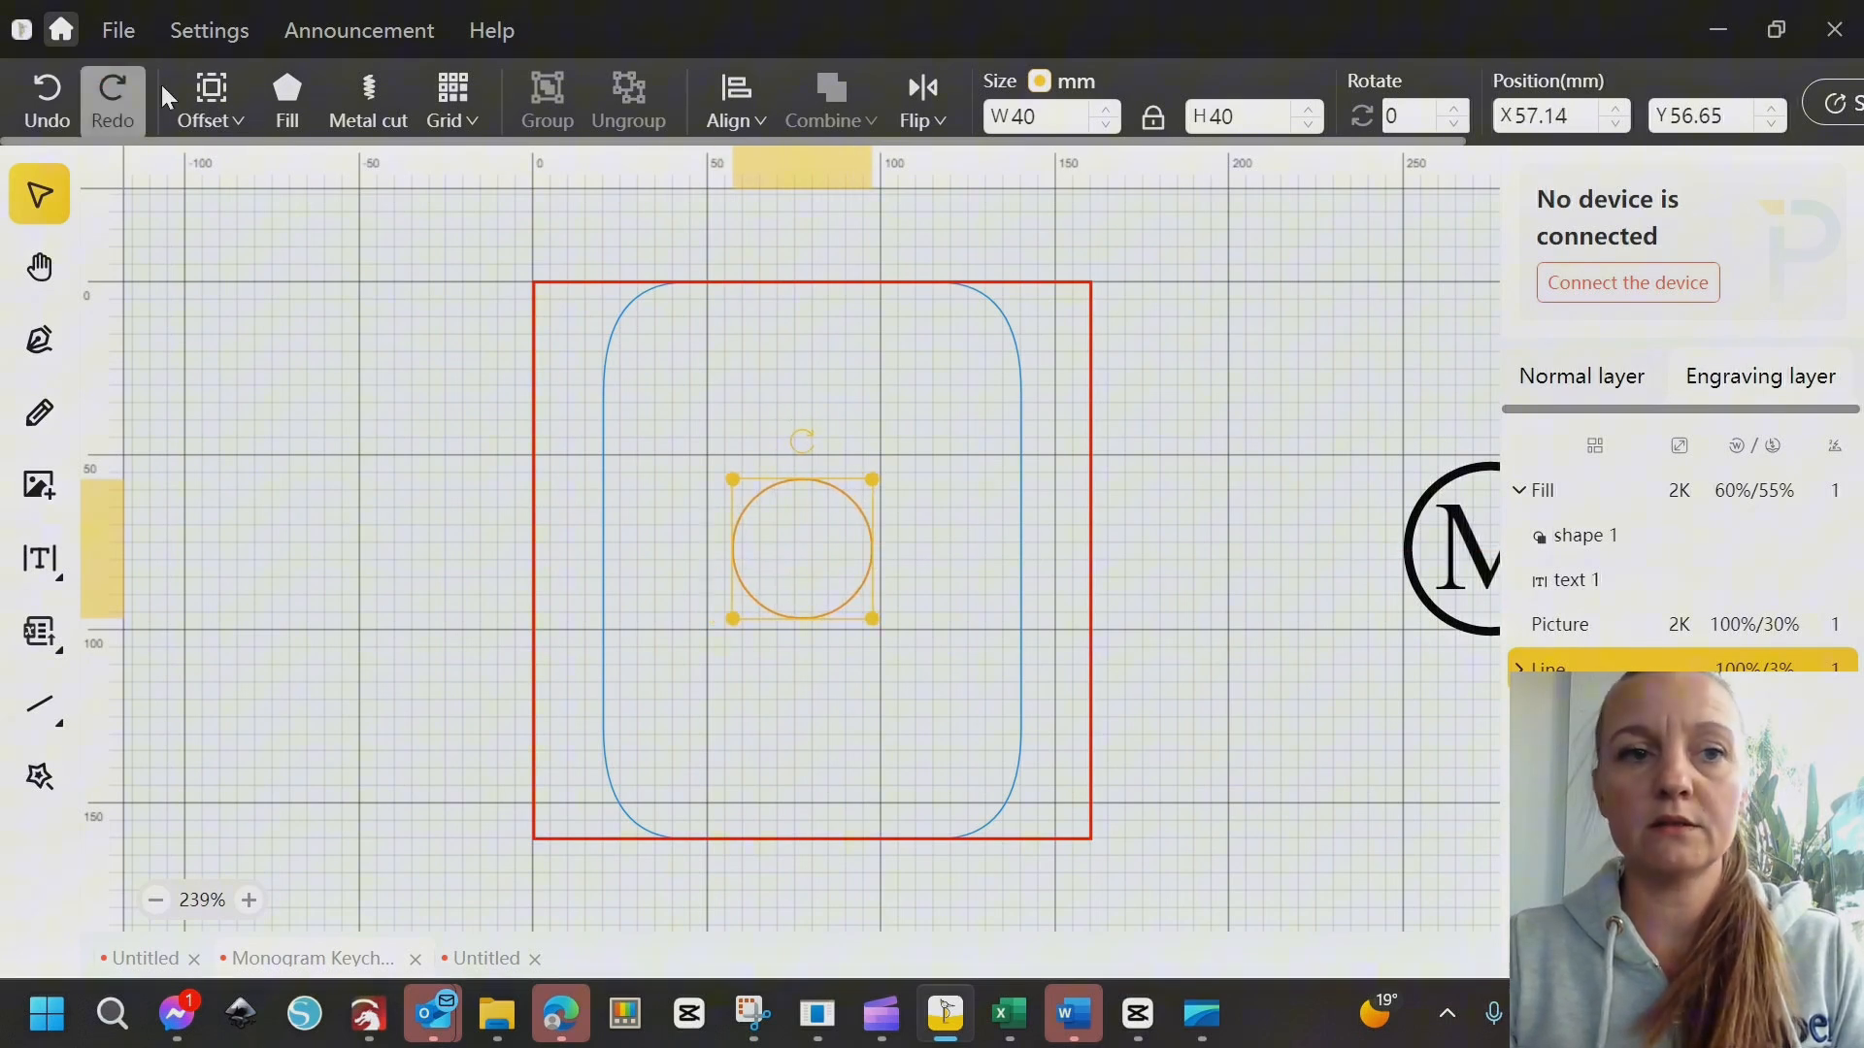
pyautogui.click(285, 97)
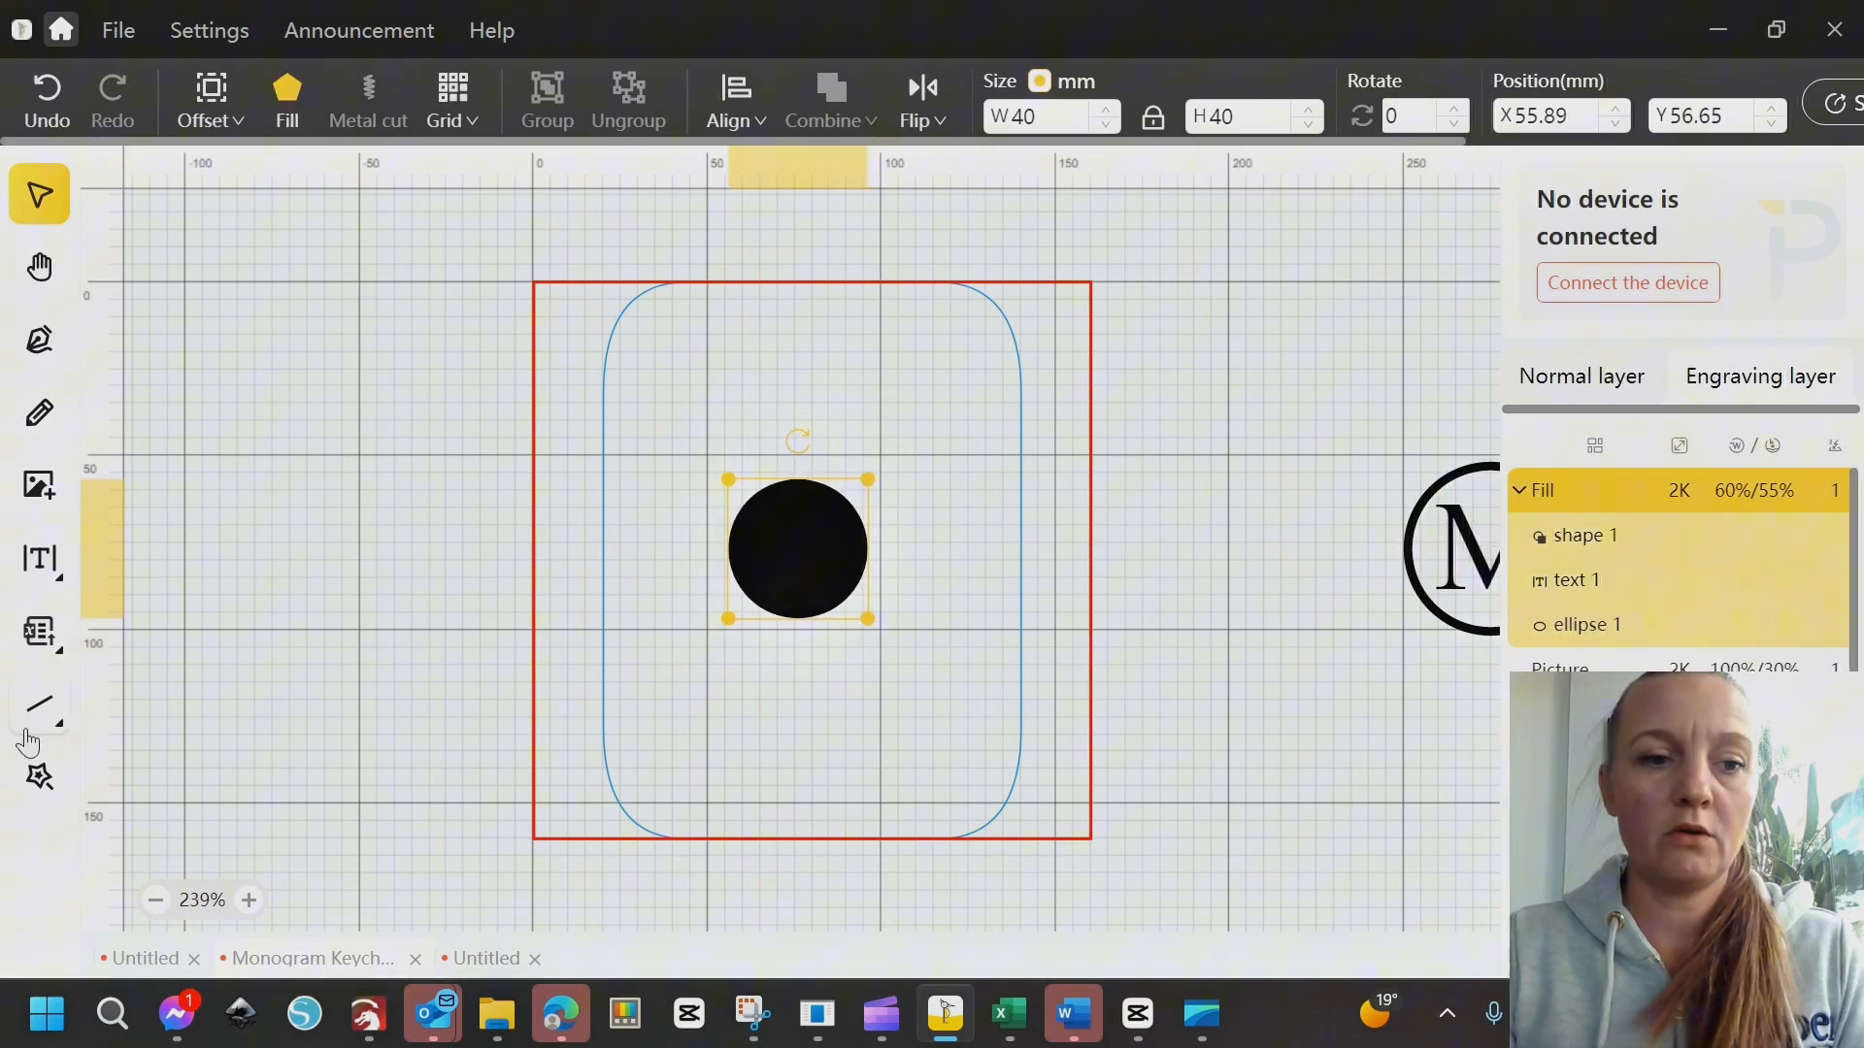
# Add an outline circle over the black disc, set it to 37 mm, and centre it
pyautogui.click(39, 702)
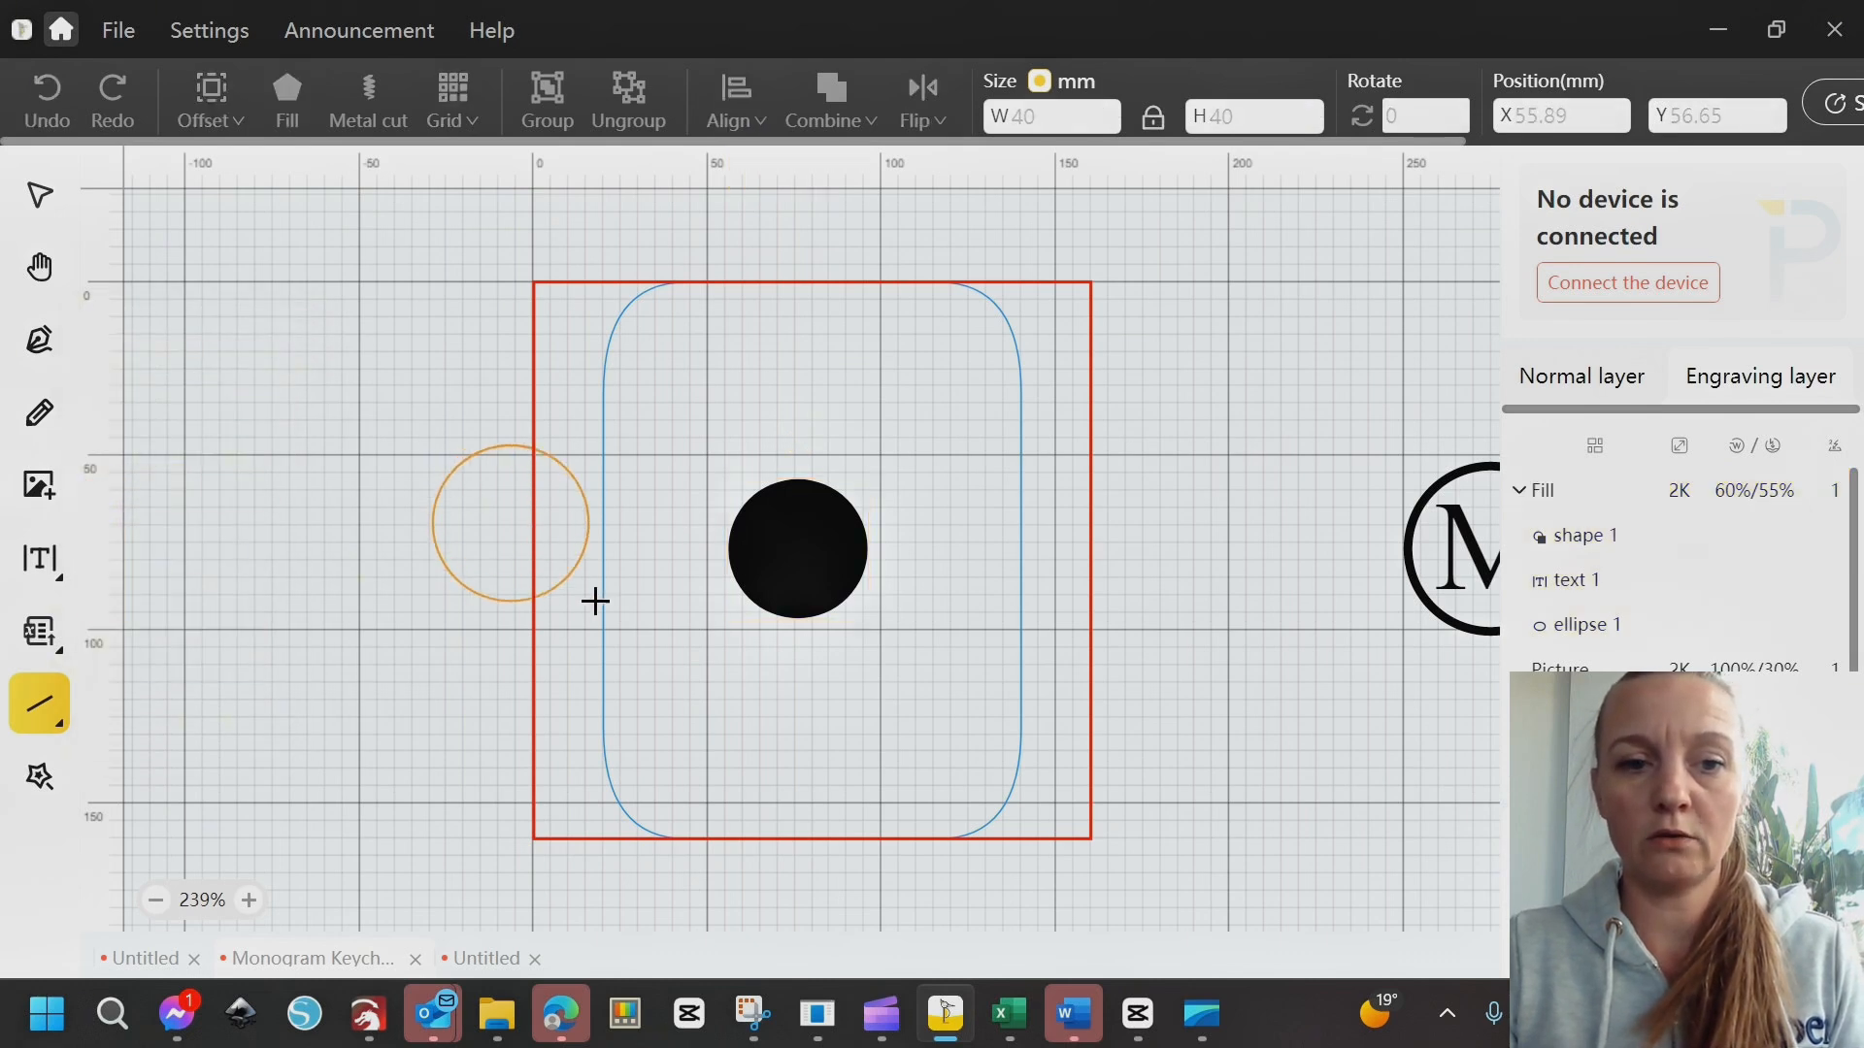
pyautogui.click(512, 523)
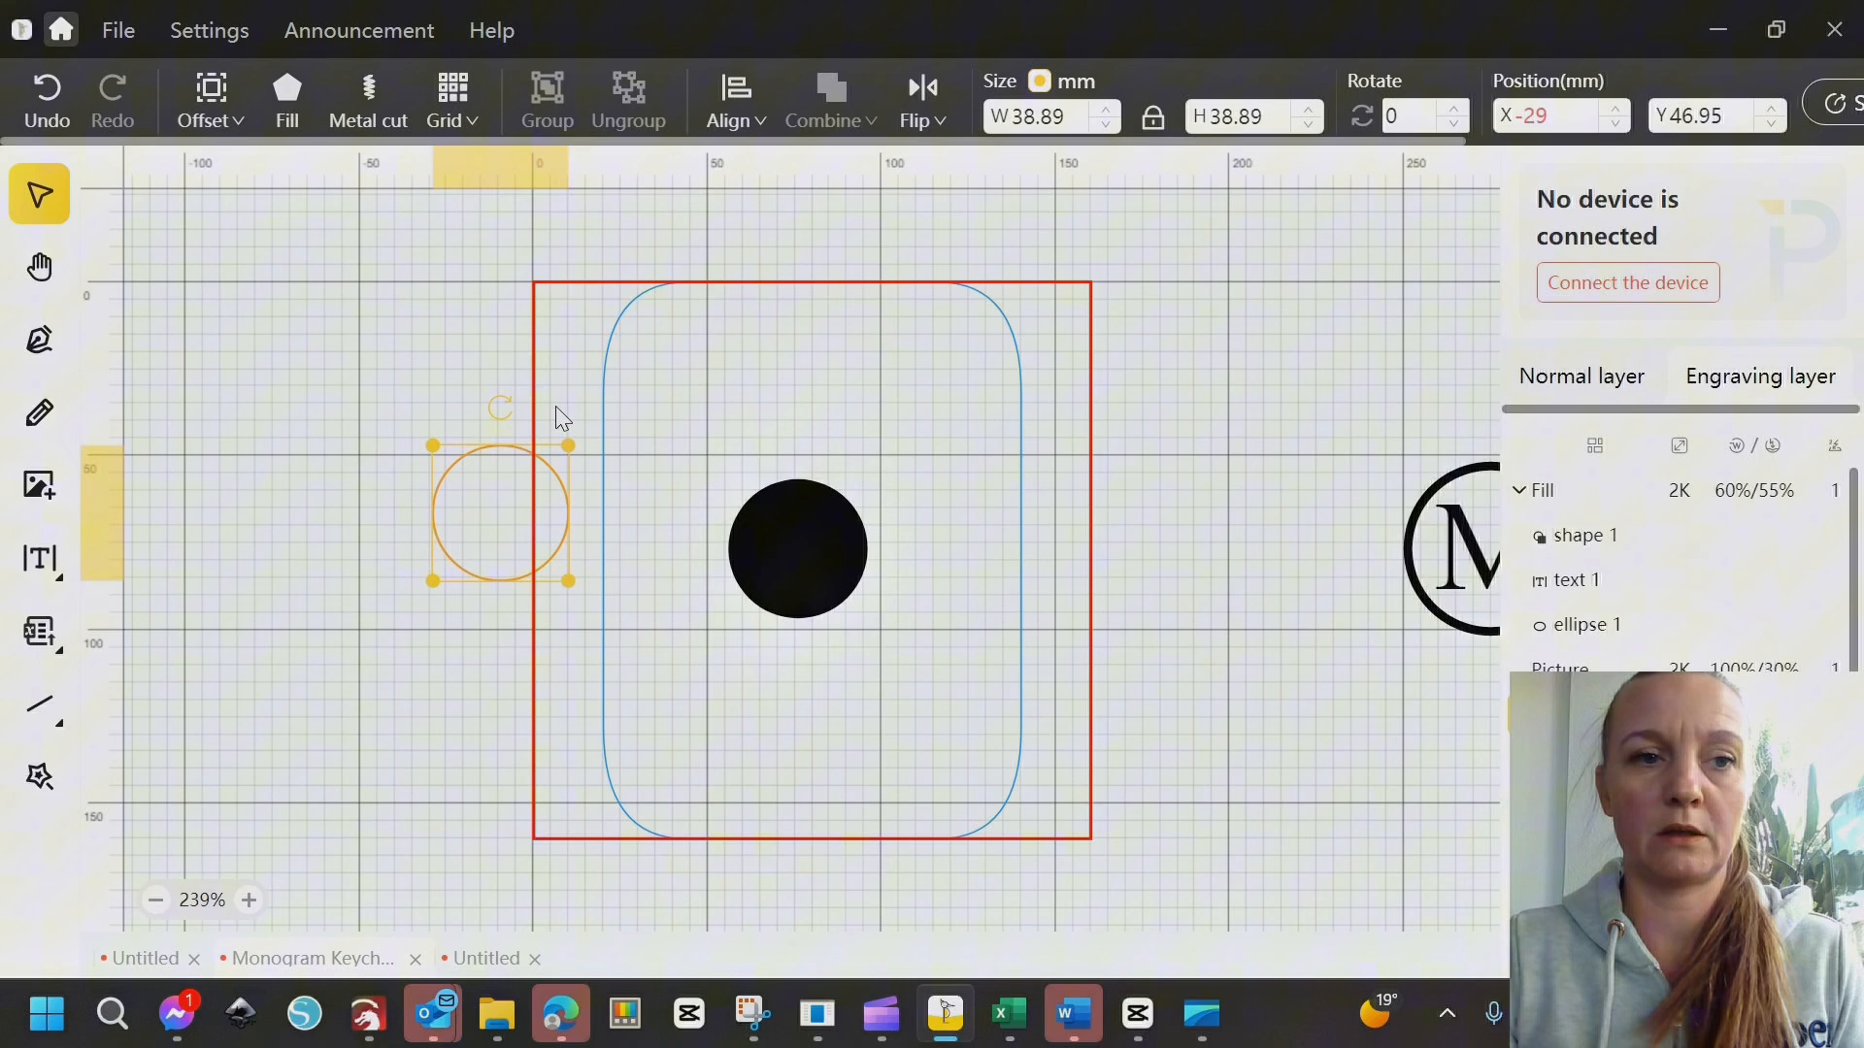
pyautogui.moveTo(499, 512); pyautogui.dragTo(796, 547)
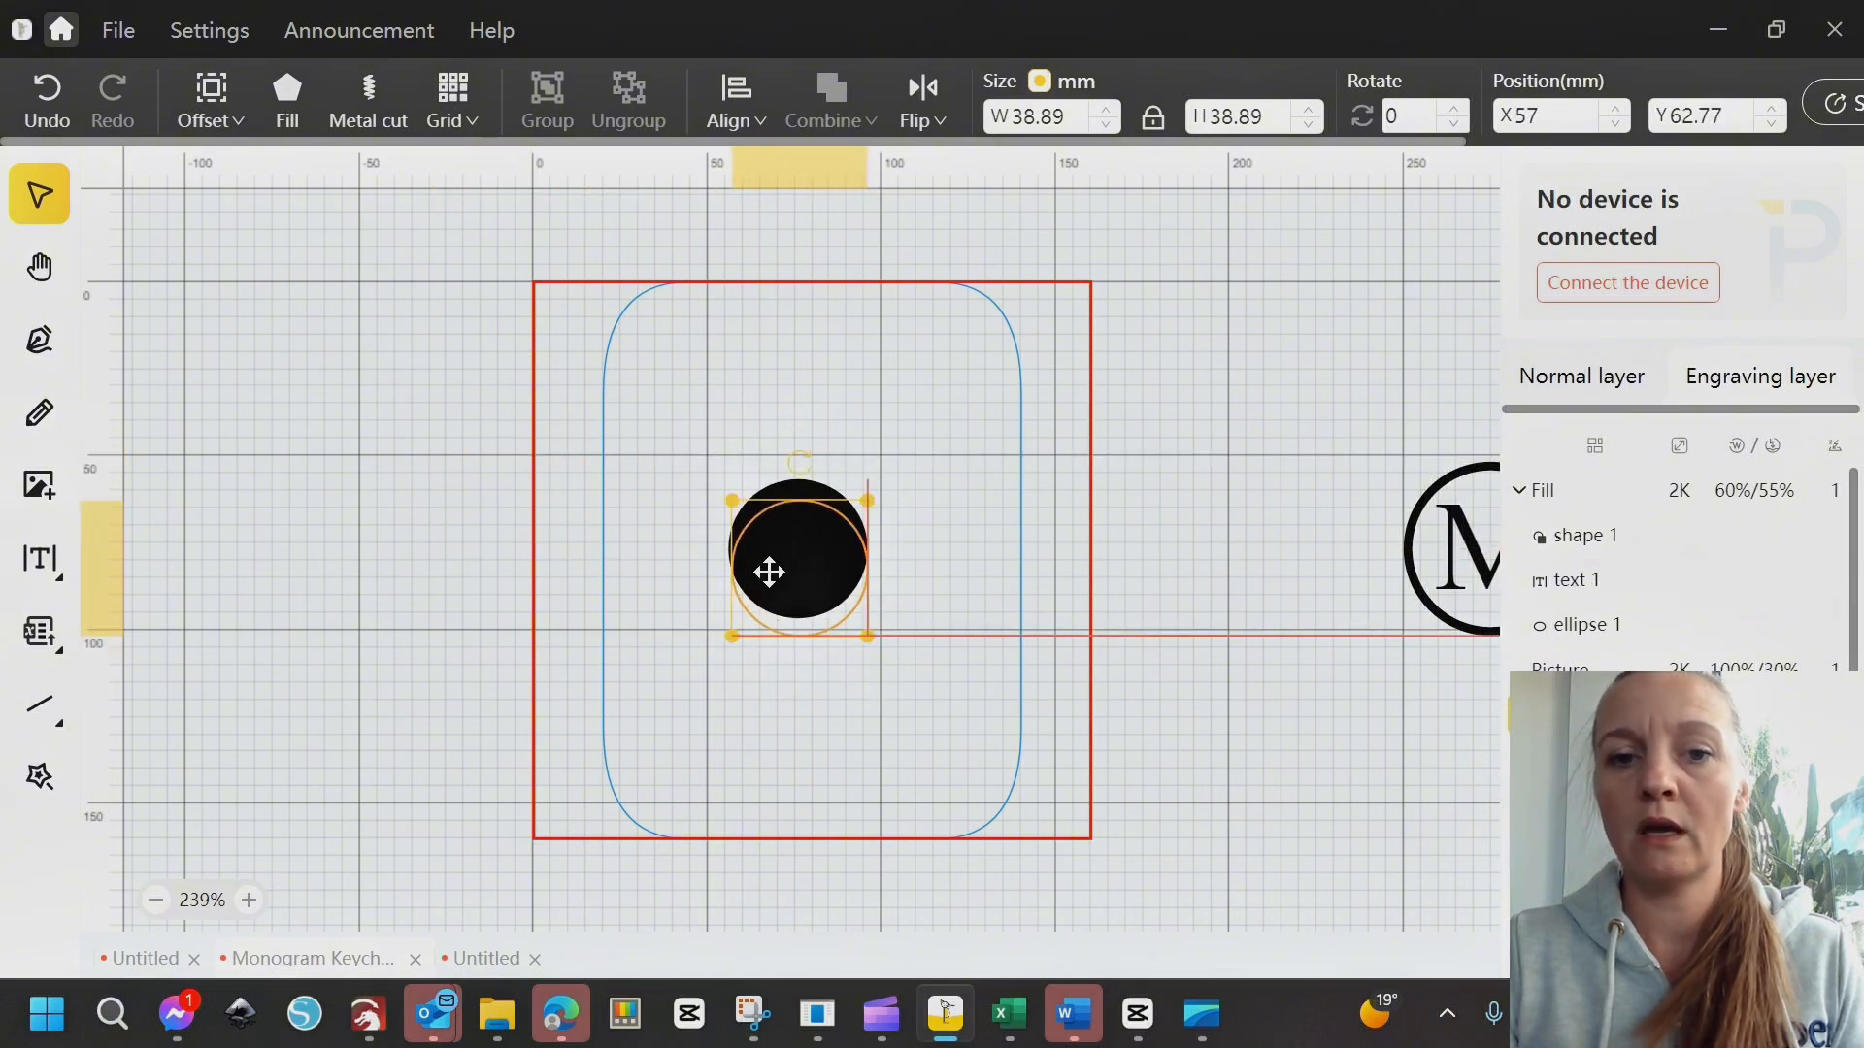
pyautogui.moveTo(769, 572); pyautogui.dragTo(779, 548)
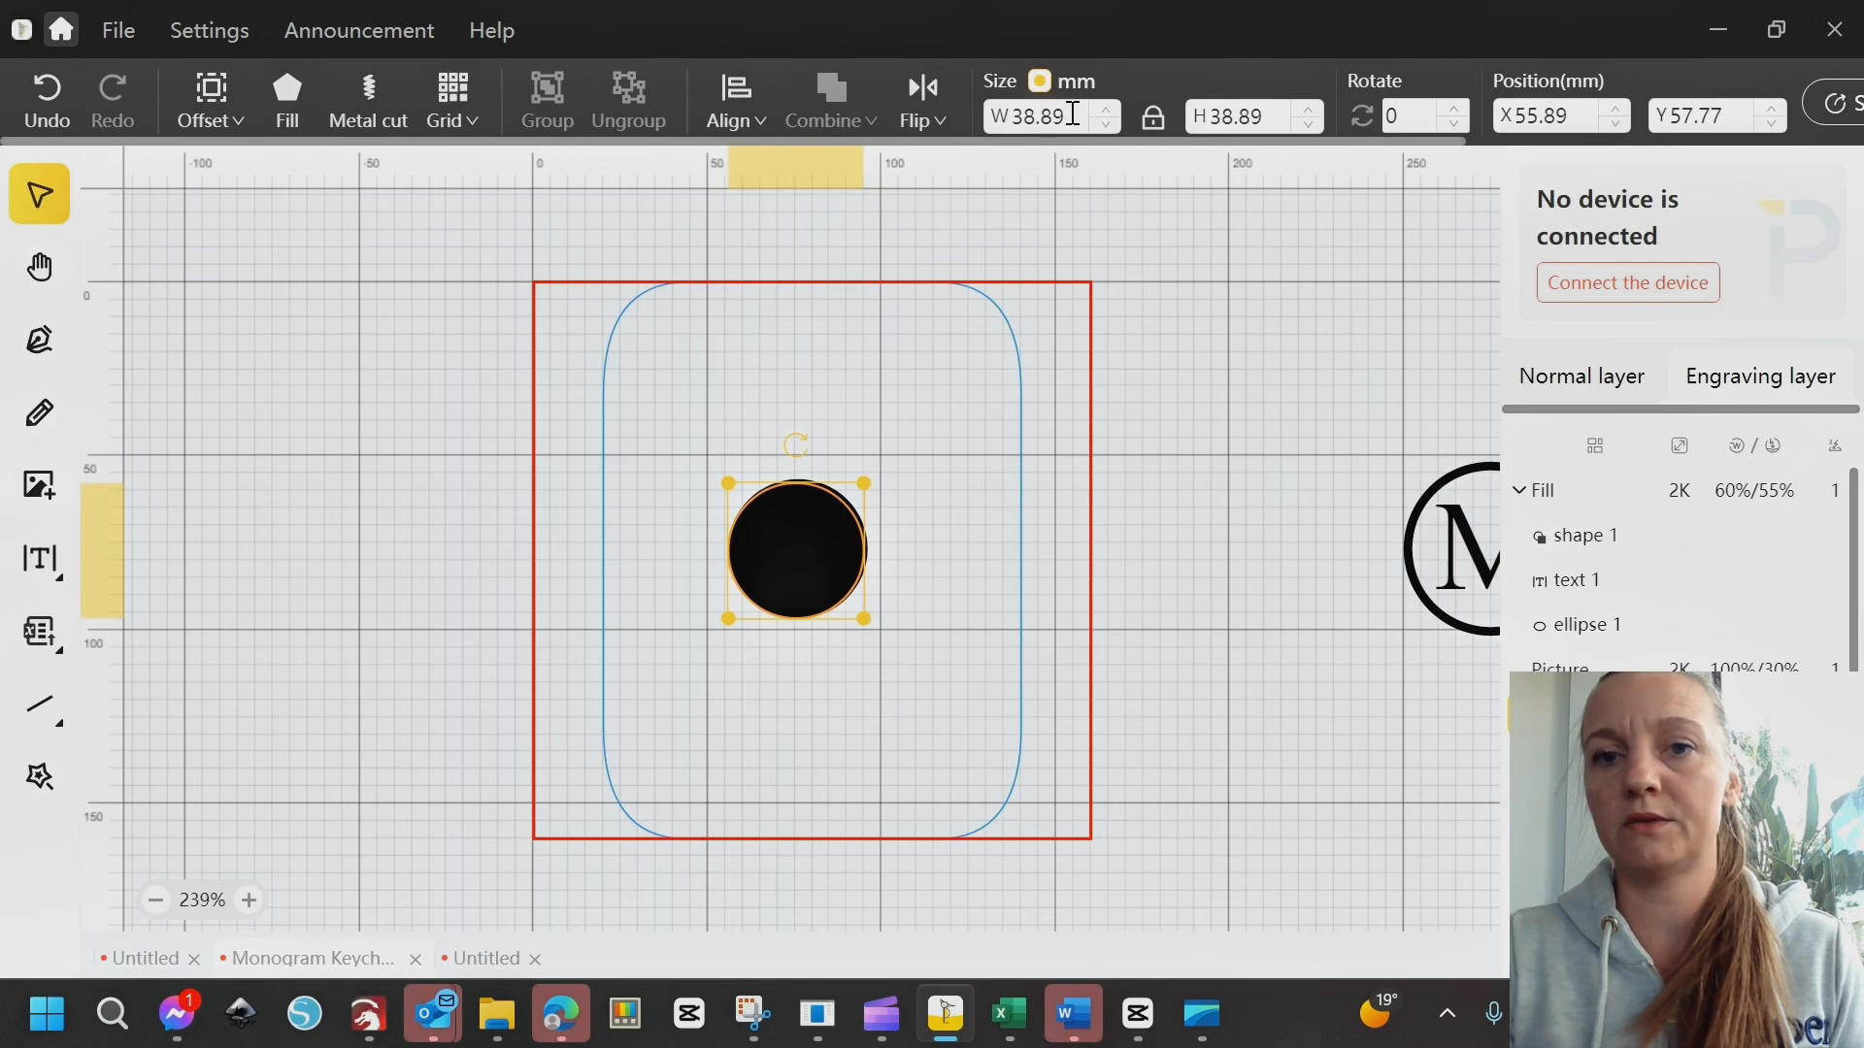
pyautogui.tripleClick(1029, 115)
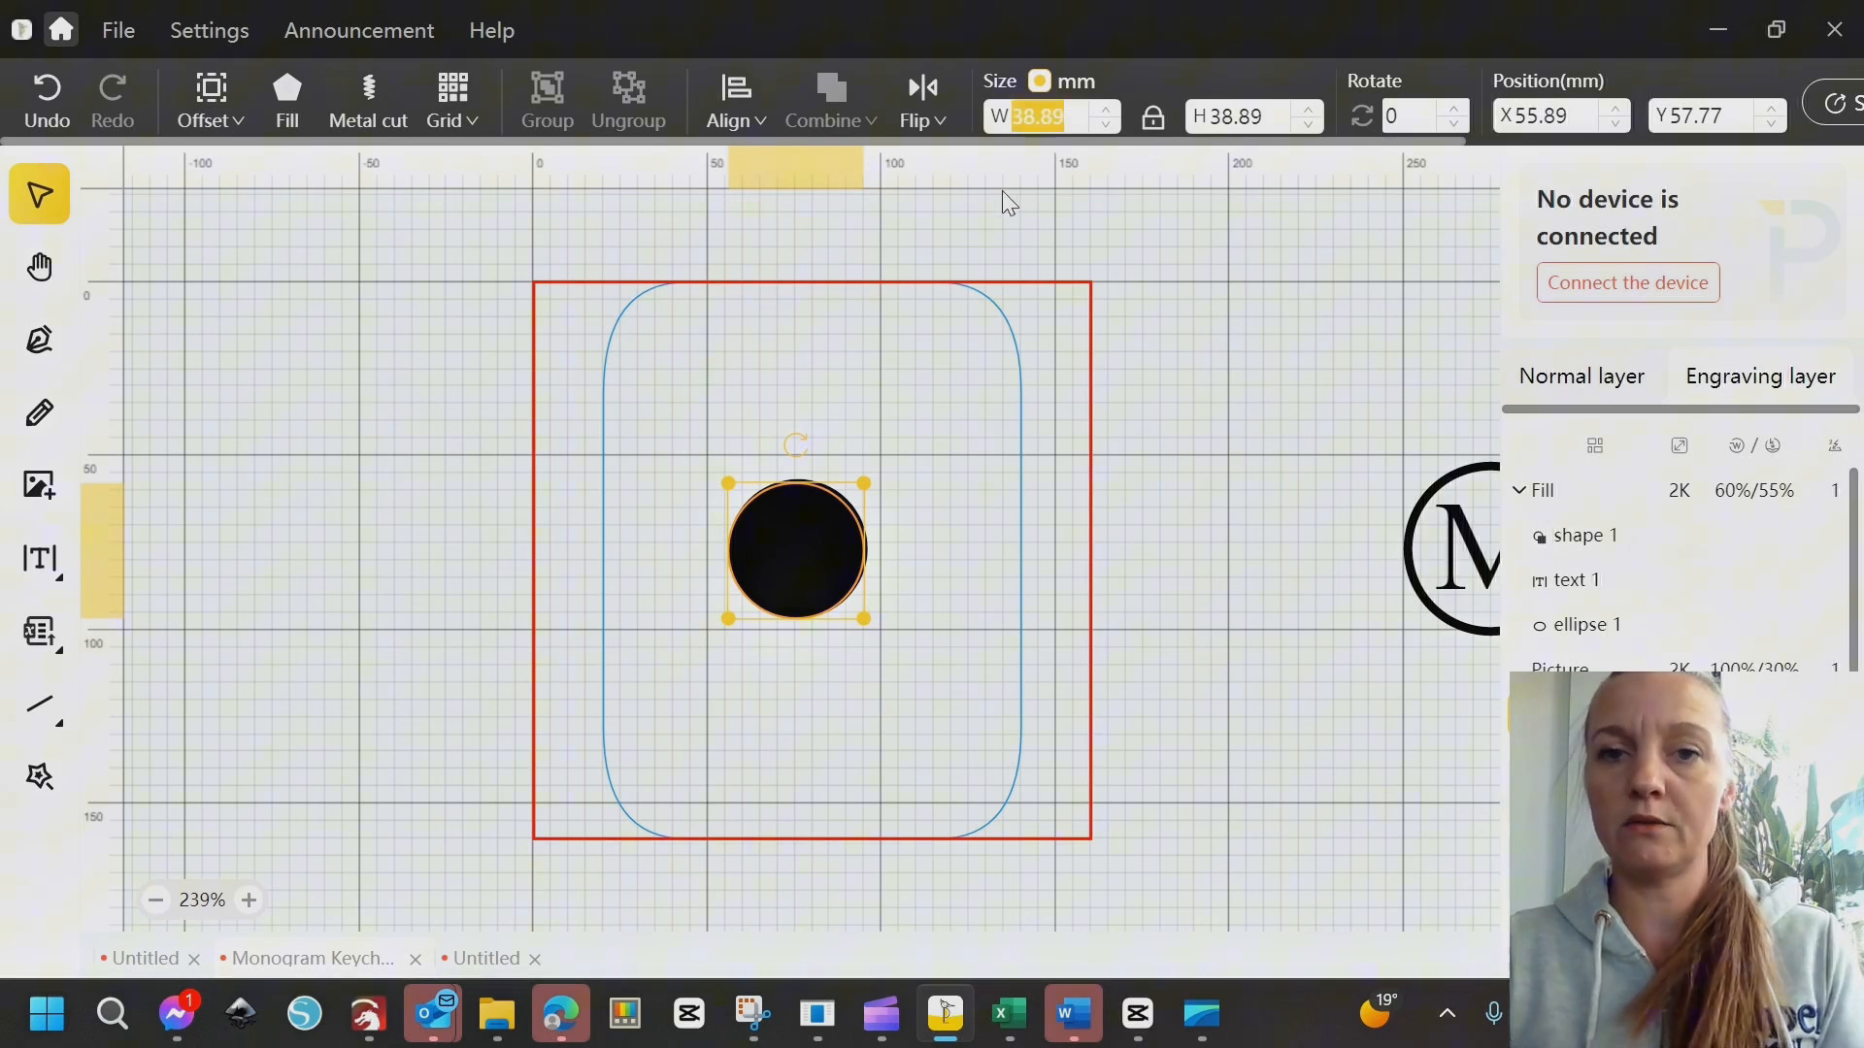
pyautogui.moveTo(739, 567)
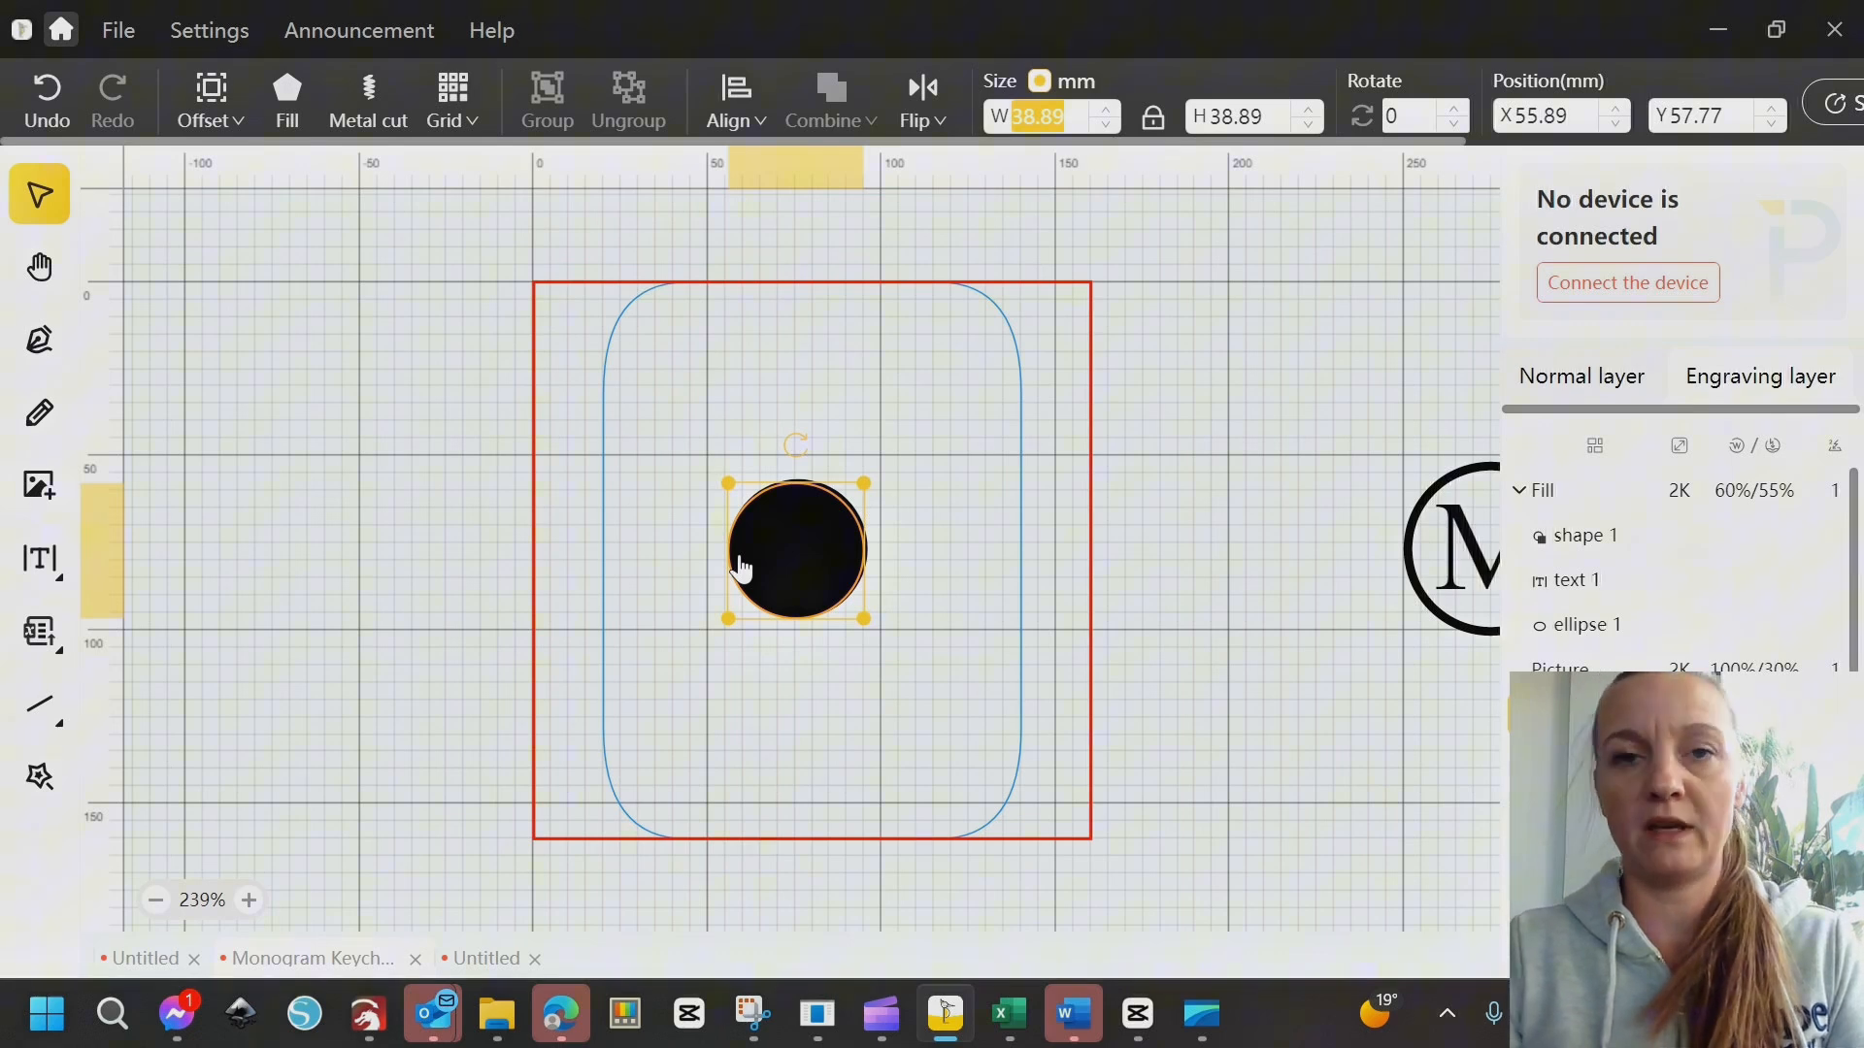
pyautogui.write('37')
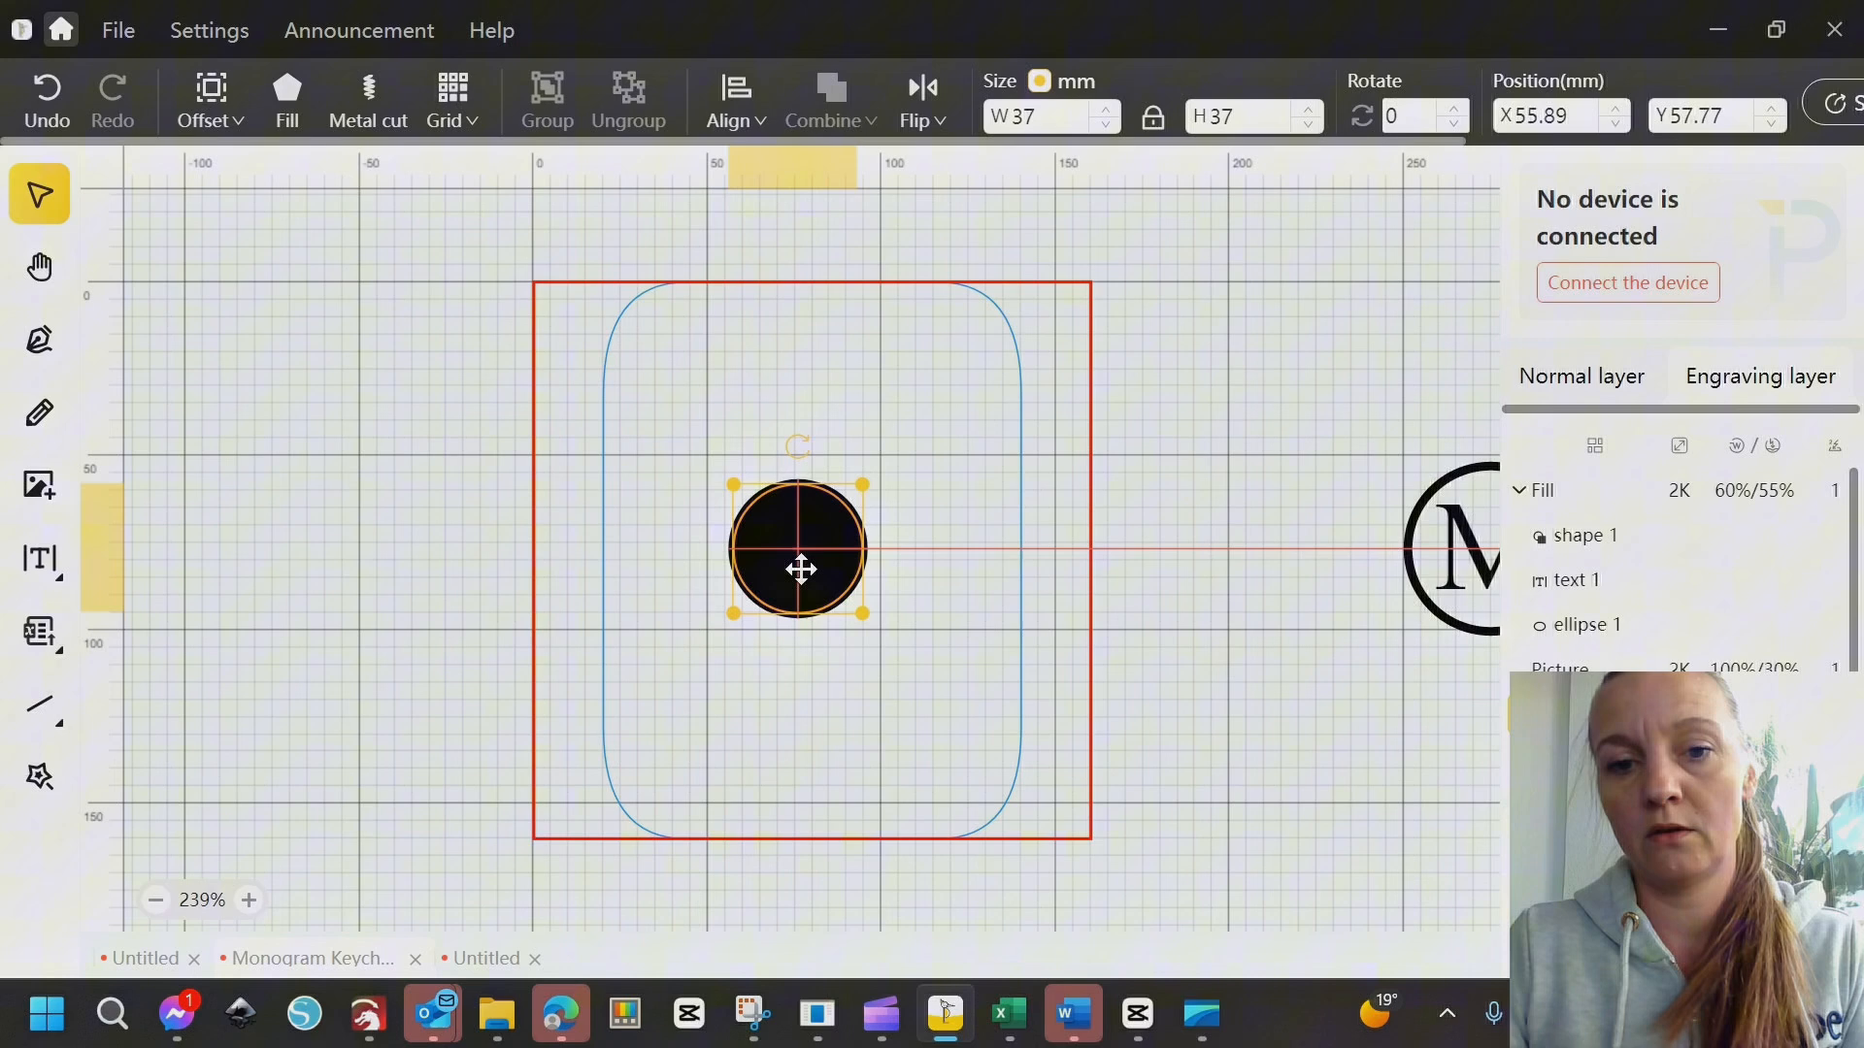
pyautogui.moveTo(800, 568); pyautogui.dragTo(787, 566)
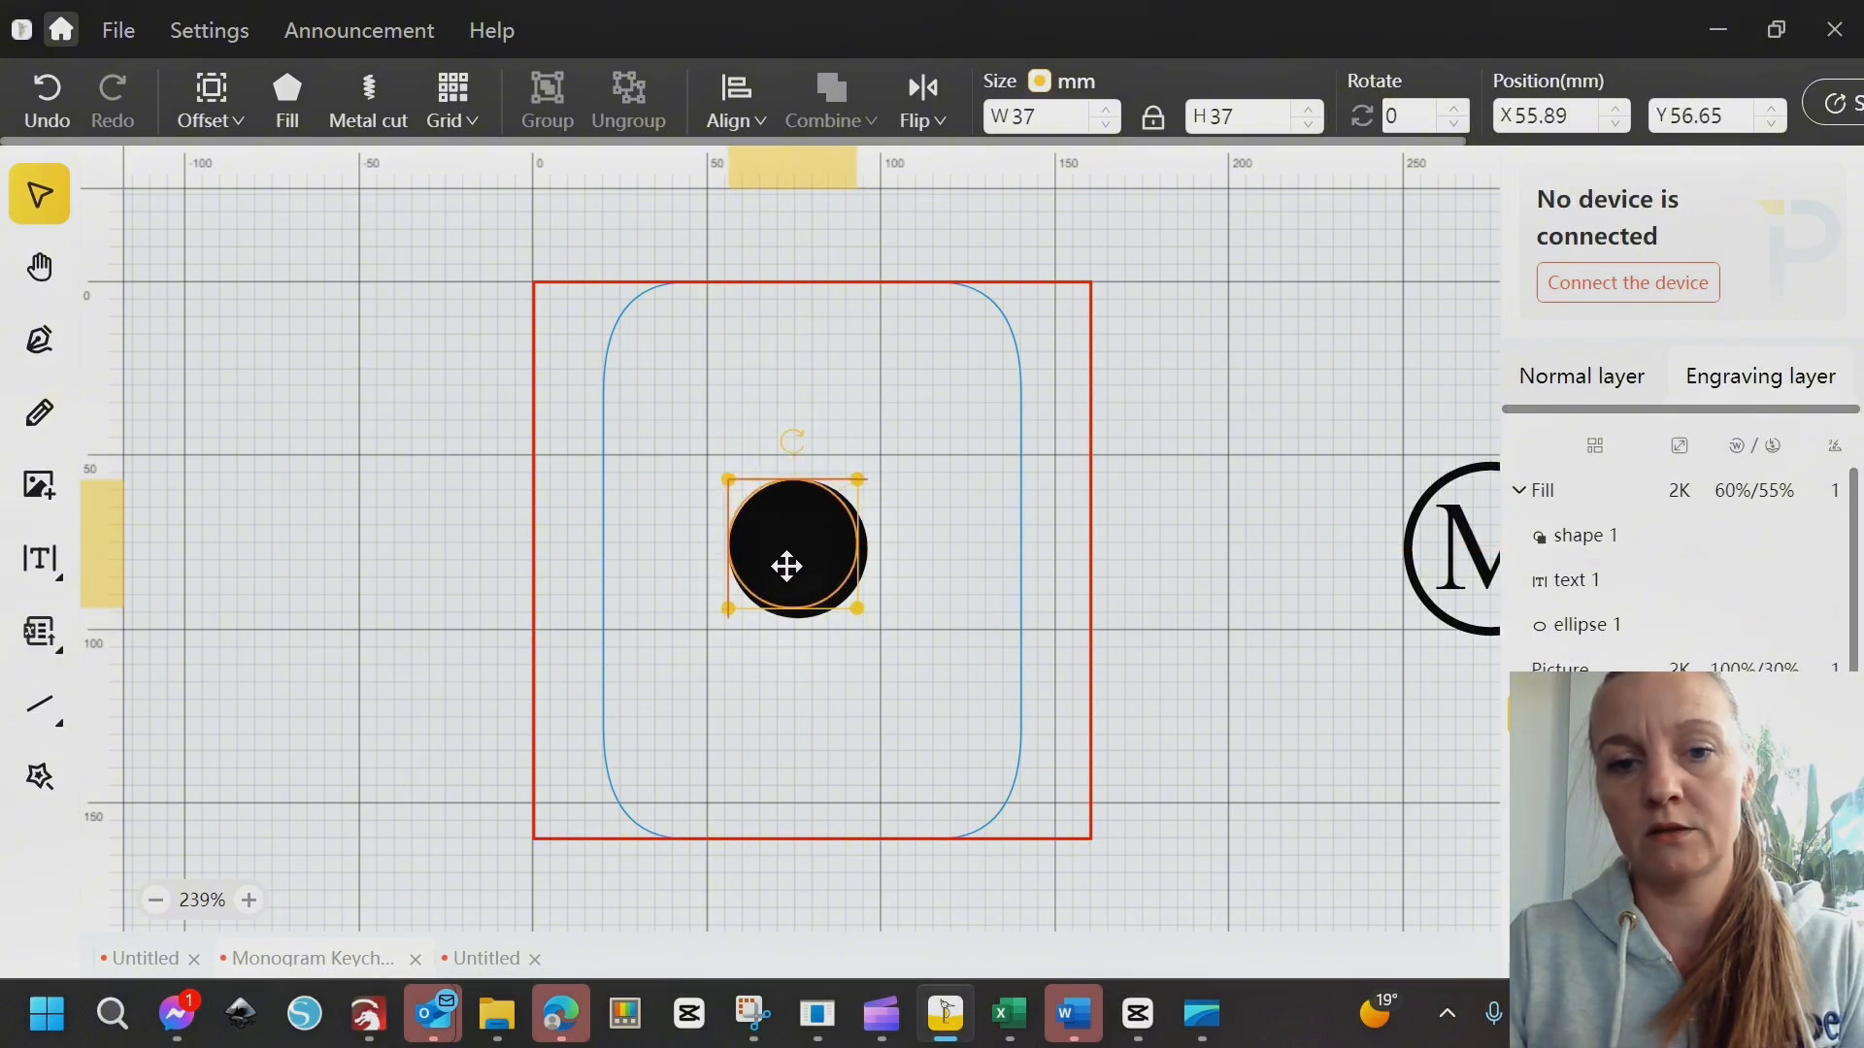
# Shrink the copied circle to 35 mm and centre it in the black circle
pyautogui.moveTo(788, 566); pyautogui.dragTo(788, 582)
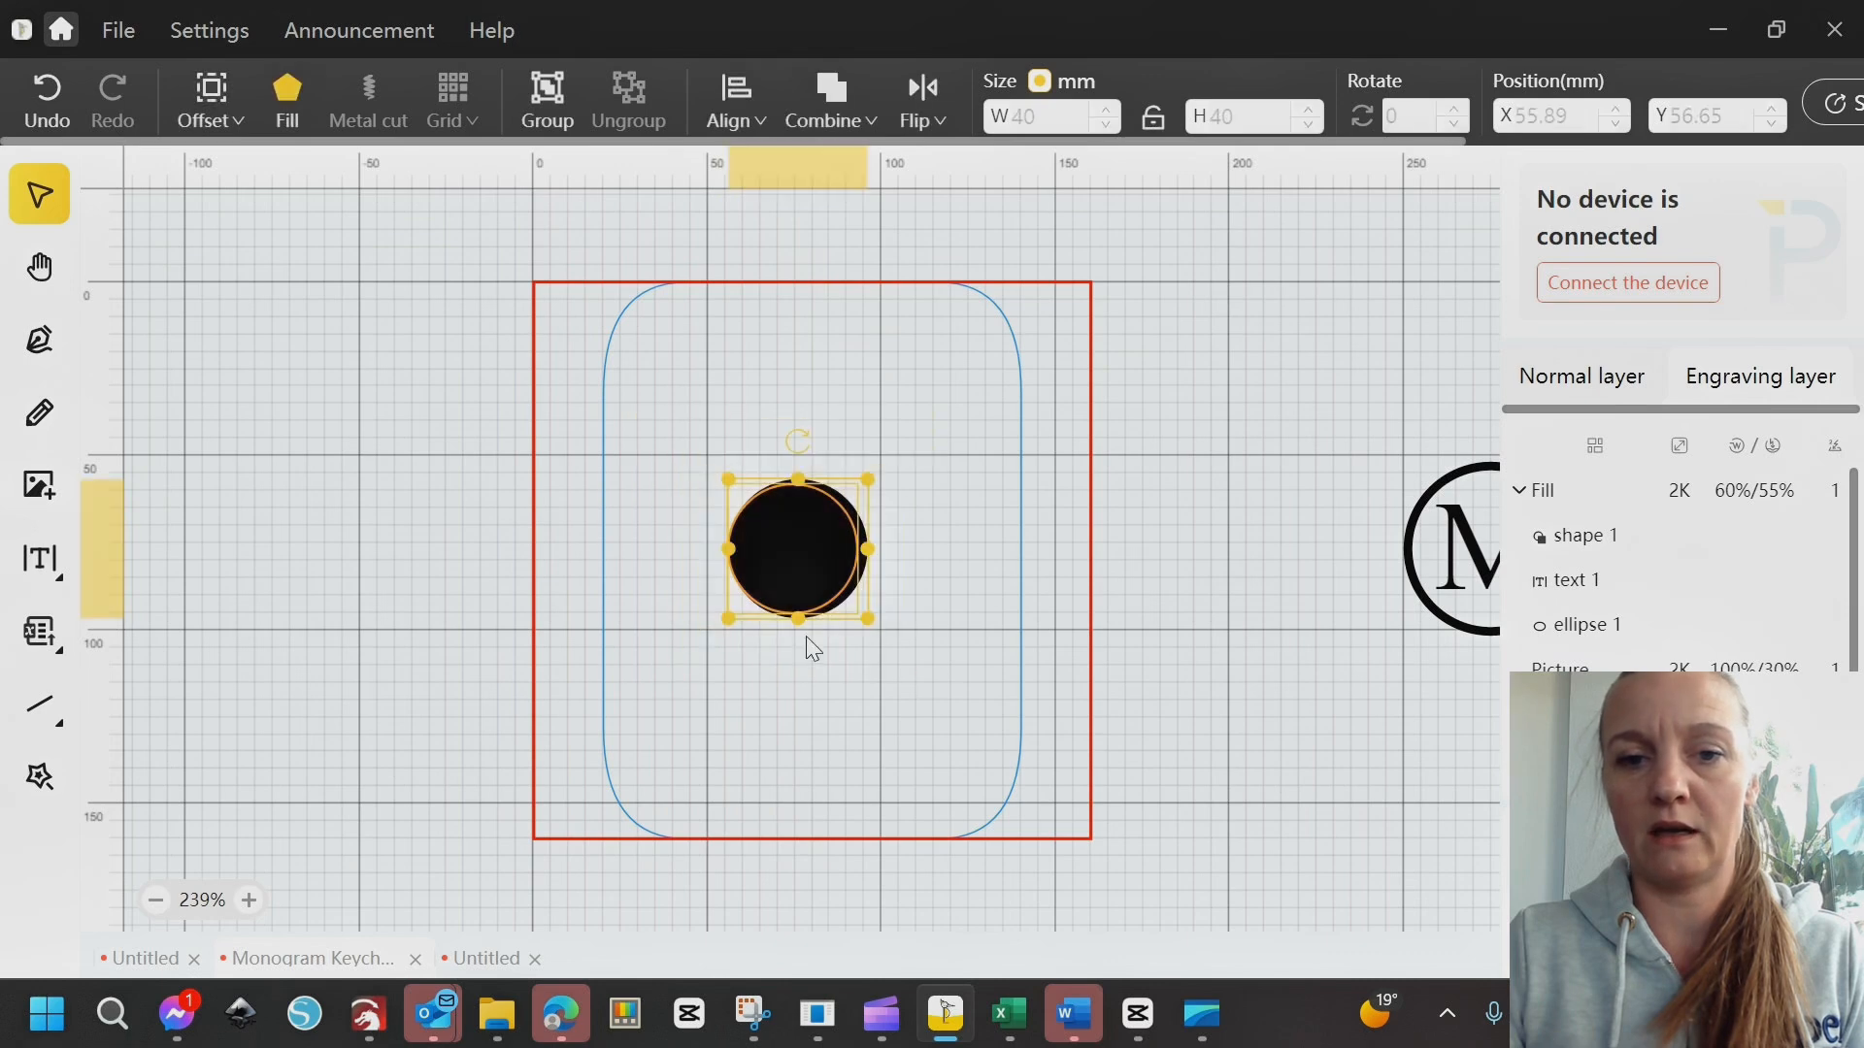
pyautogui.click(921, 99)
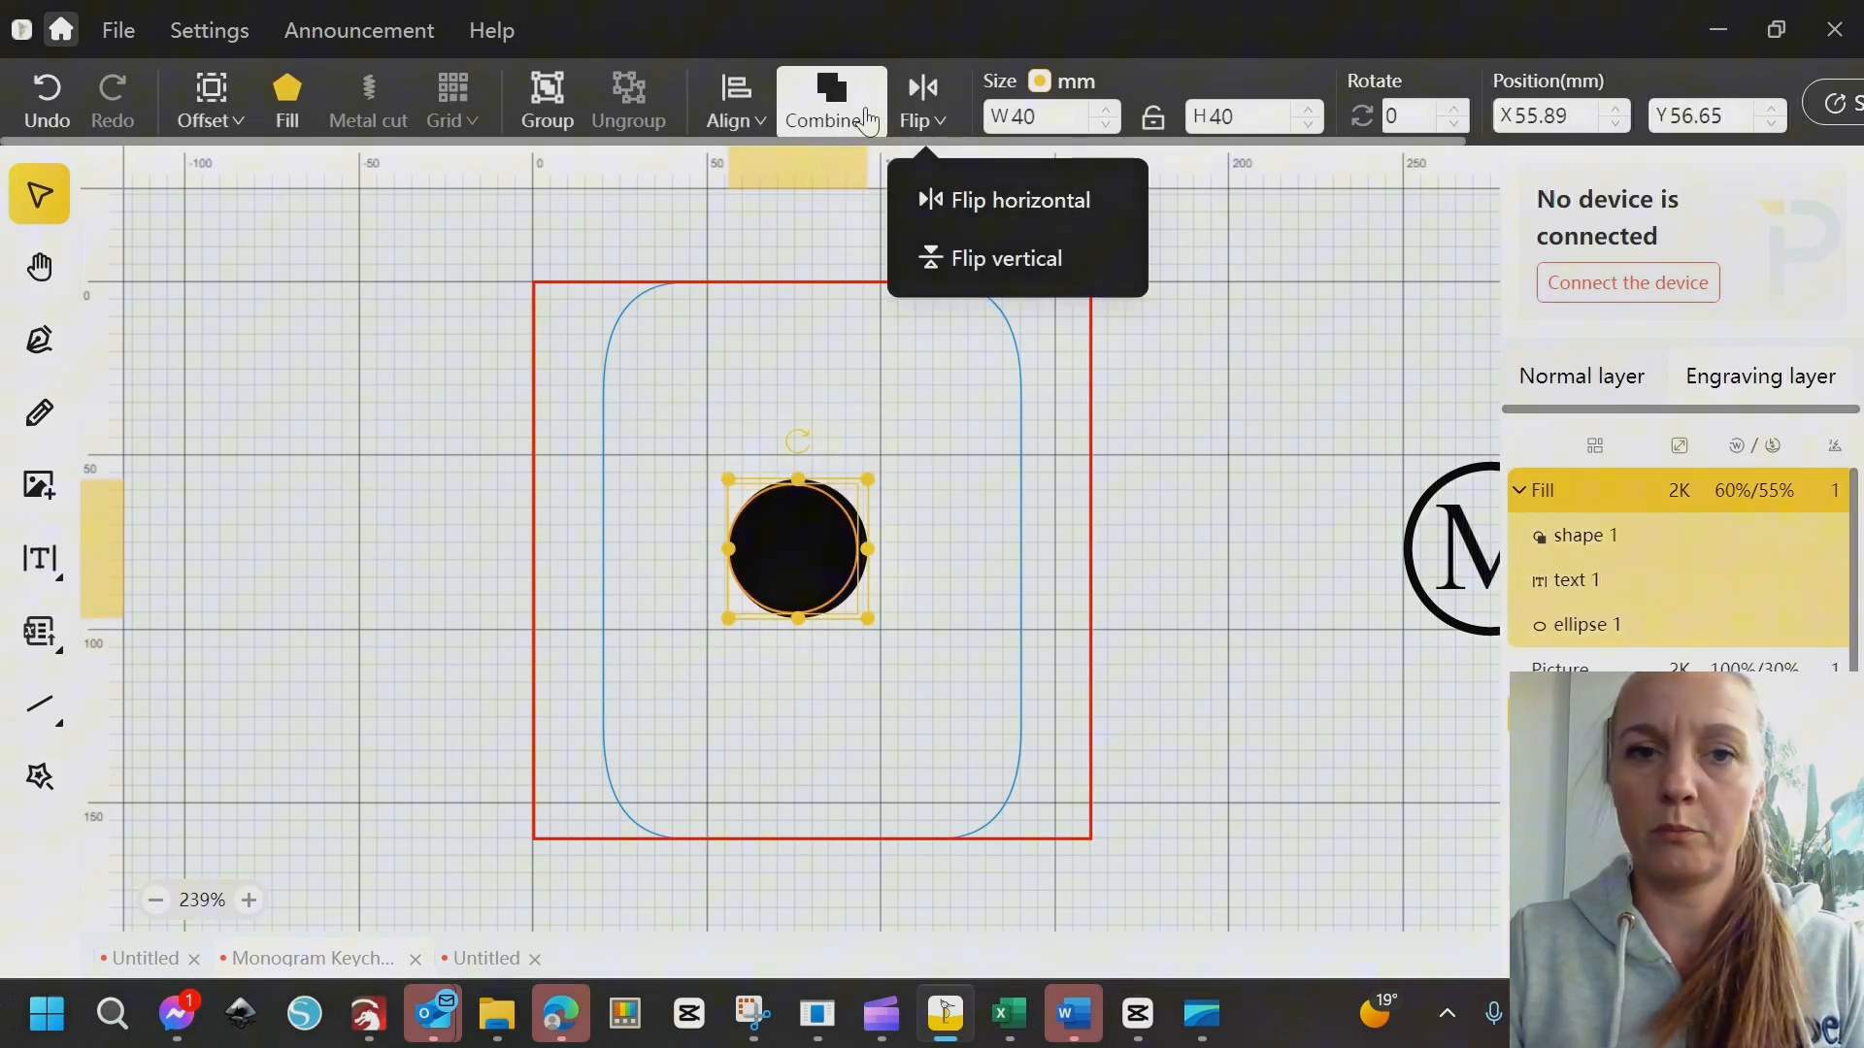
pyautogui.click(726, 99)
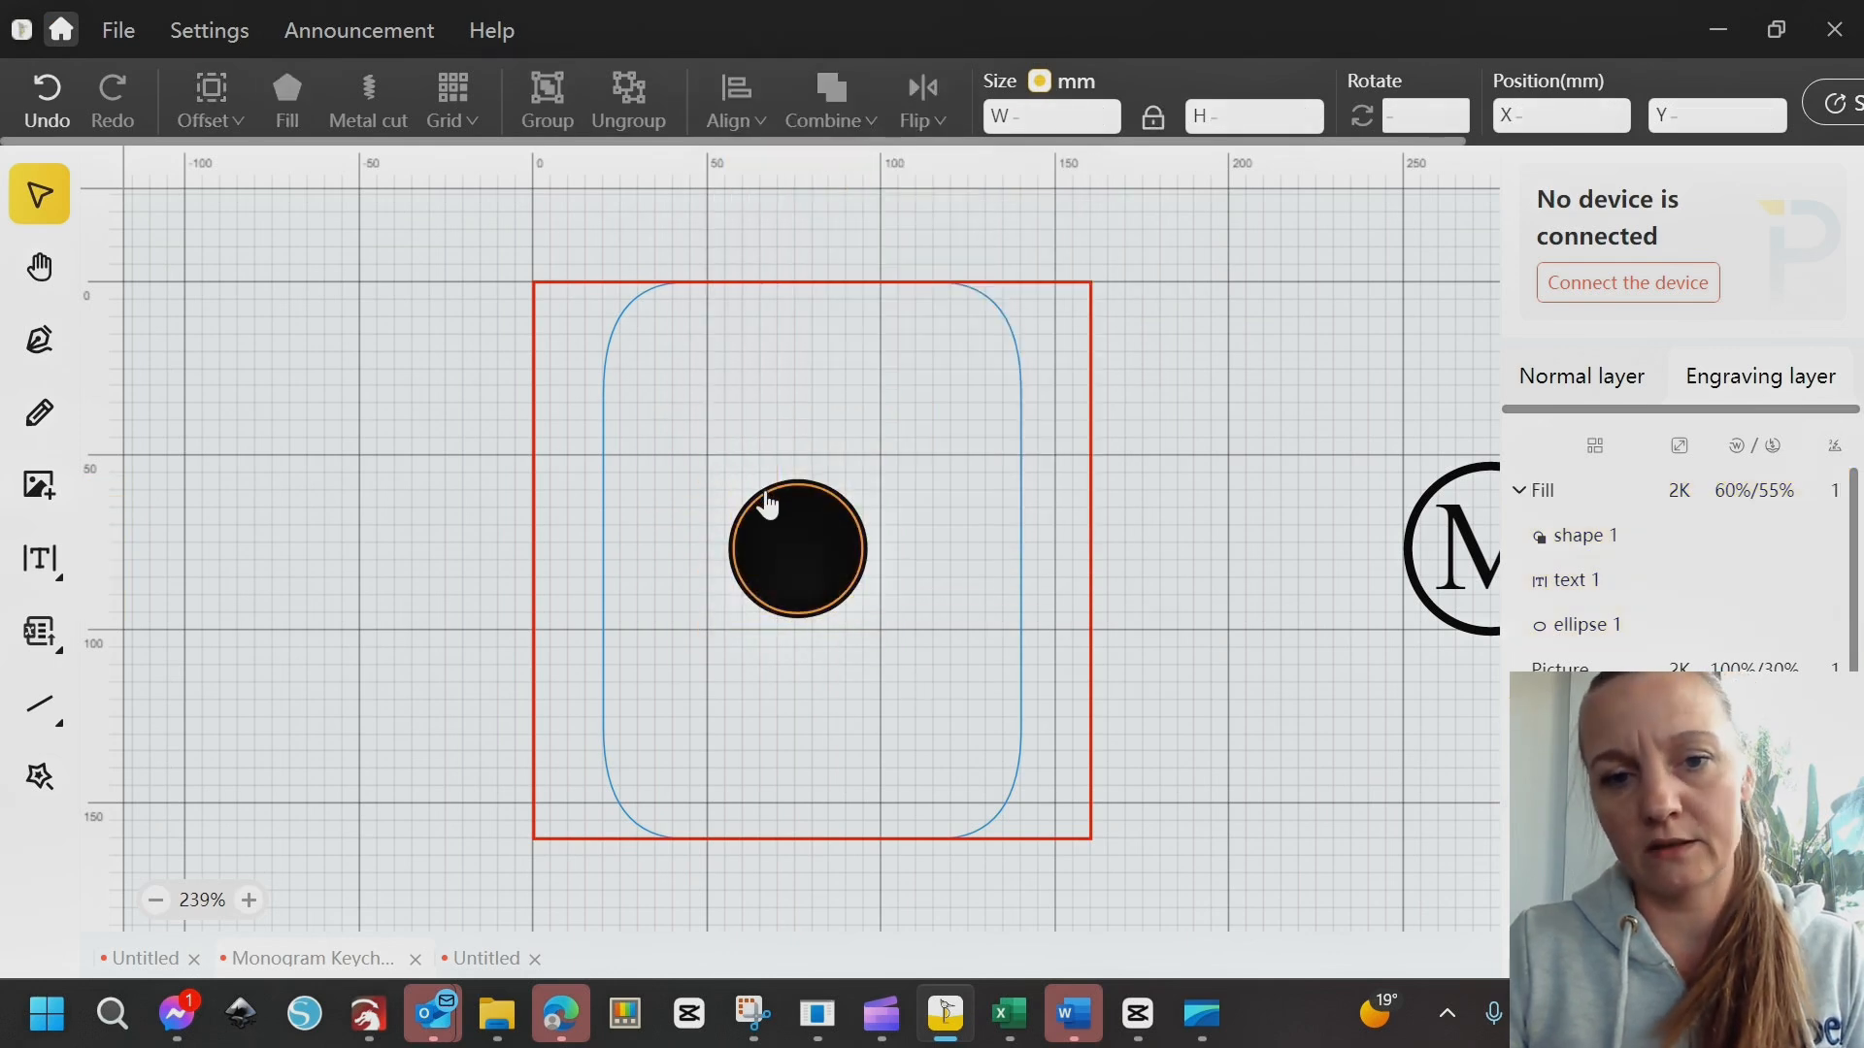
pyautogui.click(796, 549)
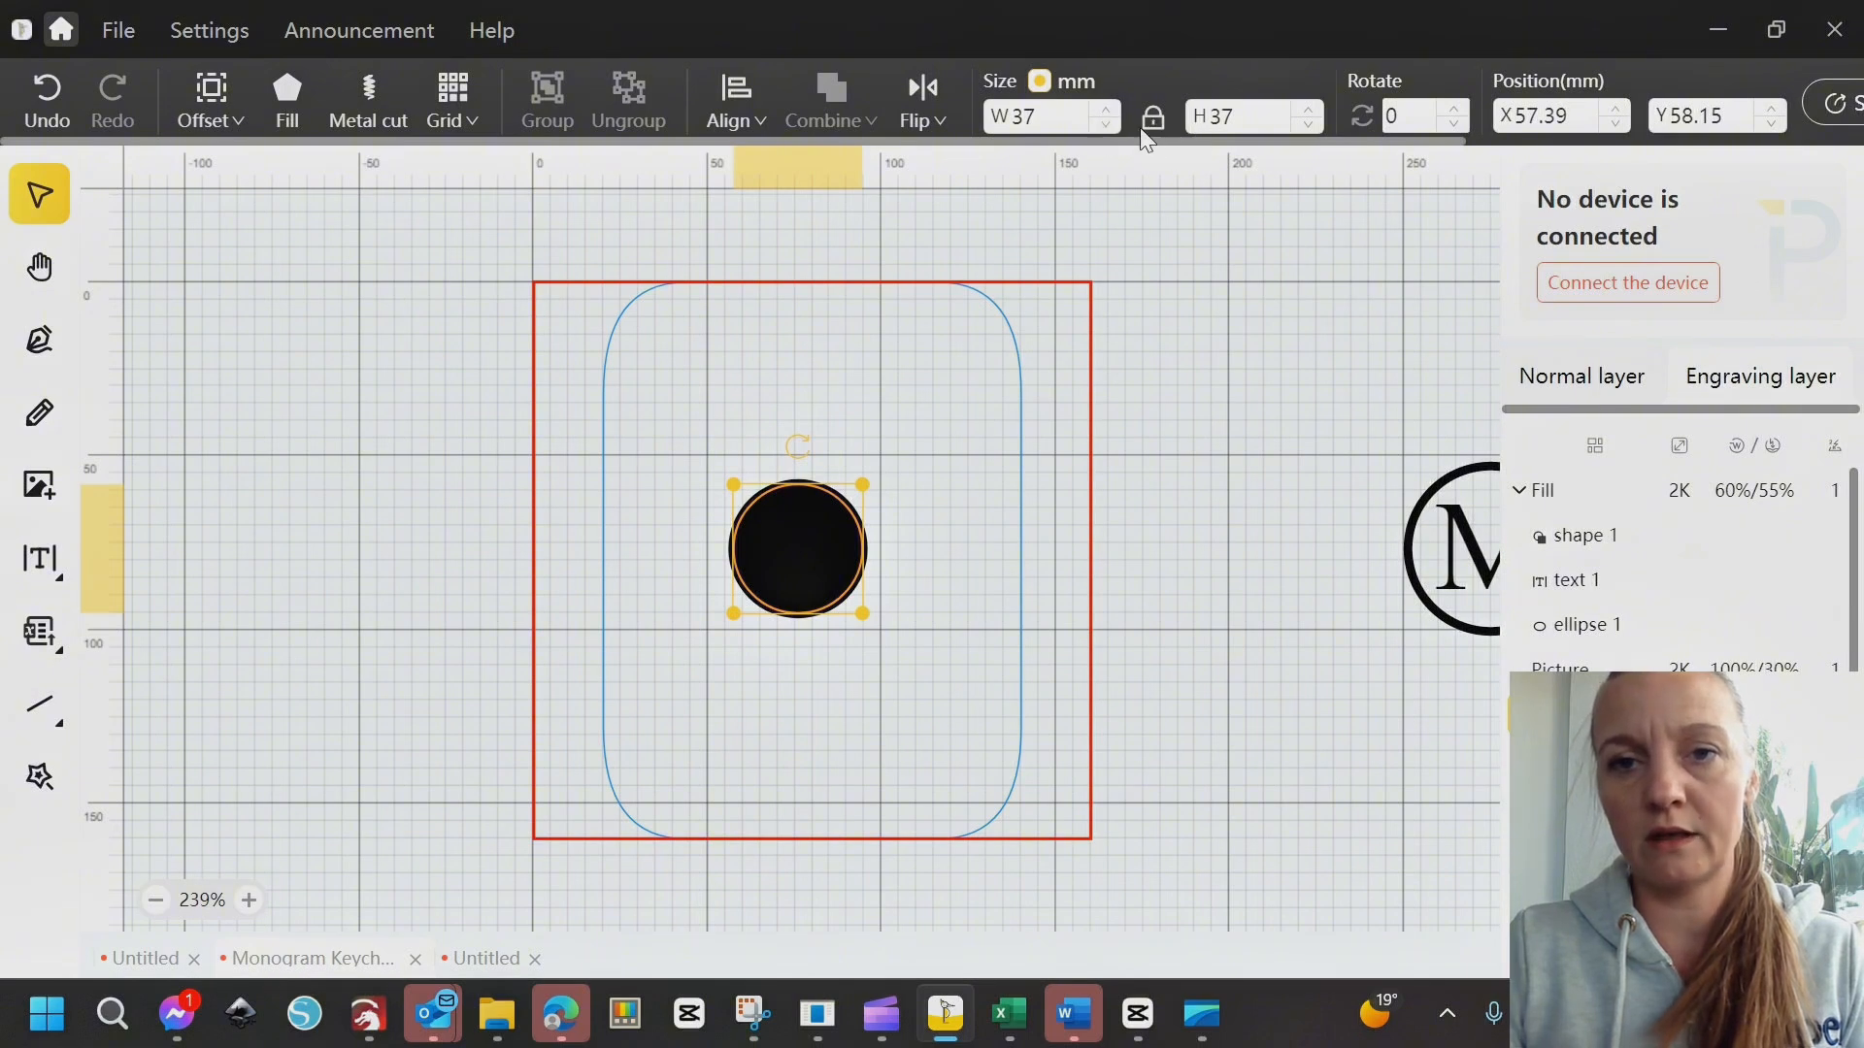
pyautogui.click(1106, 125)
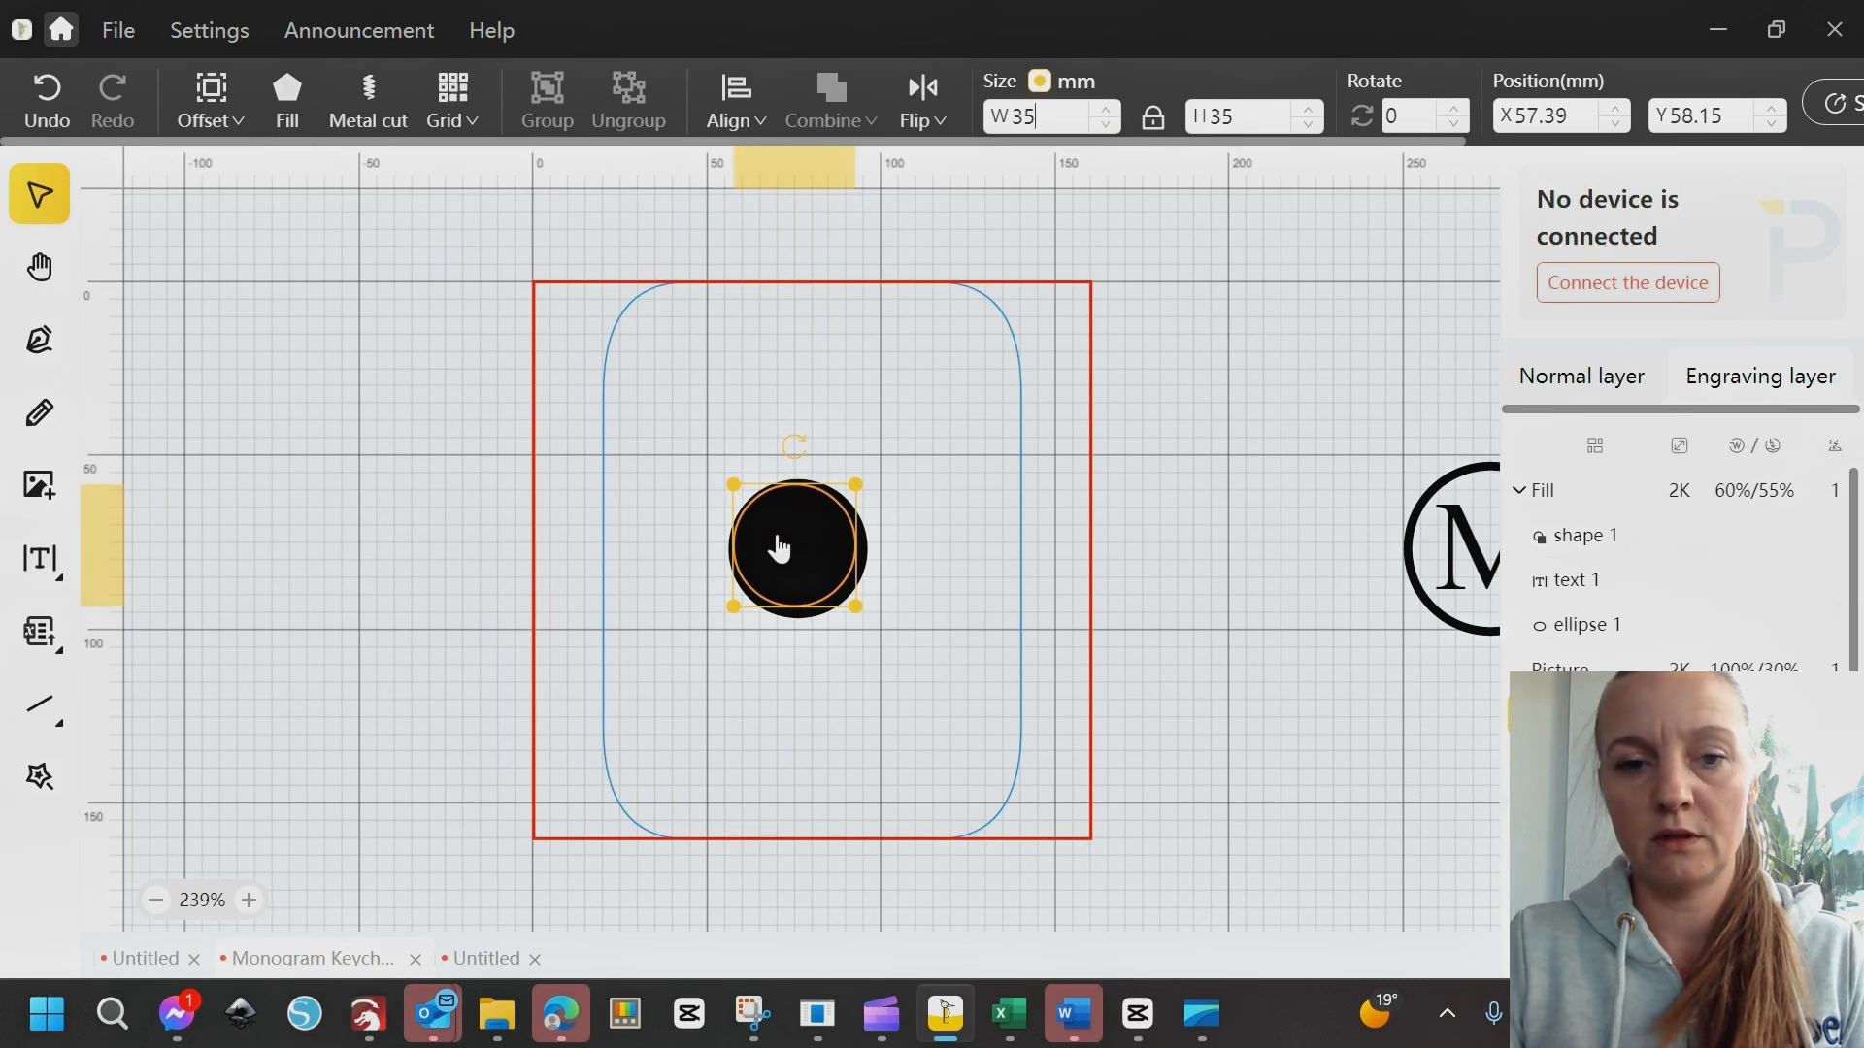
pyautogui.moveTo(778, 546); pyautogui.dragTo(783, 536)
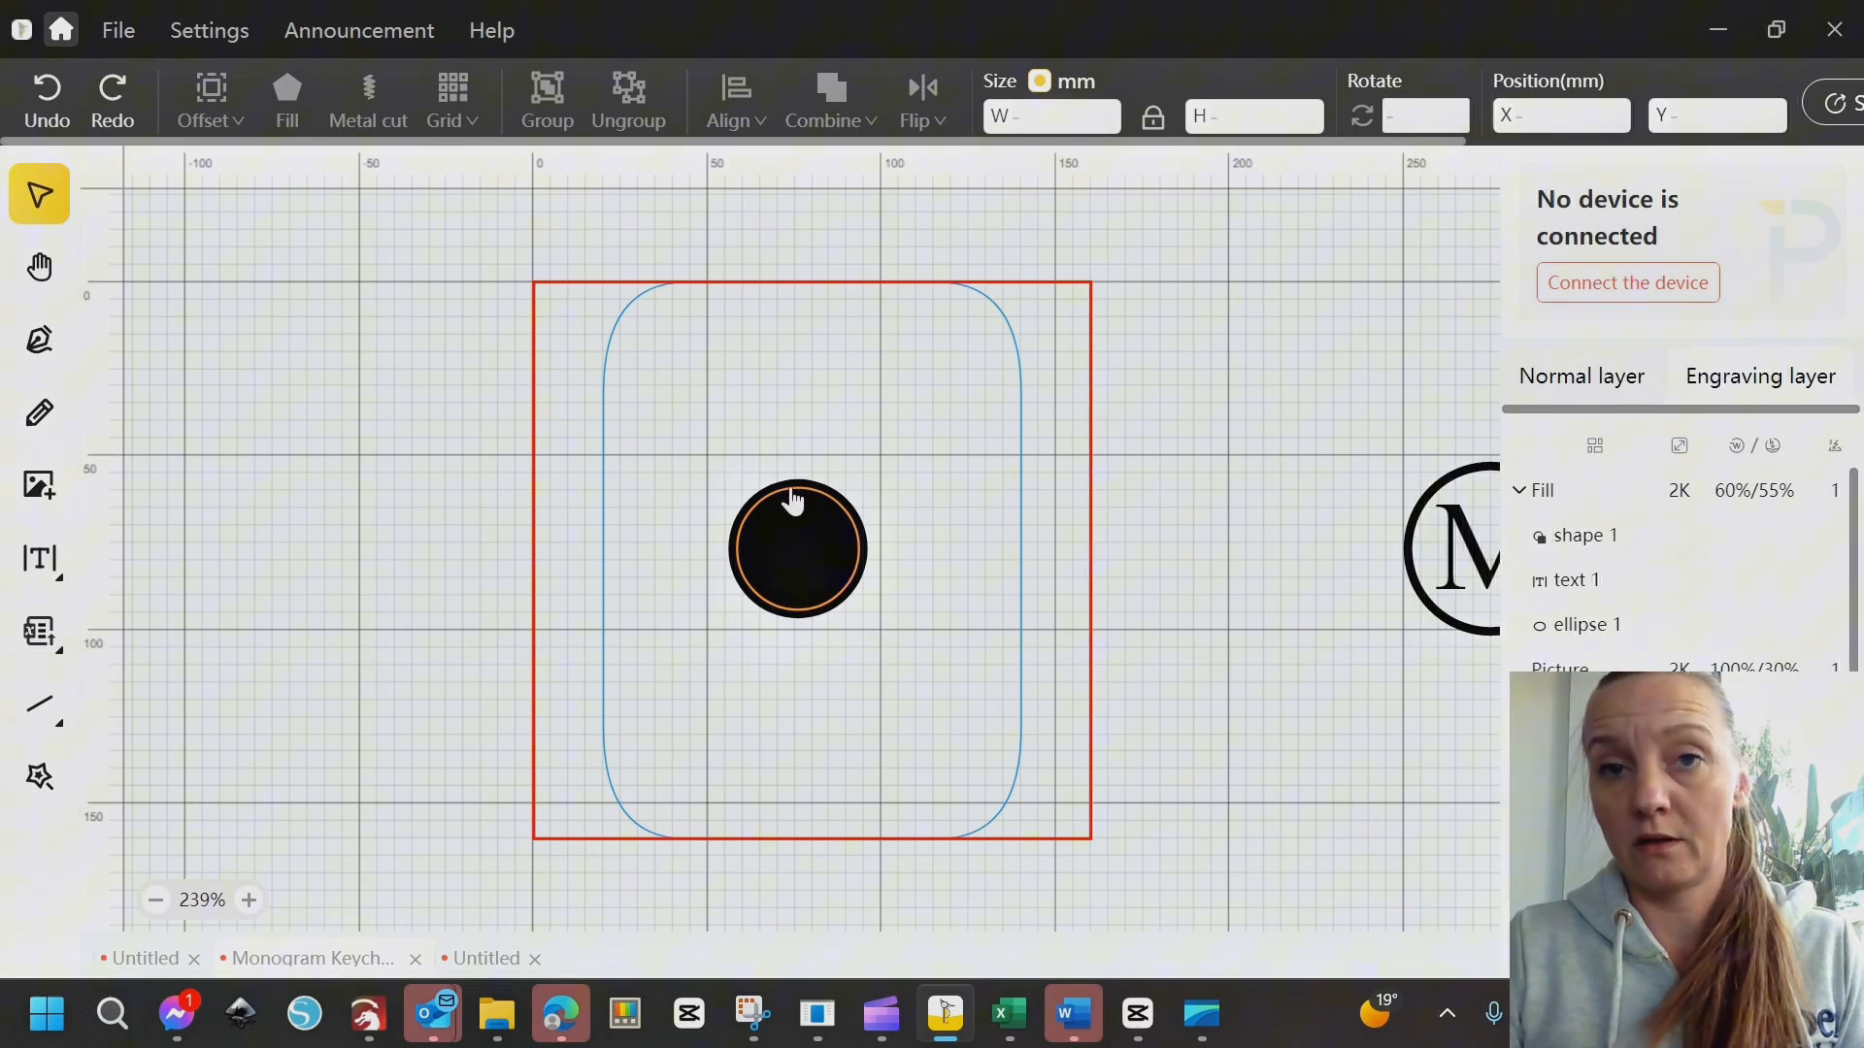
pyautogui.click(796, 546)
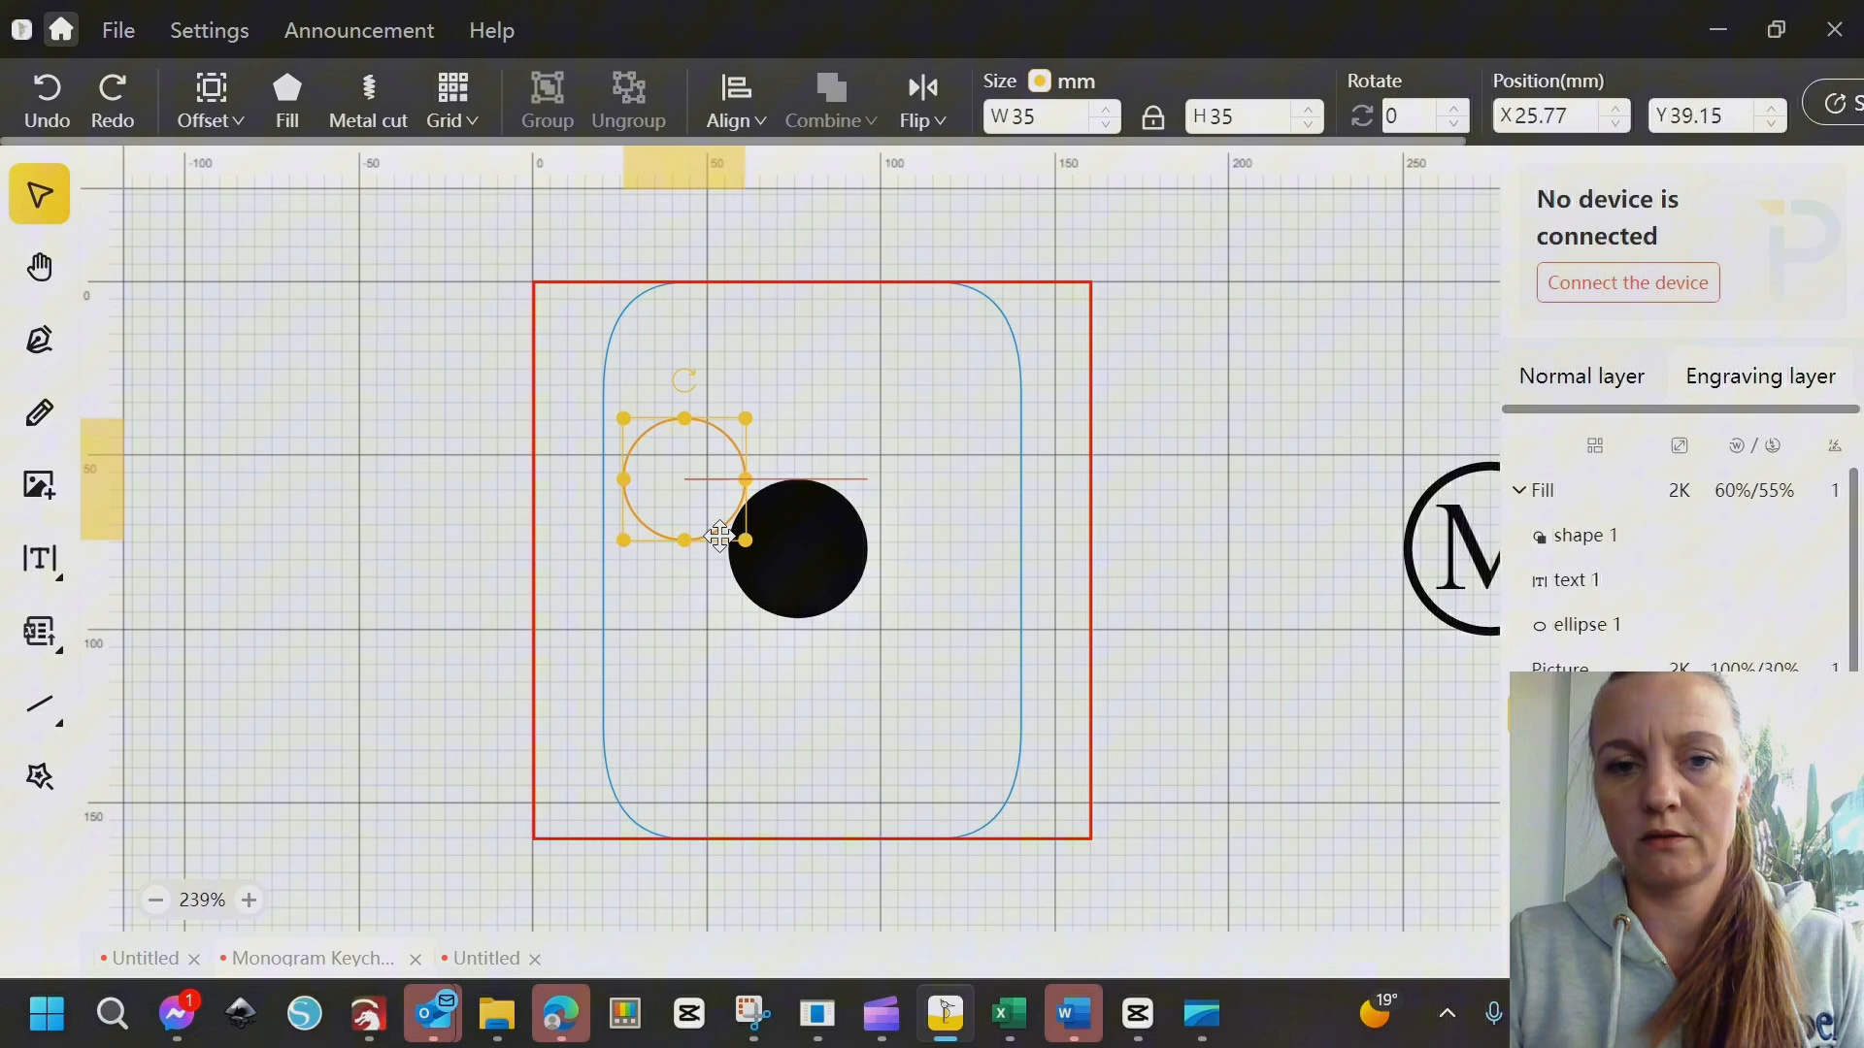
pyautogui.moveTo(719, 535); pyautogui.dragTo(796, 547)
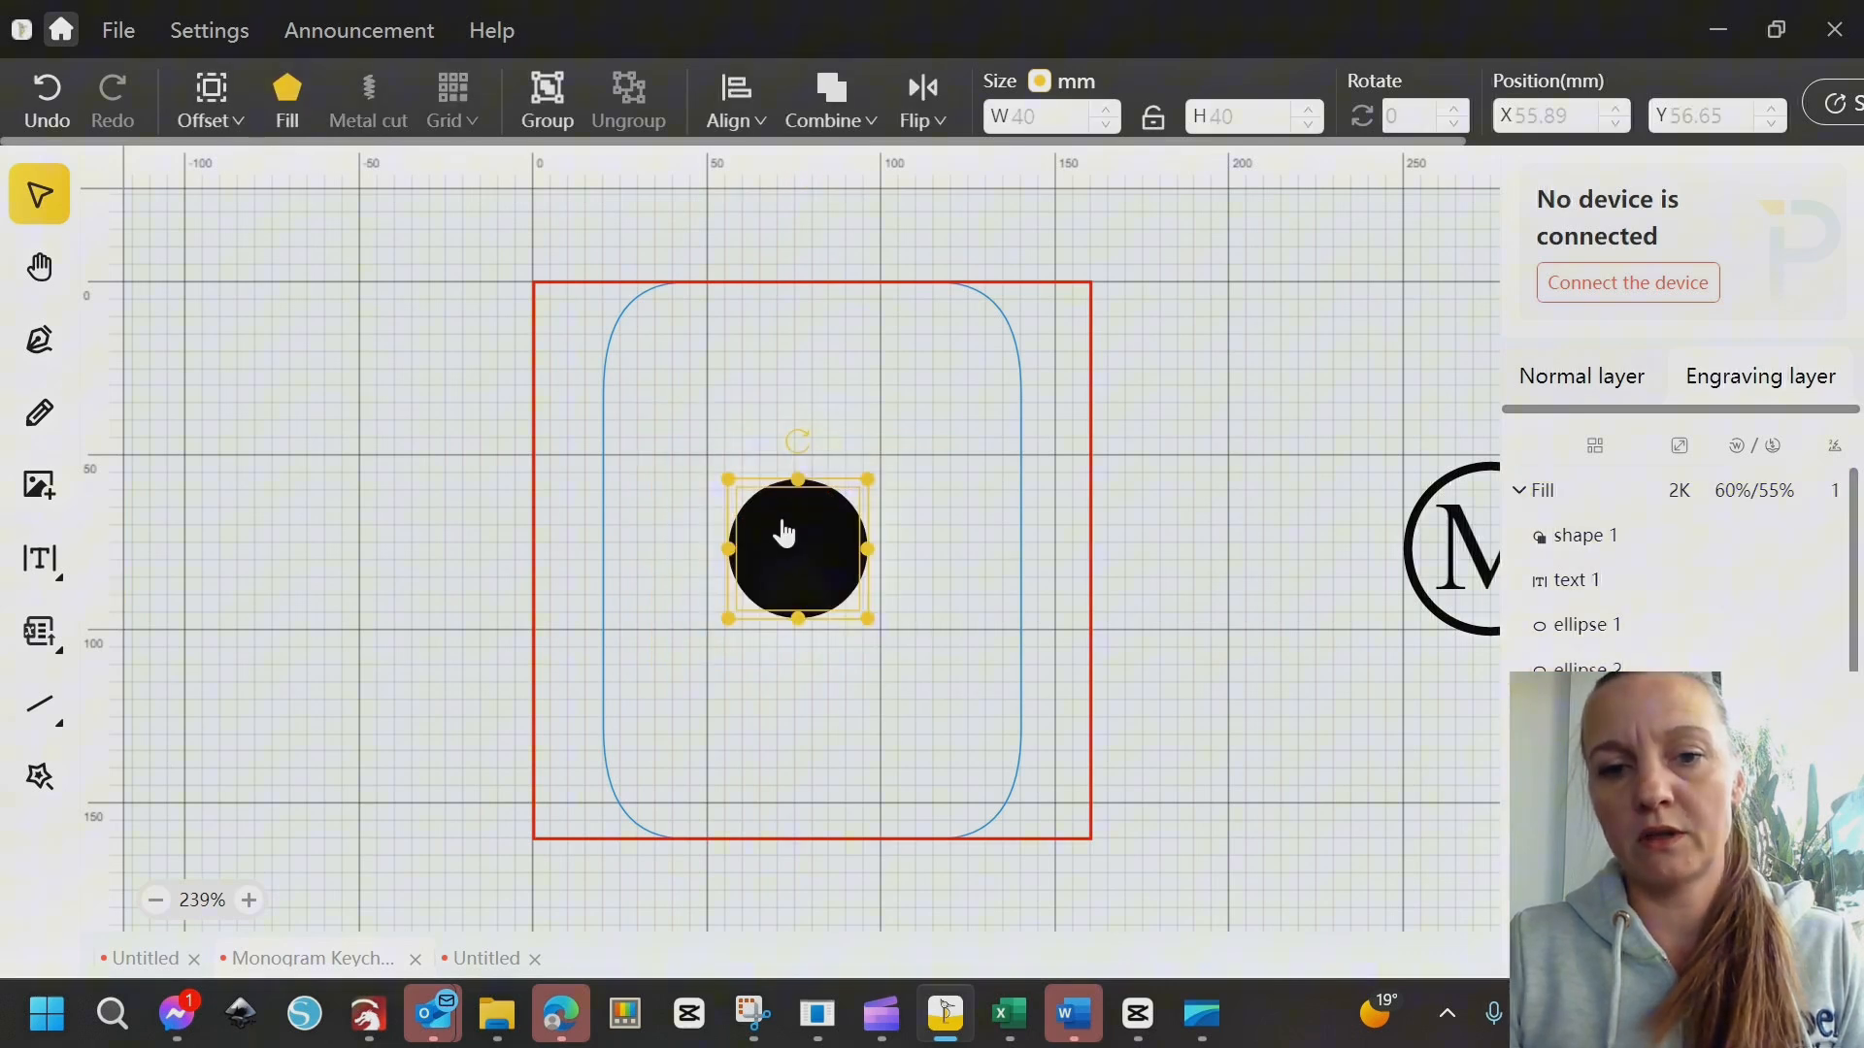
# Subtract the small circle from the 40 mm disc and fill the resulting ring black
pyautogui.click(1540, 489)
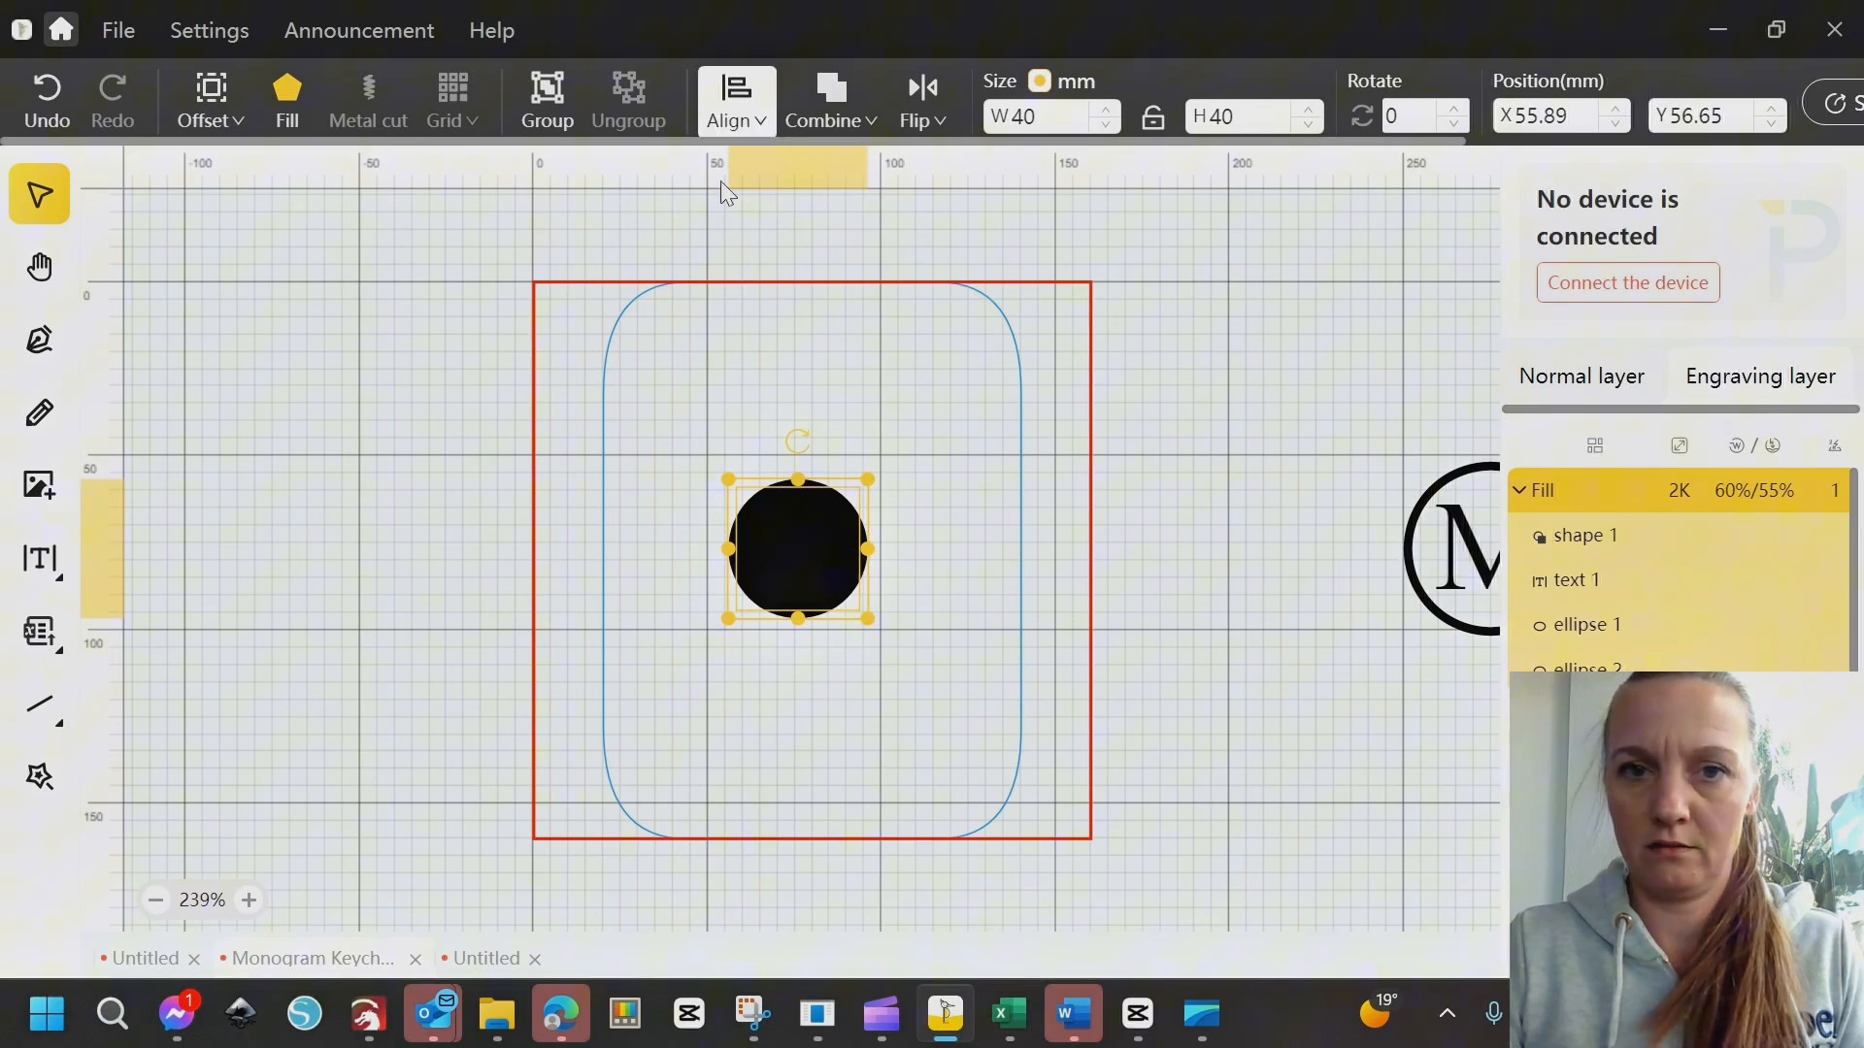
pyautogui.click(828, 100)
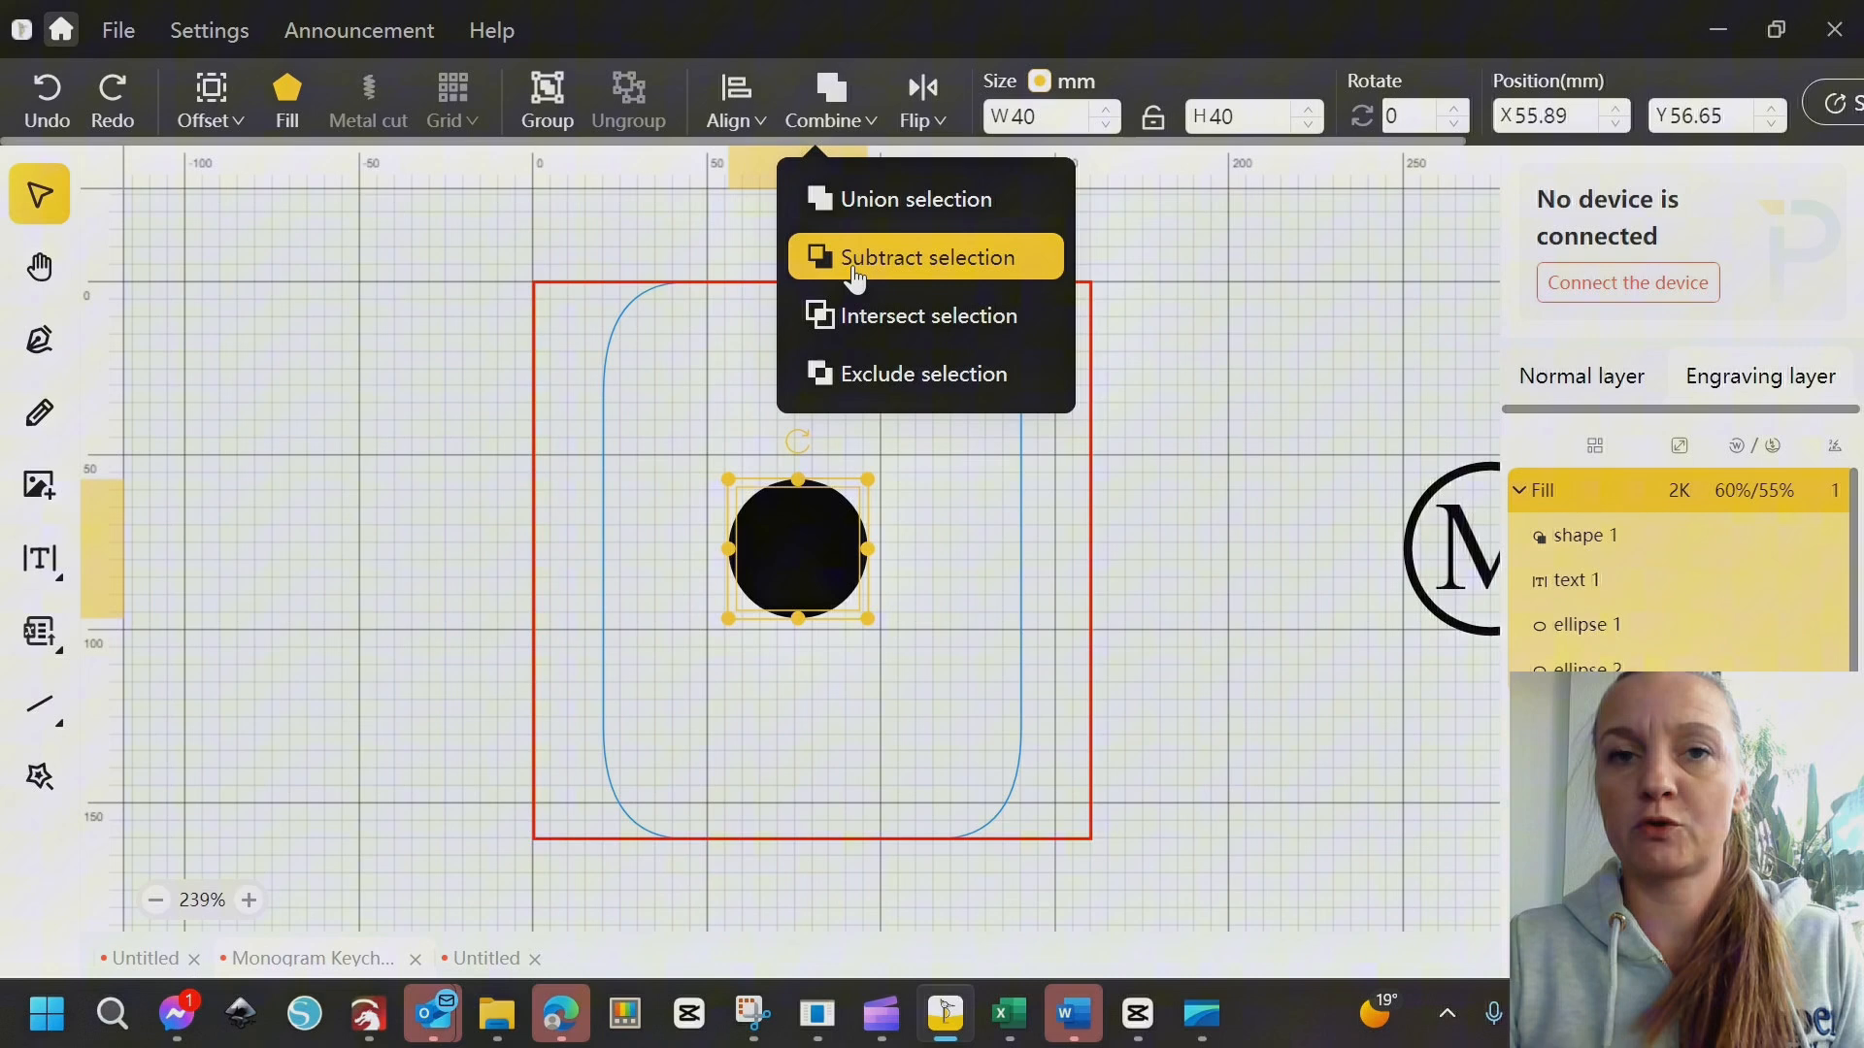
pyautogui.click(911, 257)
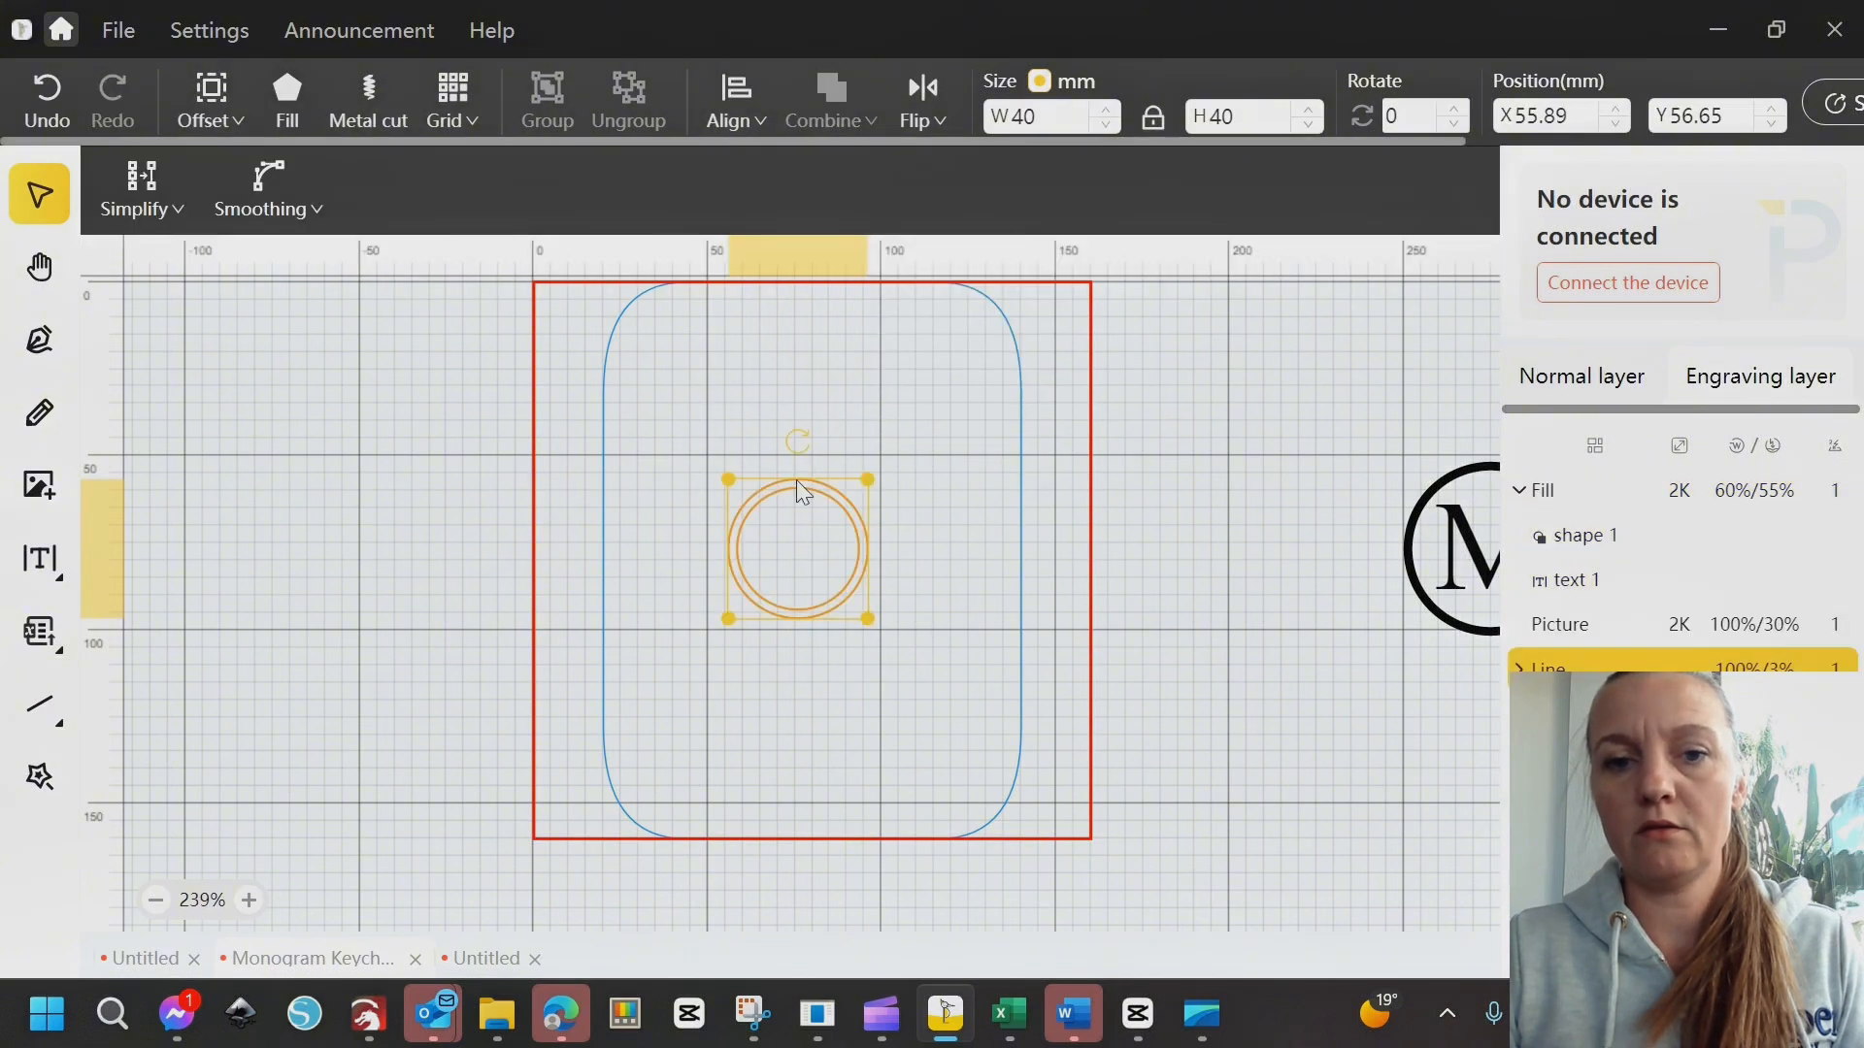
pyautogui.moveTo(865, 455)
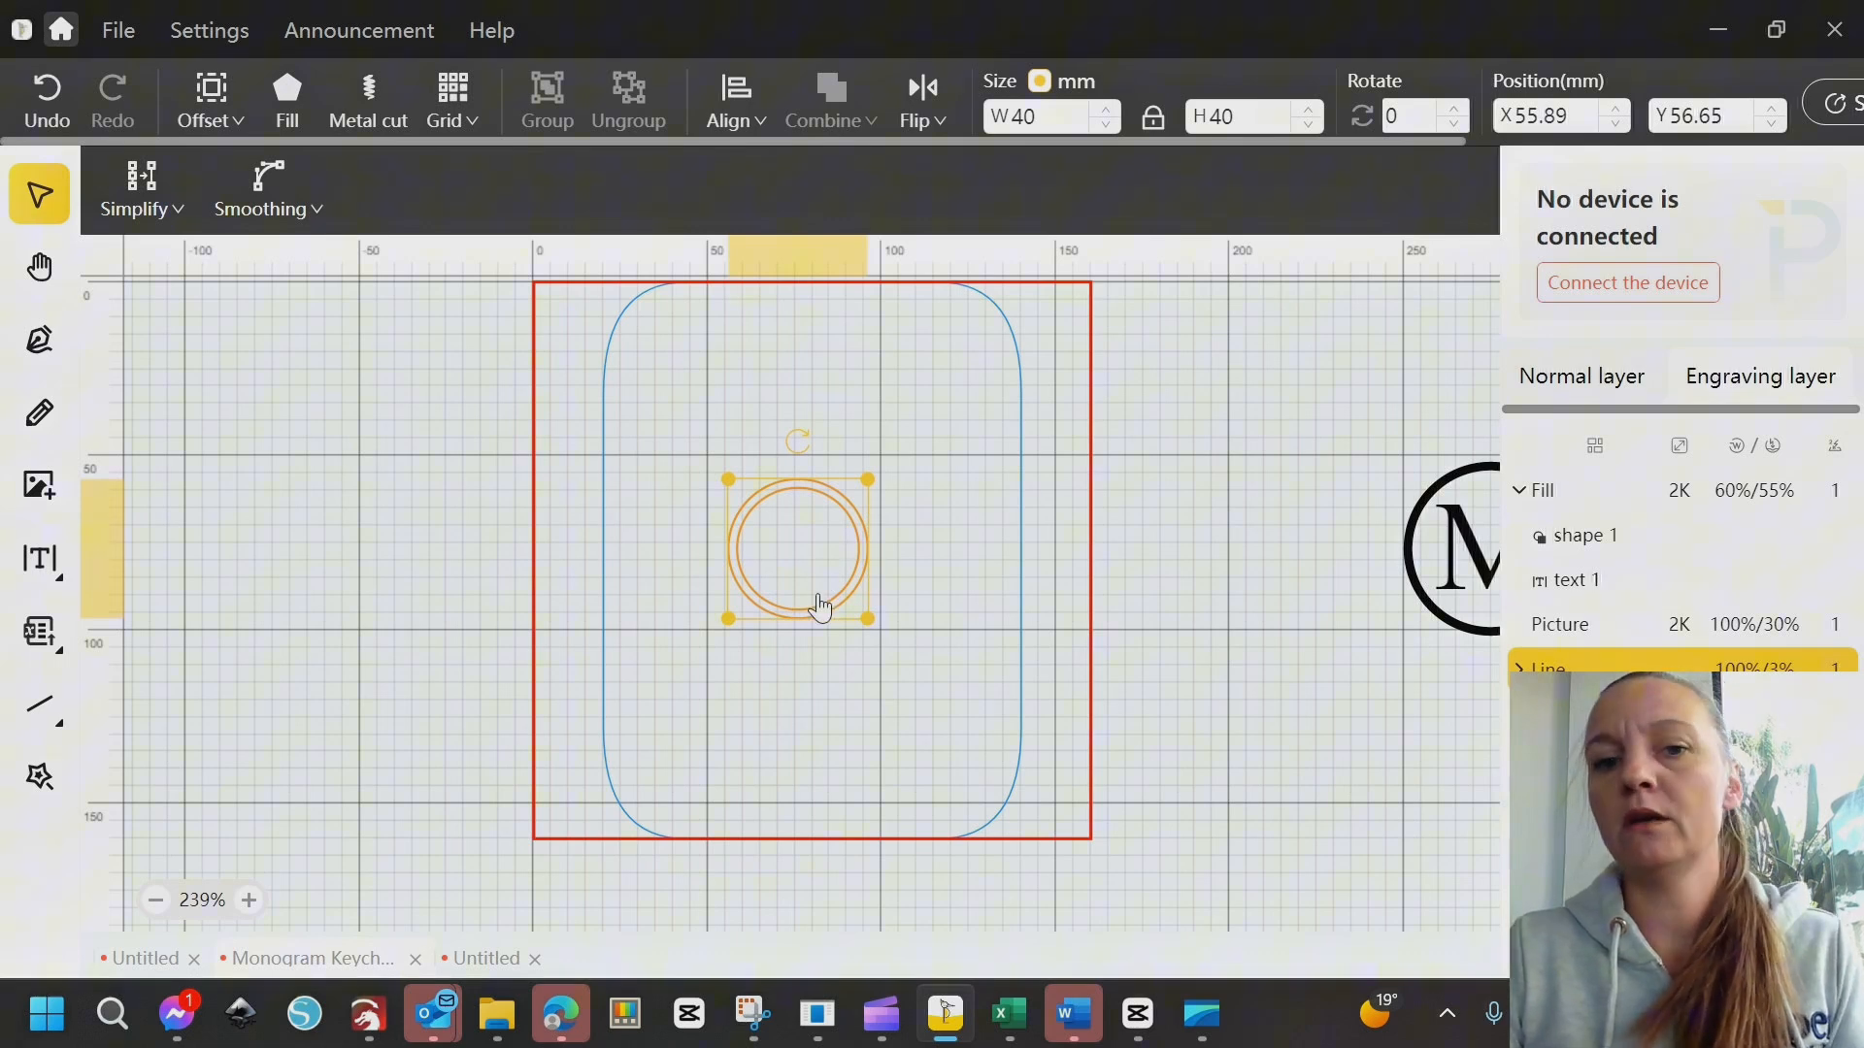
pyautogui.moveTo(883, 582)
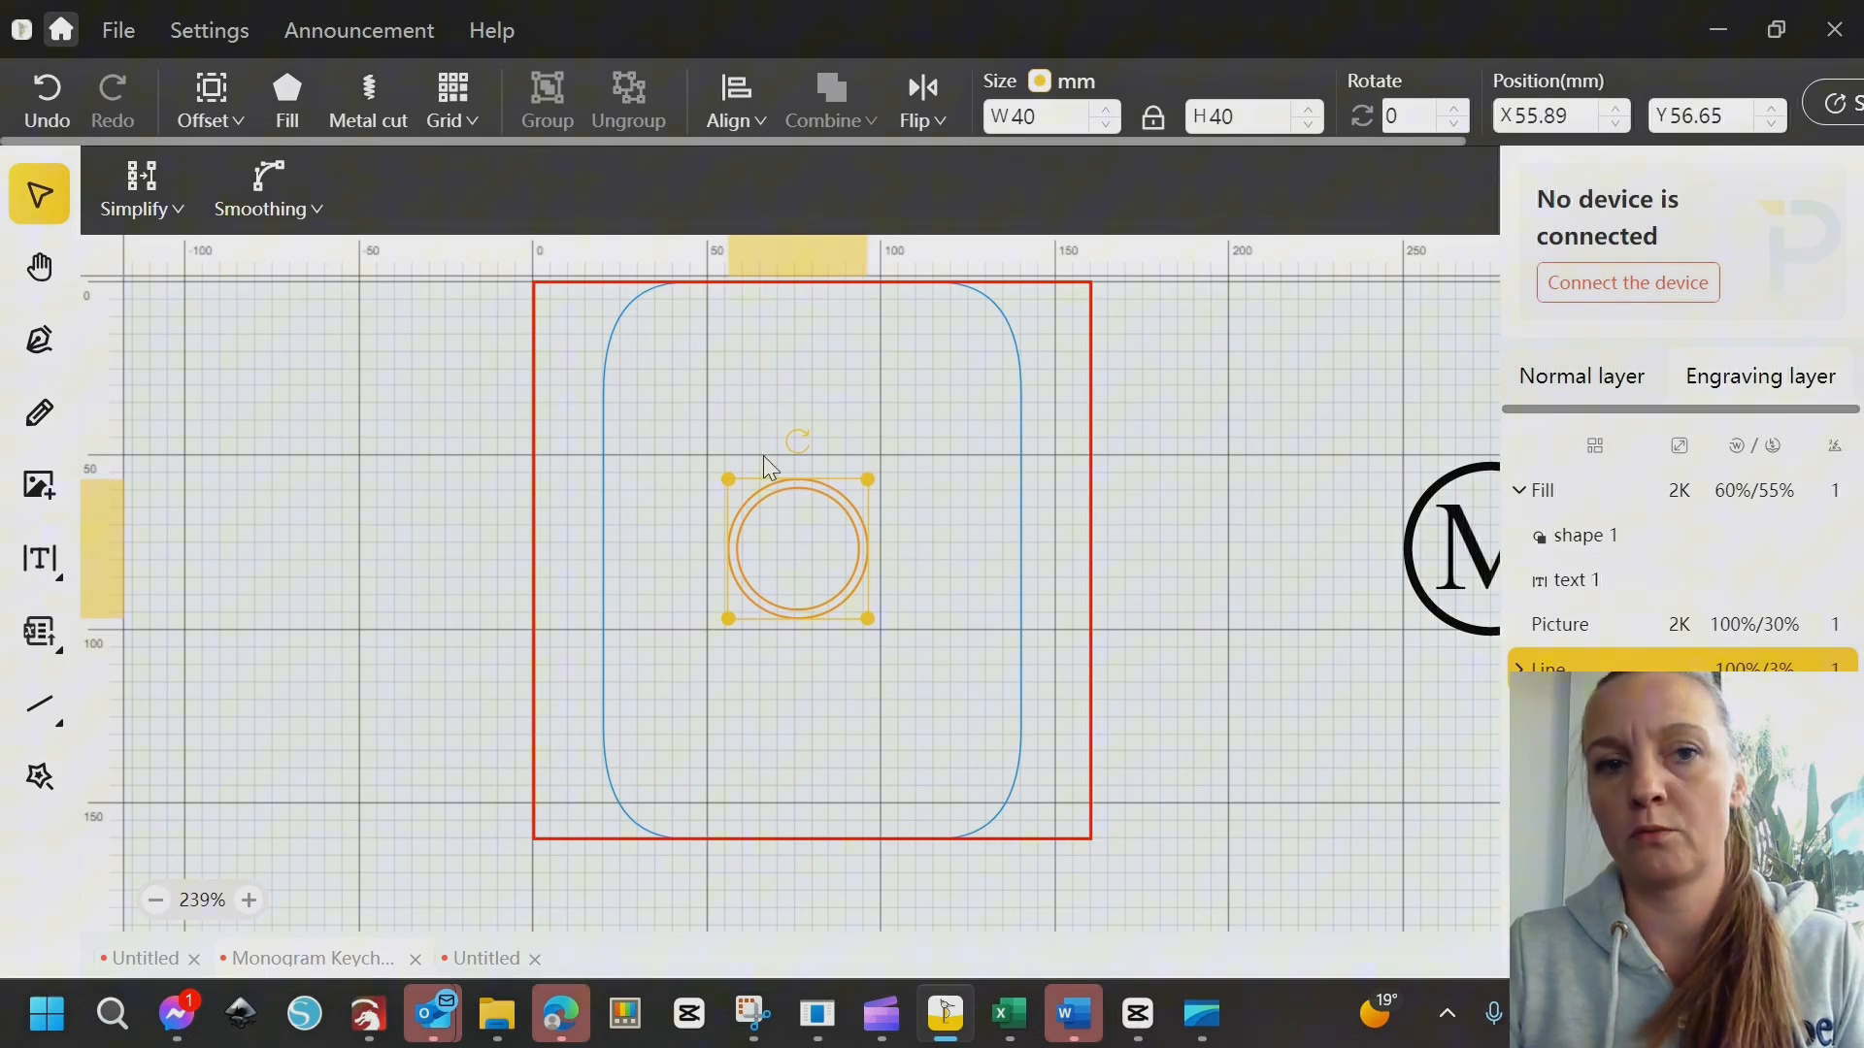
pyautogui.click(286, 97)
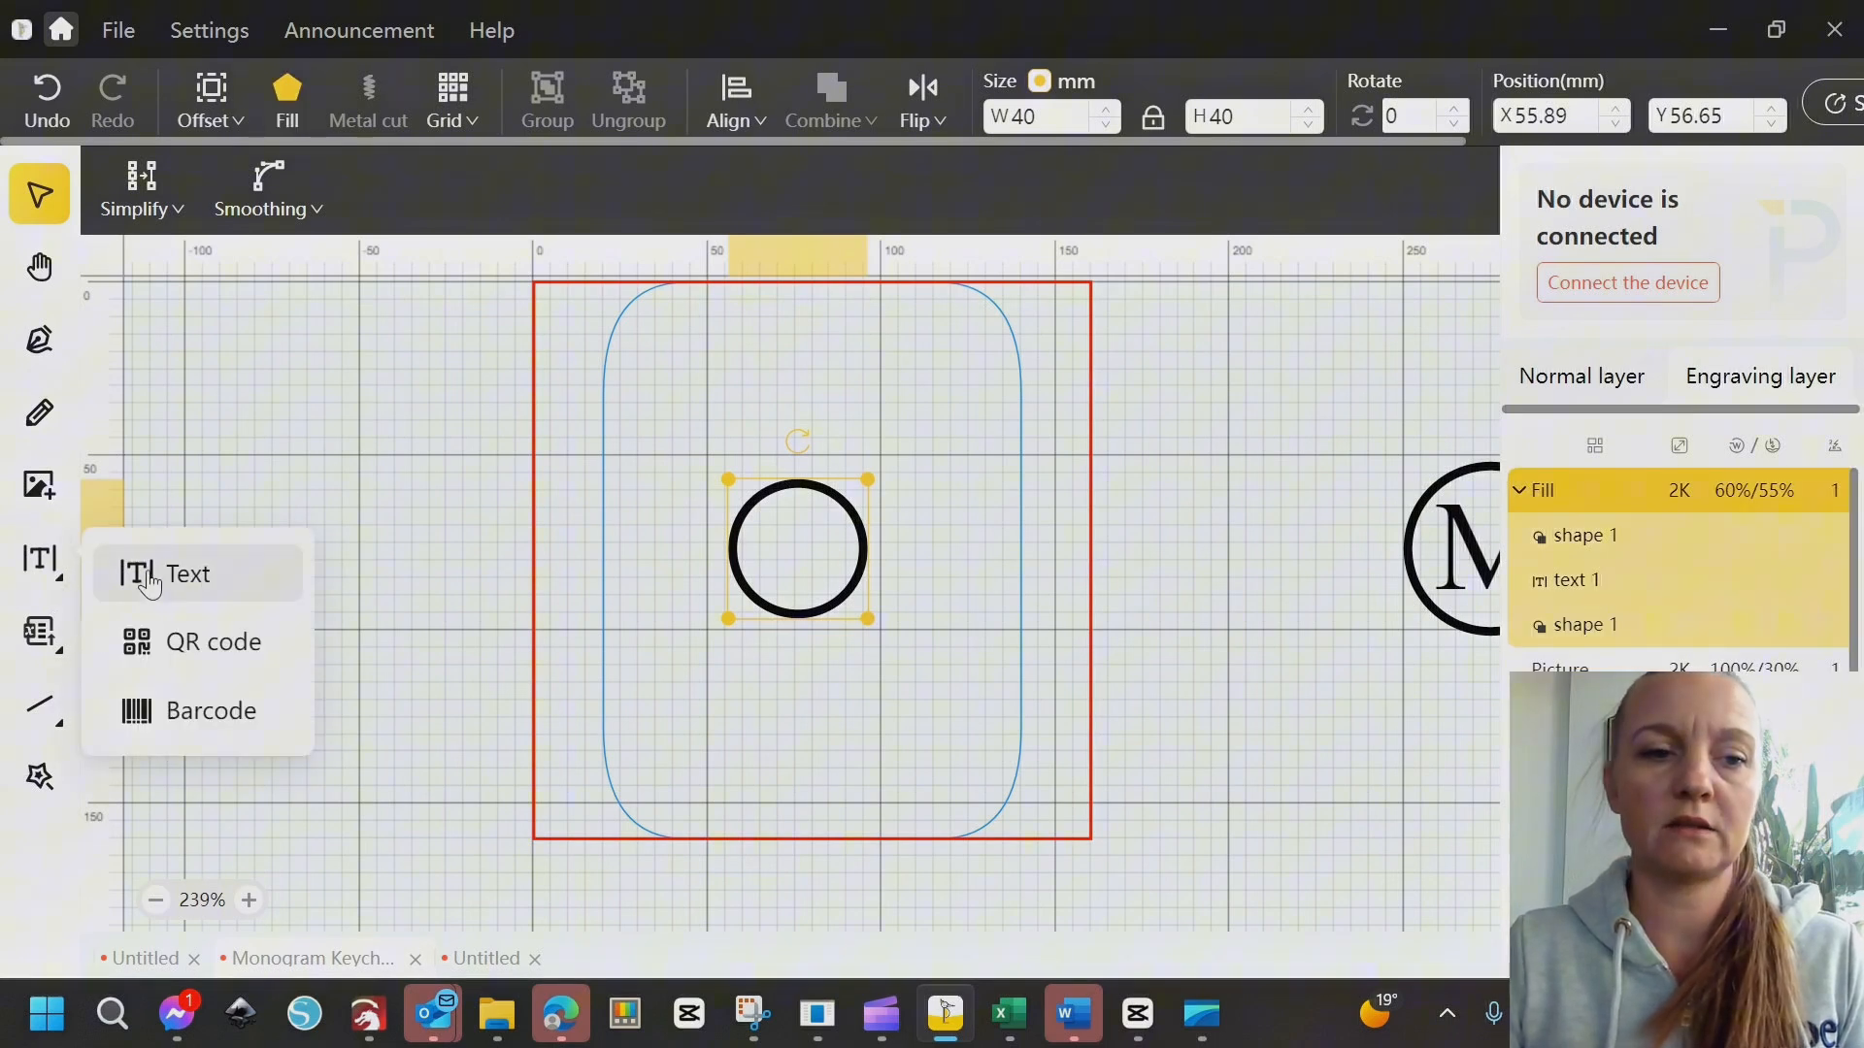
# Type a letter B text object and drag it into the centre of the ring
pyautogui.click(186, 574)
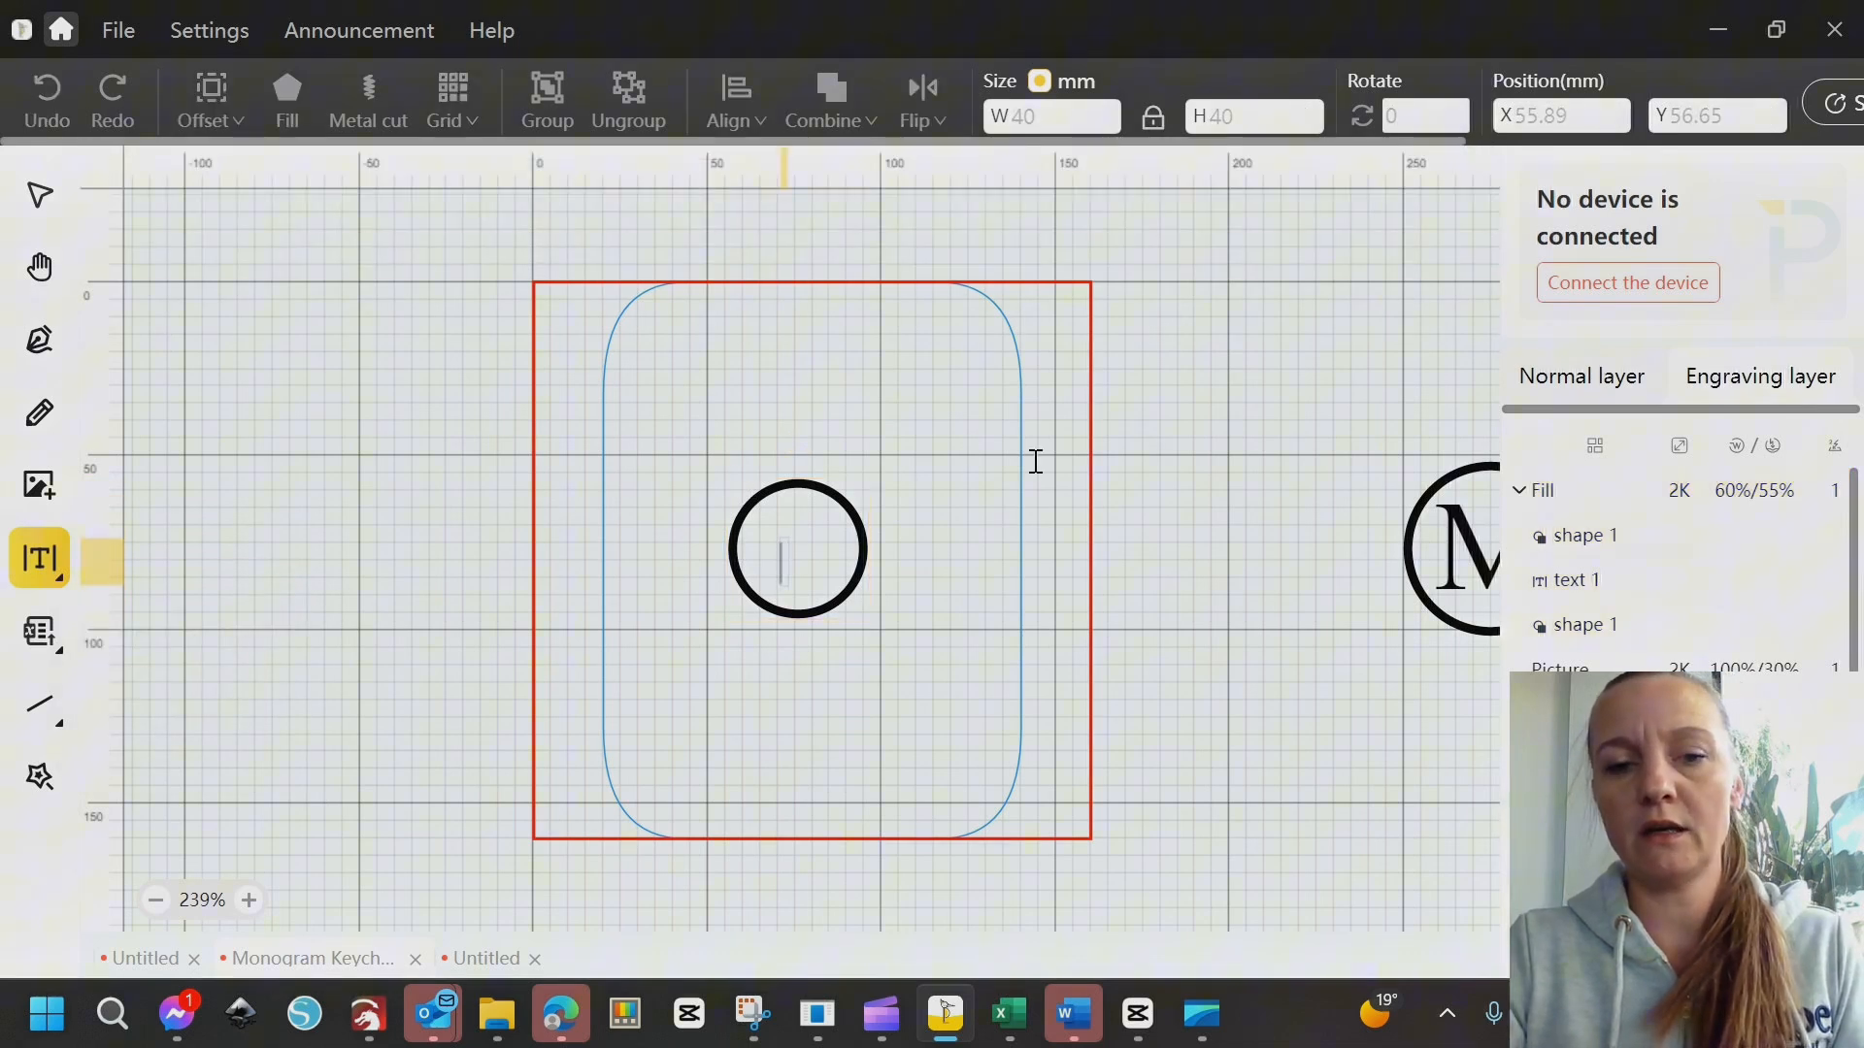
pyautogui.write('B')
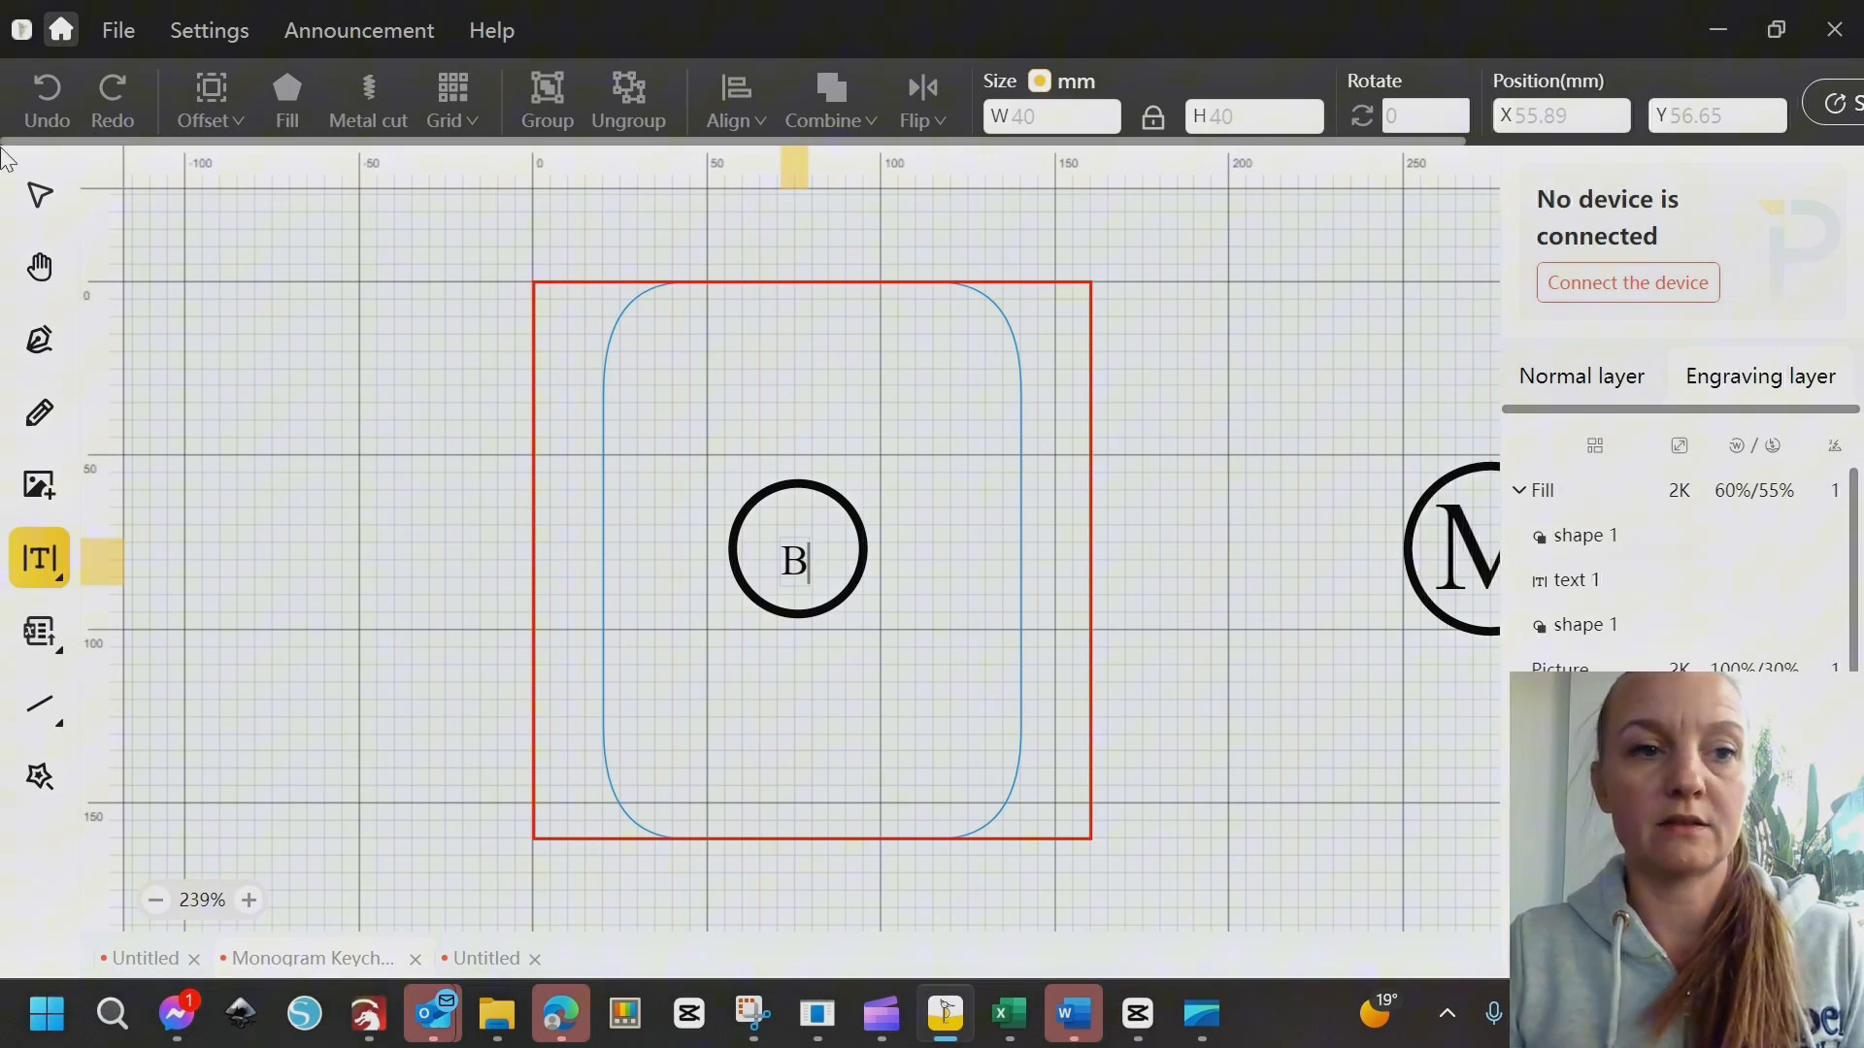
pyautogui.click(39, 194)
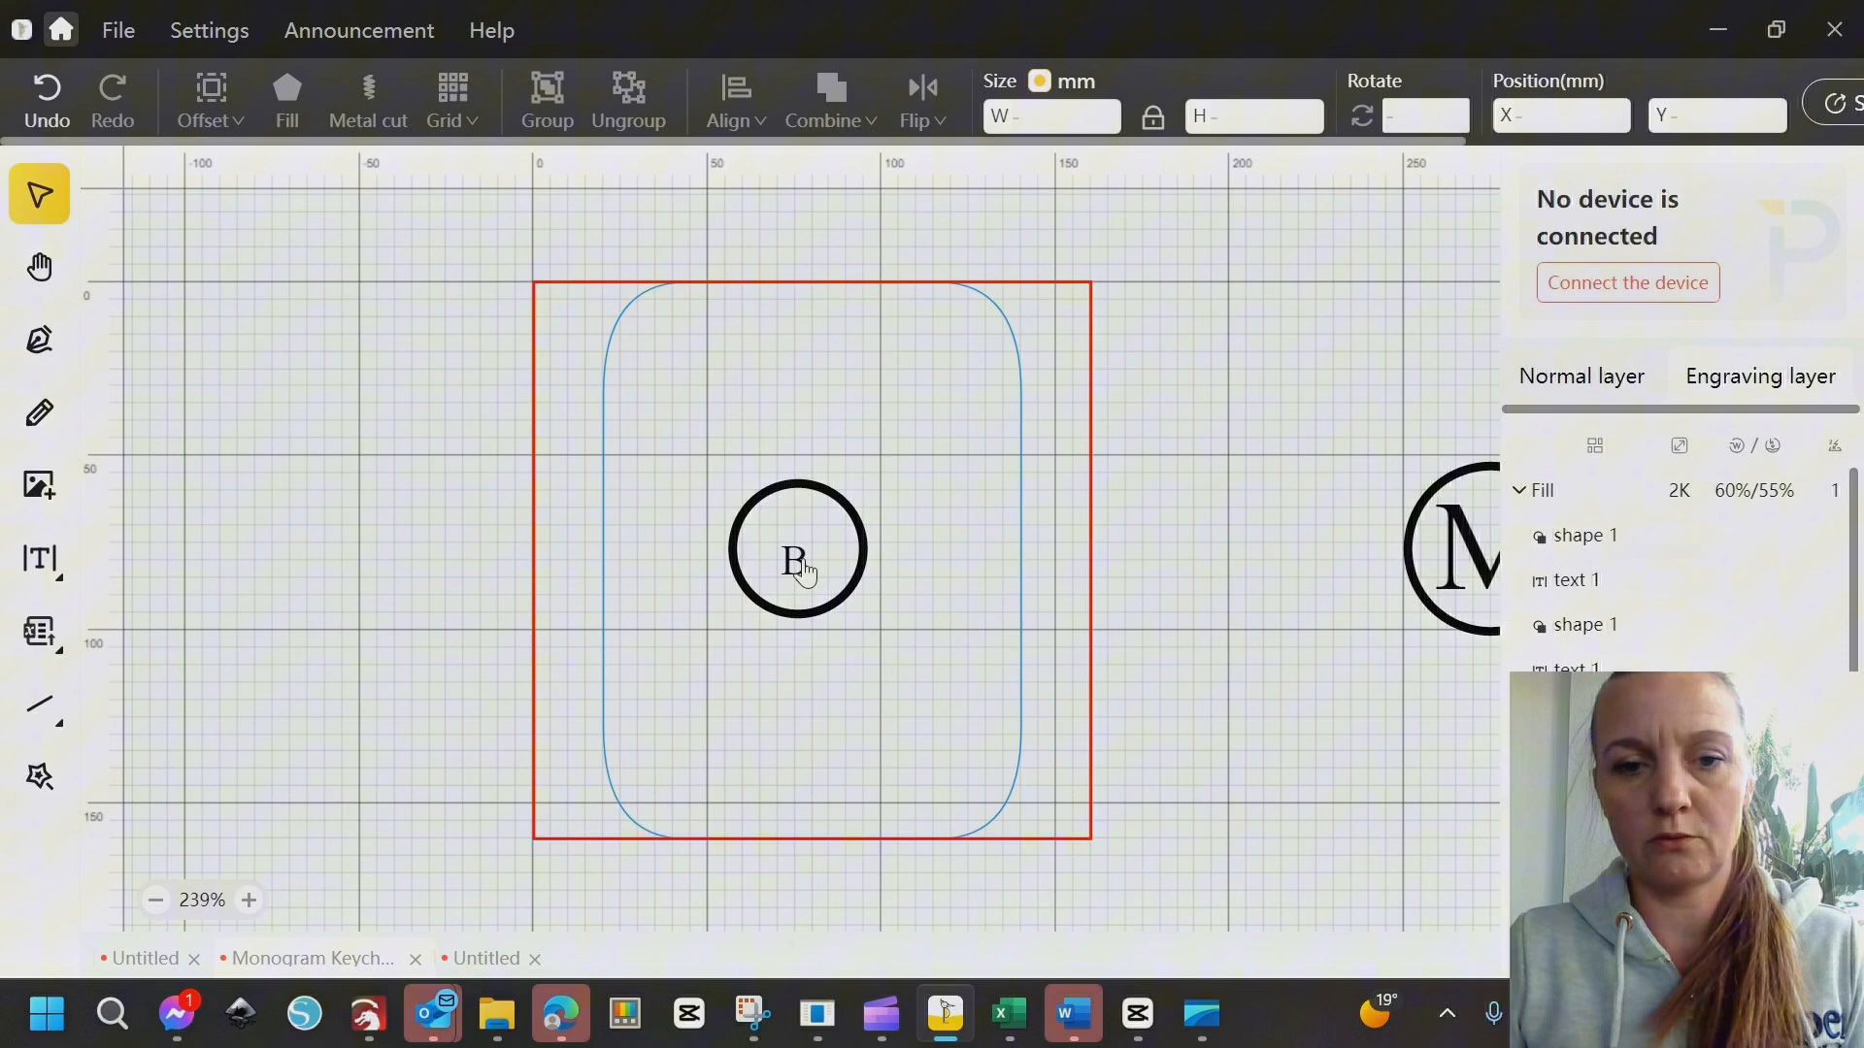
pyautogui.click(798, 560)
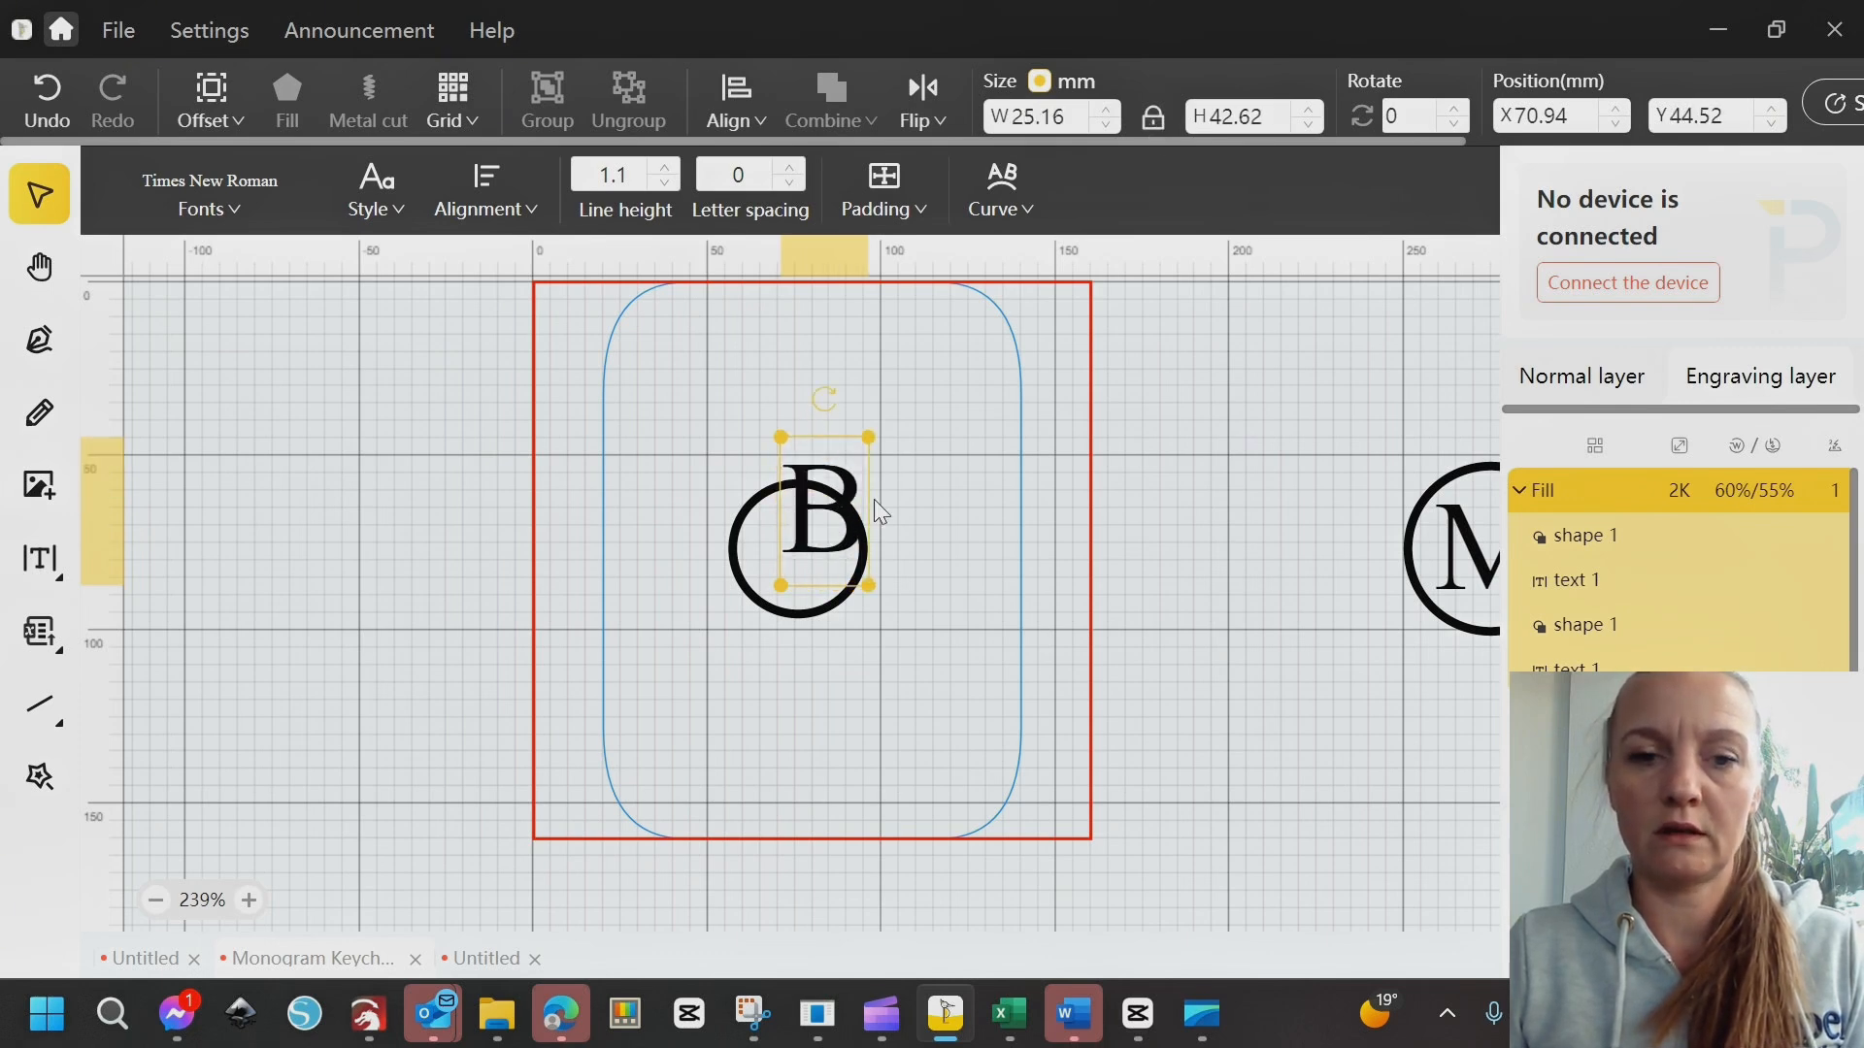
pyautogui.moveTo(825, 541); pyautogui.dragTo(796, 550)
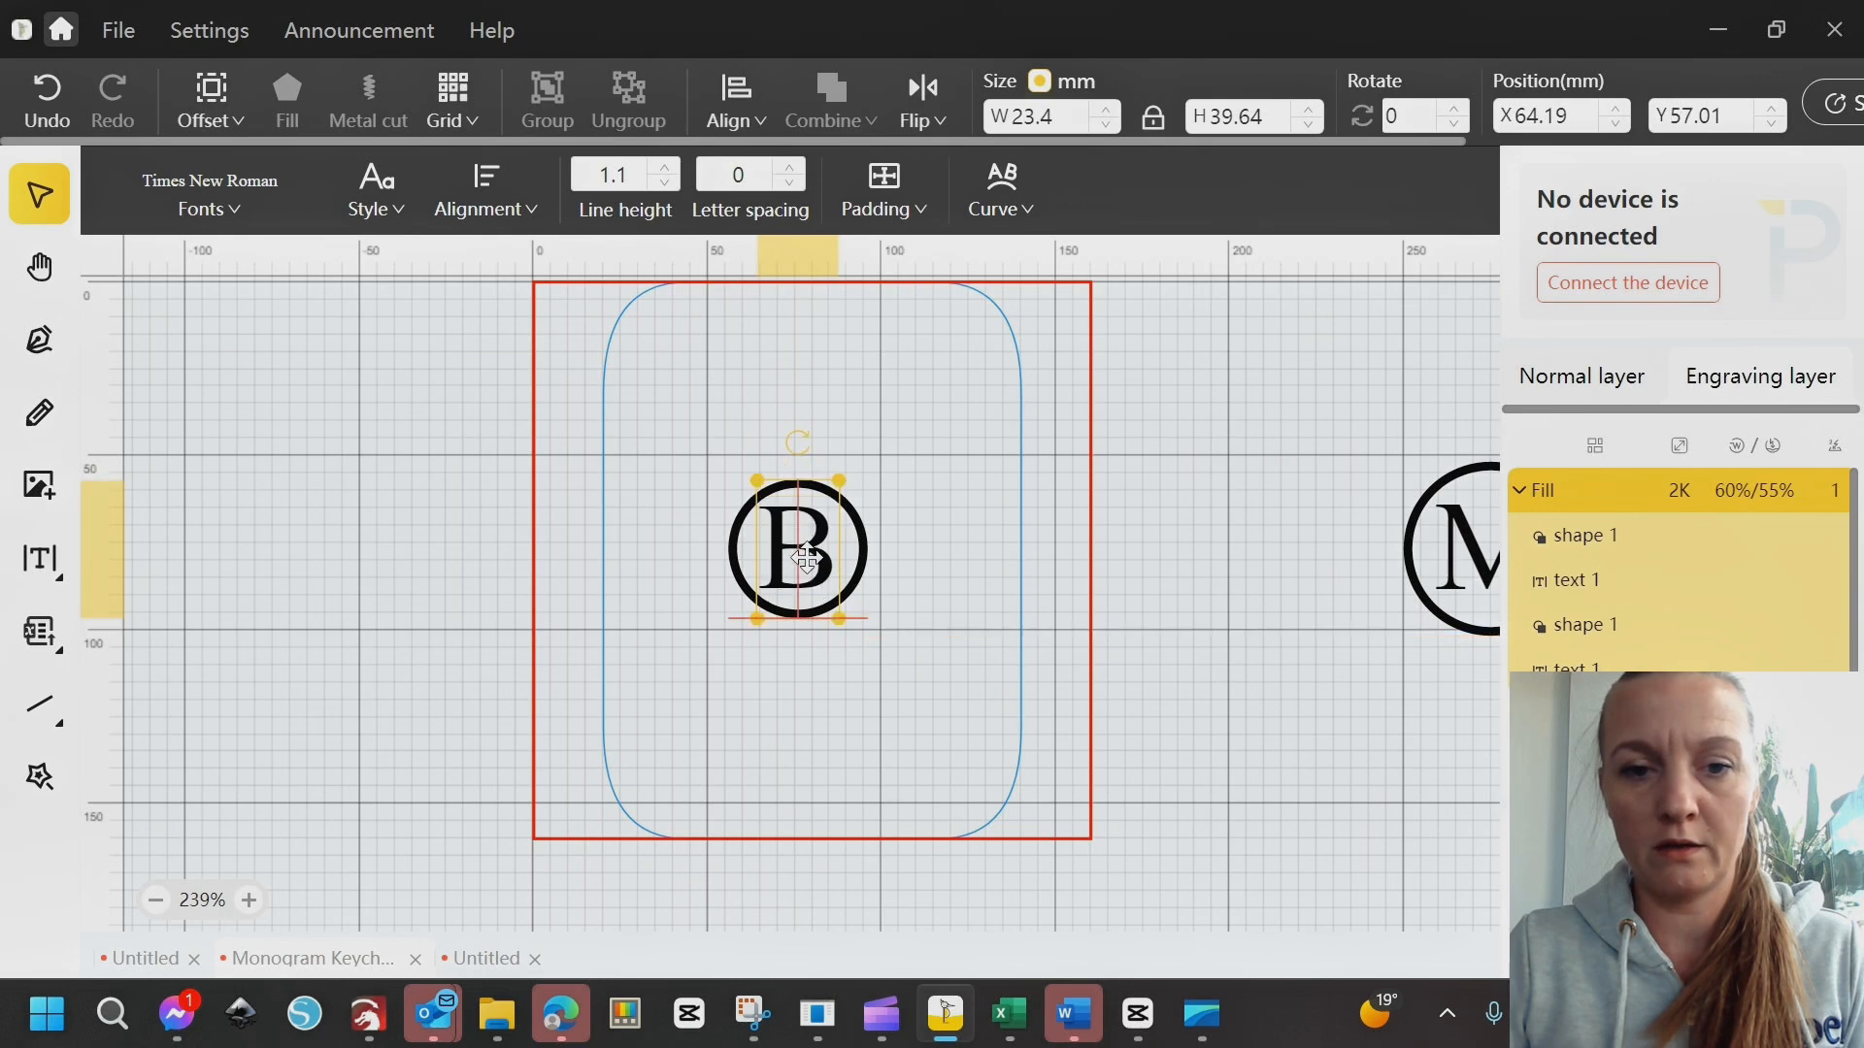
# Change the letter B's font to Algerian
pyautogui.click(366, 101)
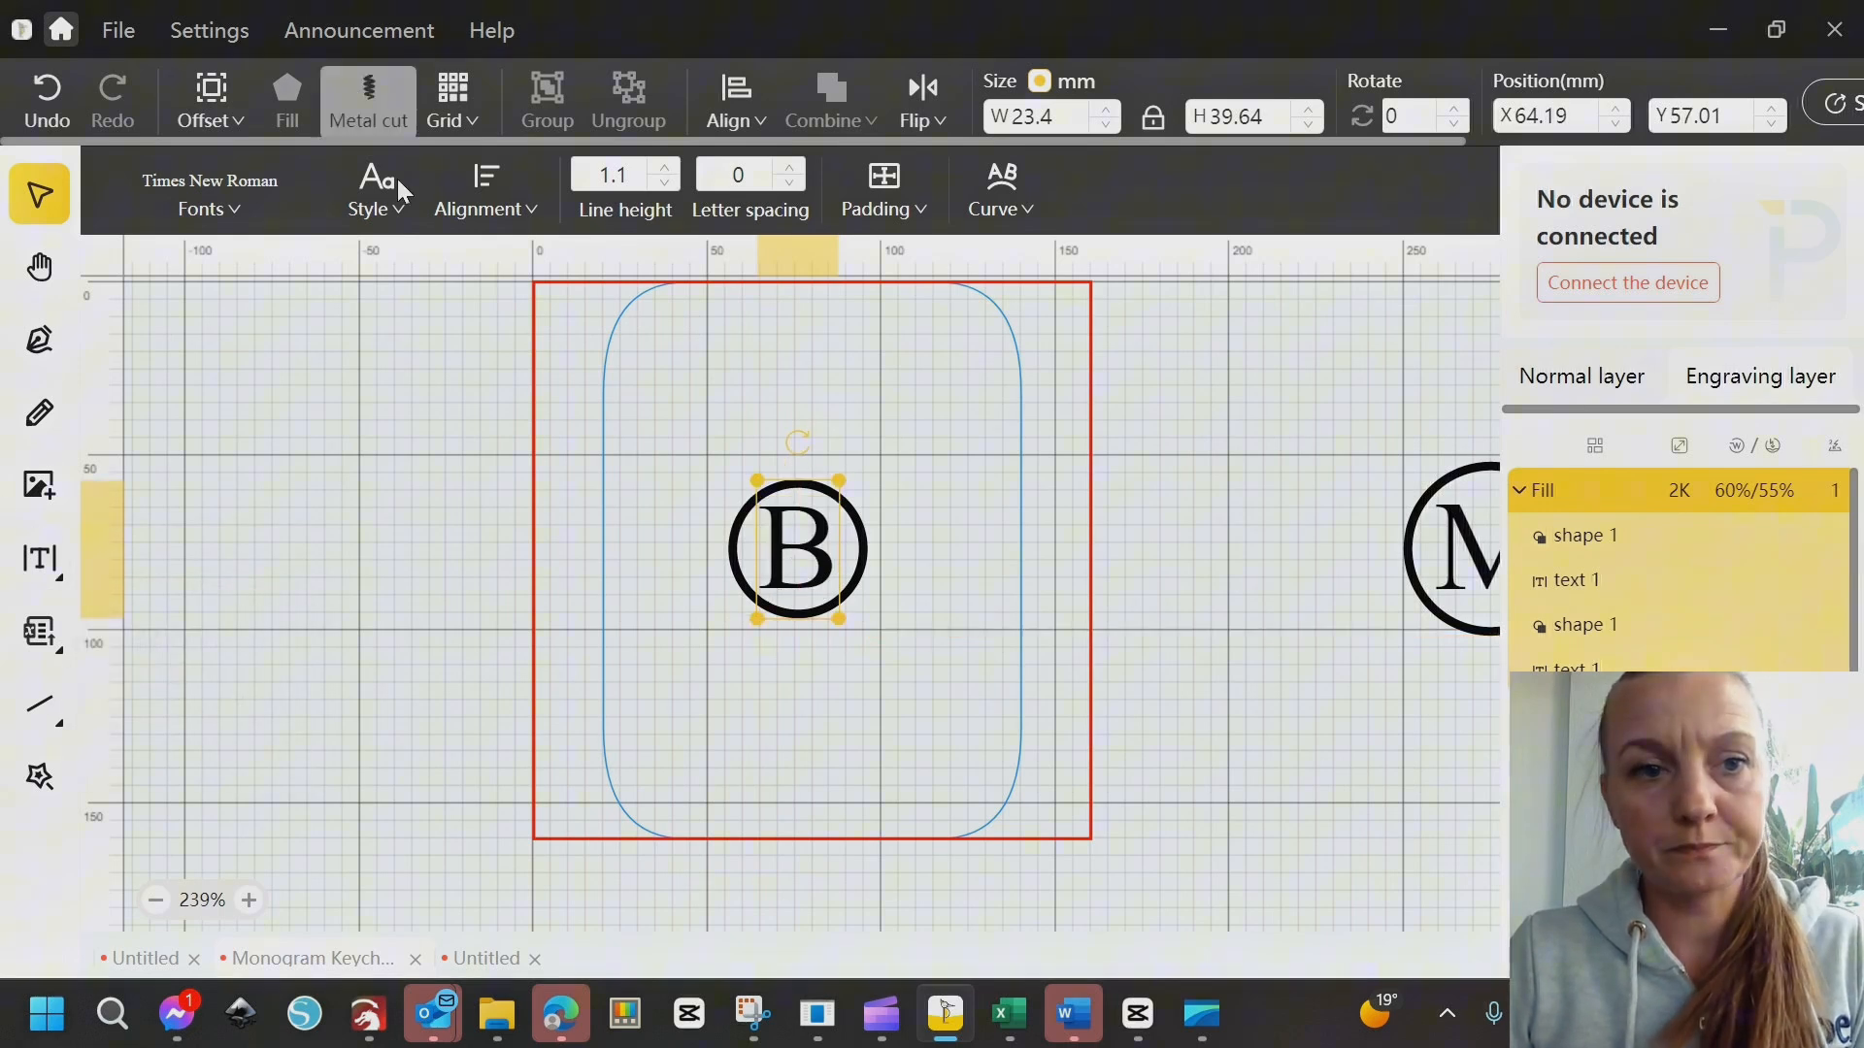
pyautogui.click(375, 190)
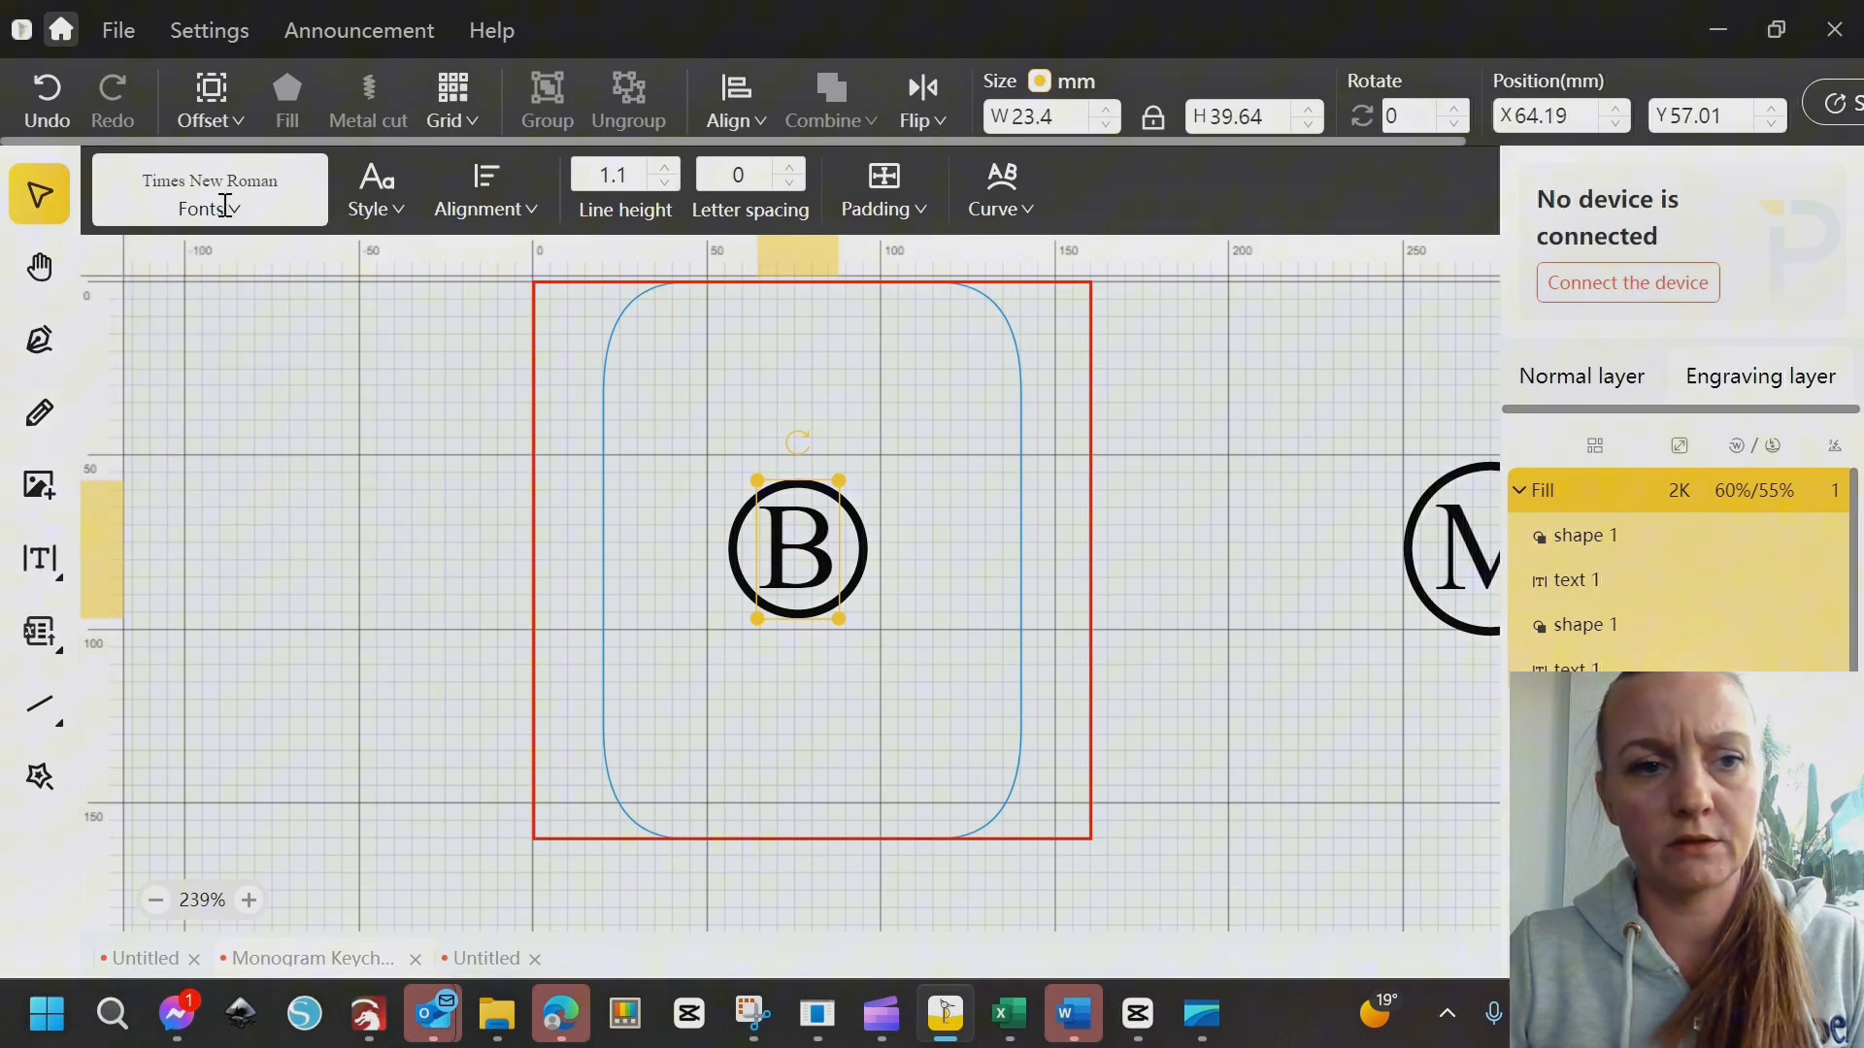
pyautogui.click(210, 180)
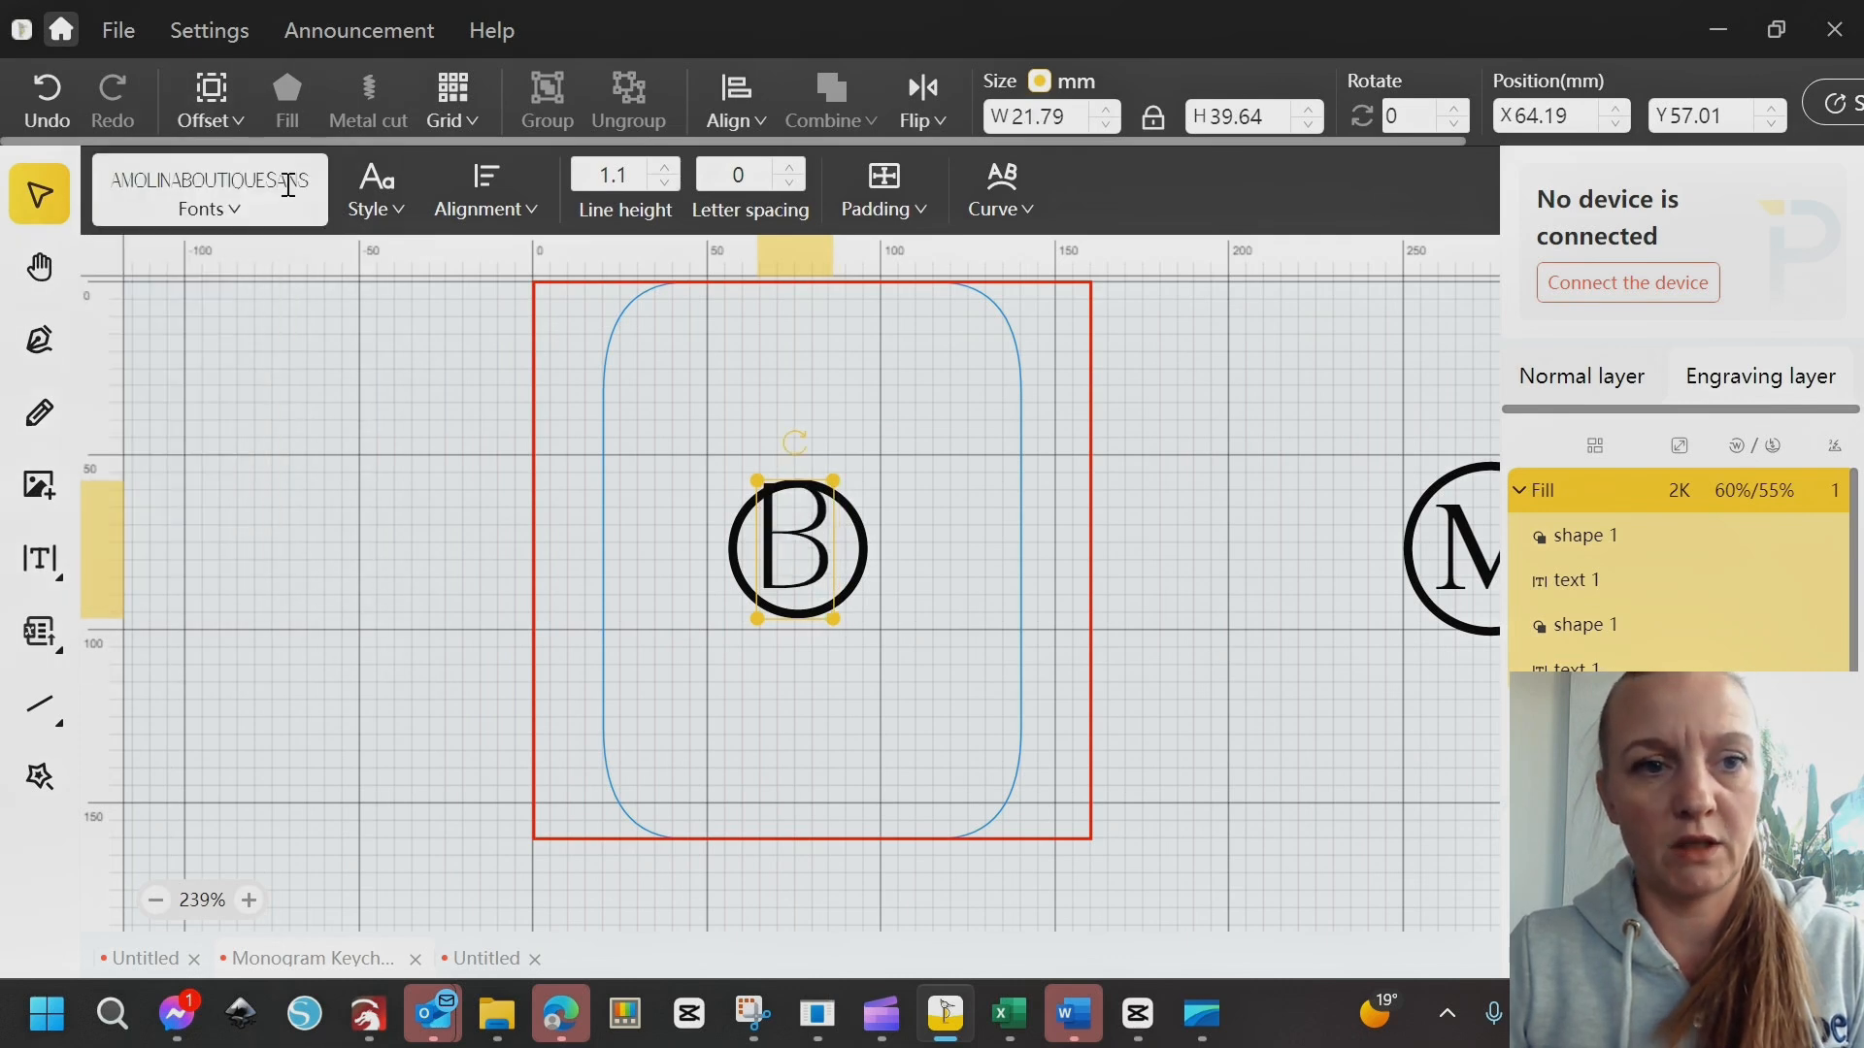
pyautogui.click(208, 194)
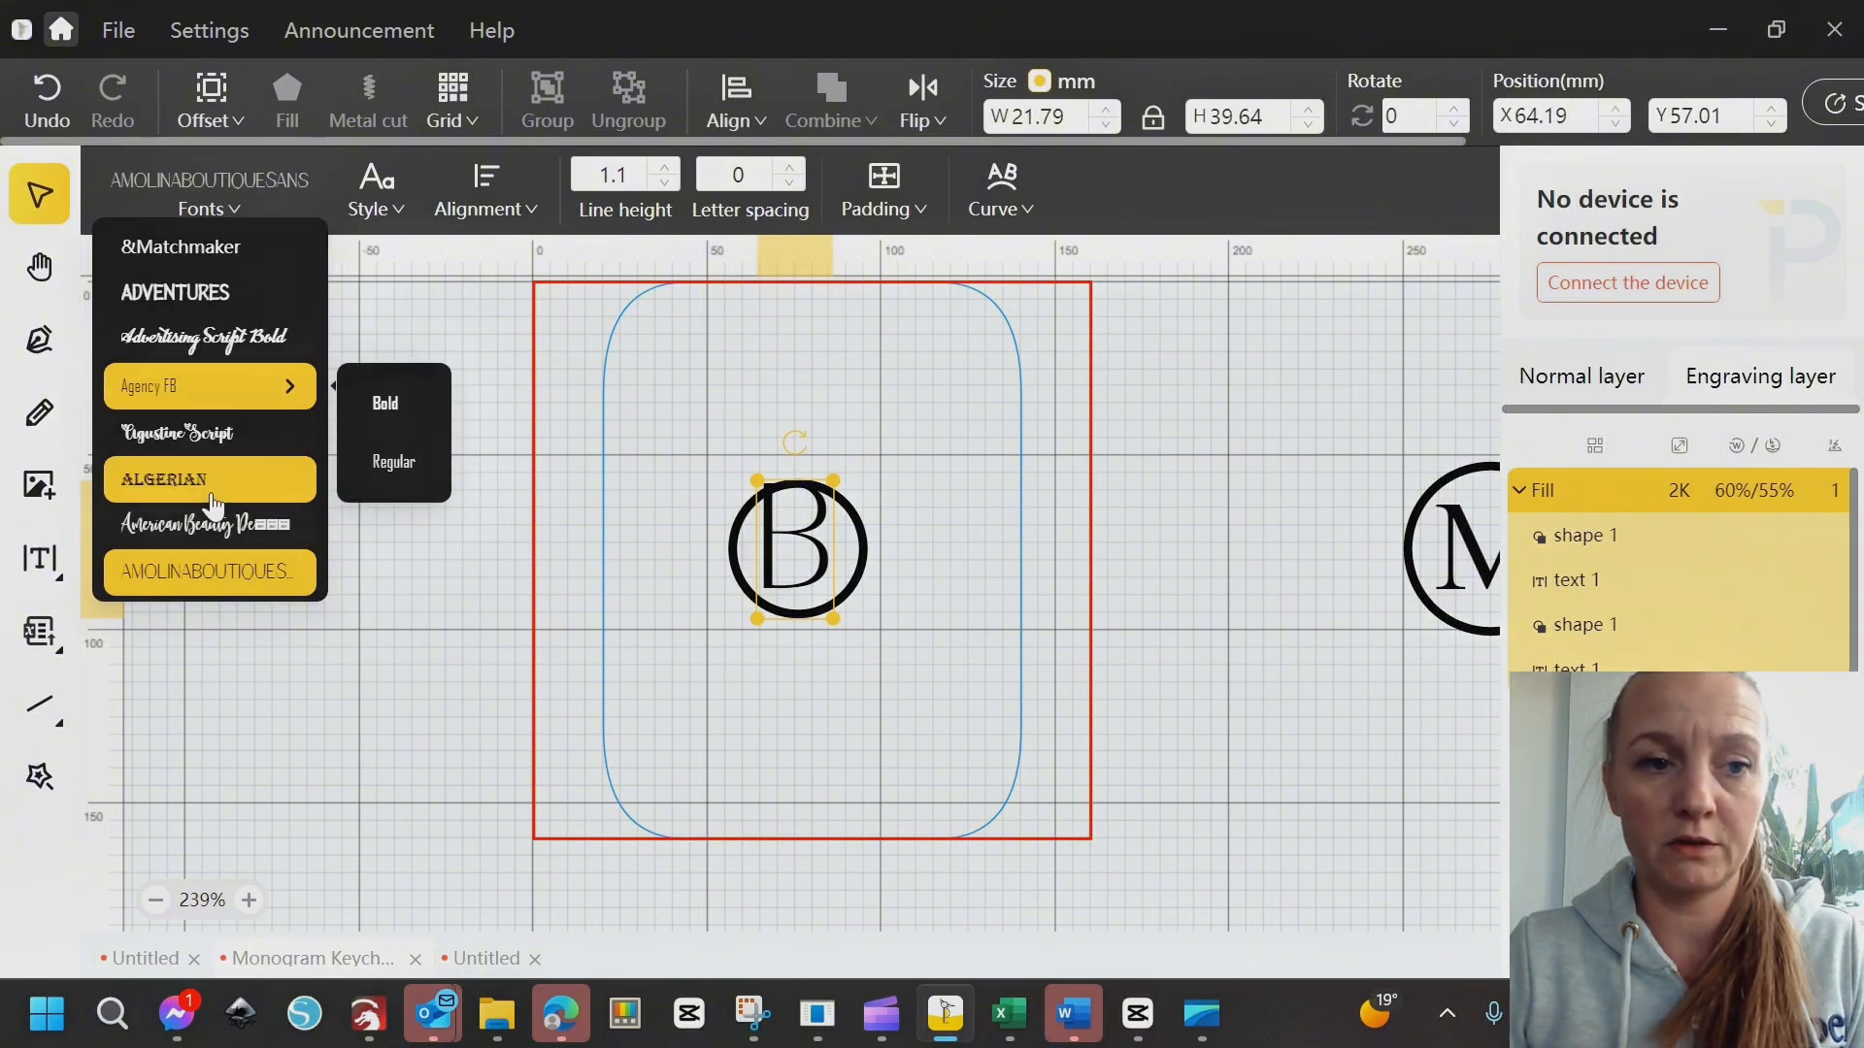
pyautogui.click(173, 478)
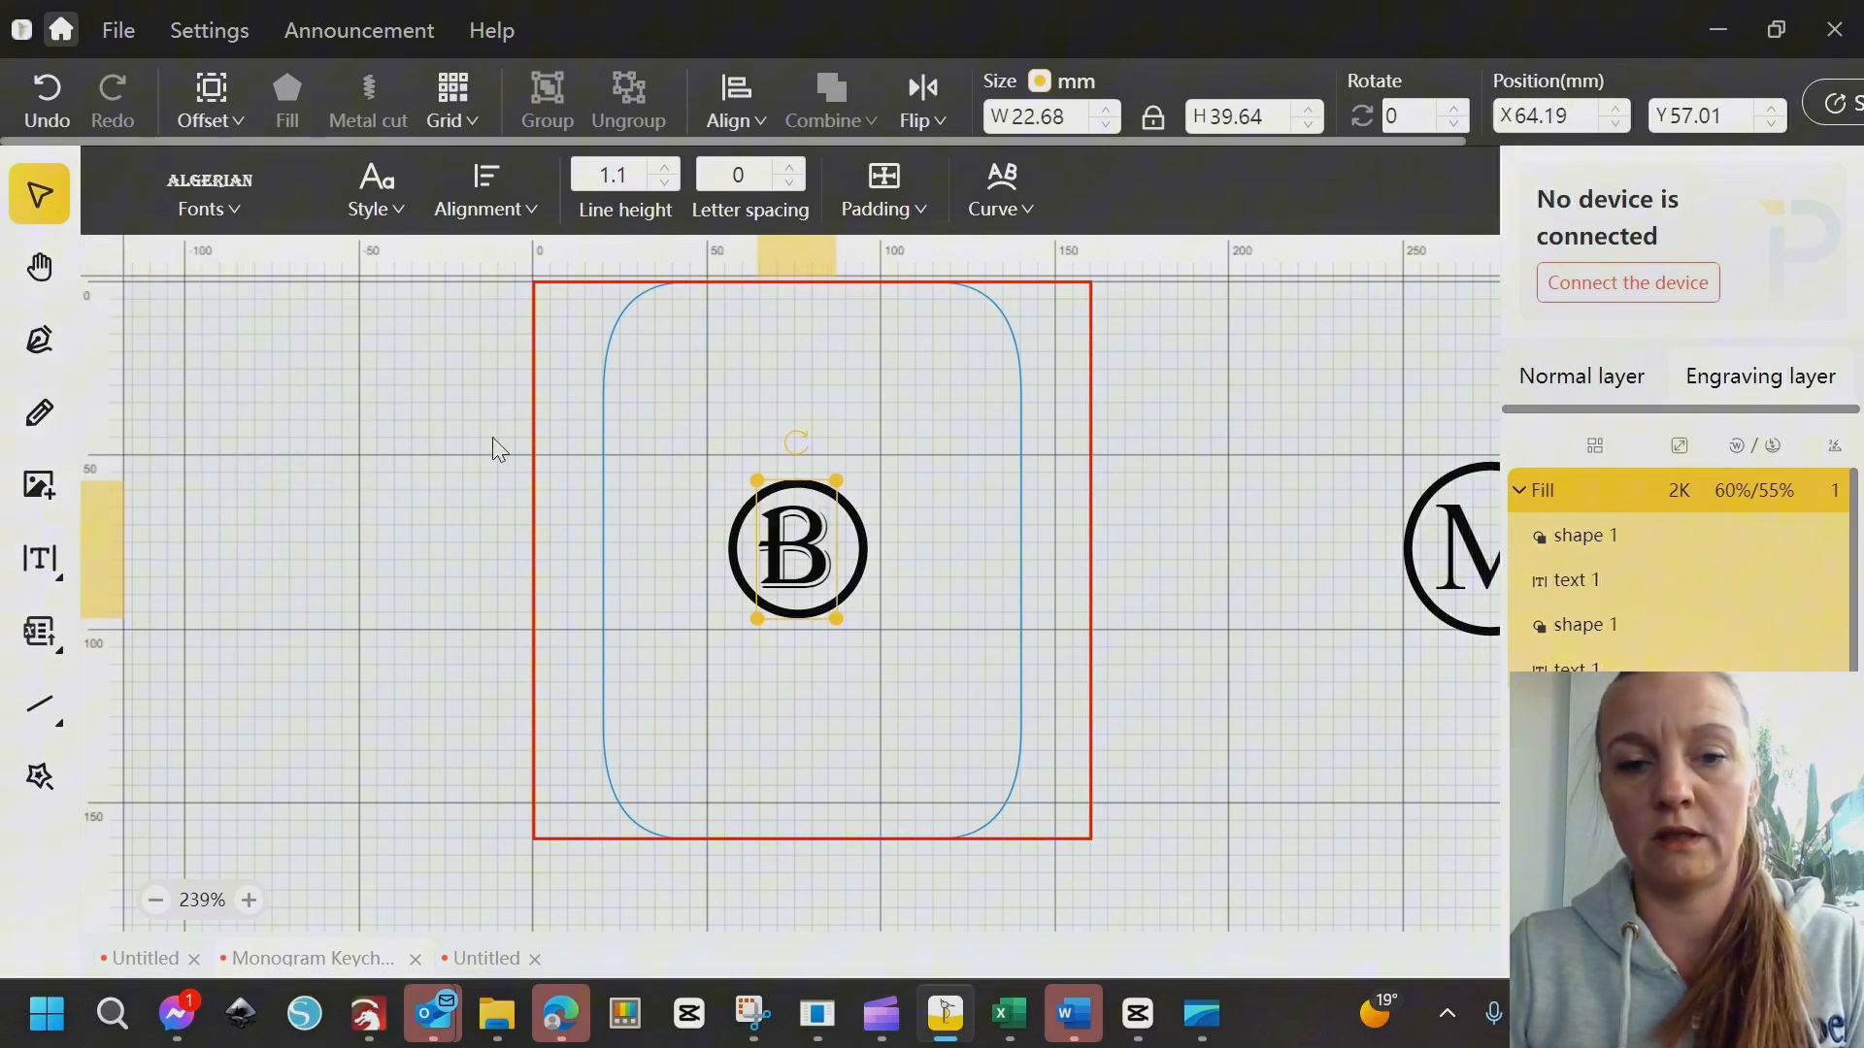
# Enlarge the B slightly and select it together with the ring for alignment
pyautogui.moveTo(837, 619); pyautogui.dragTo(842, 636)
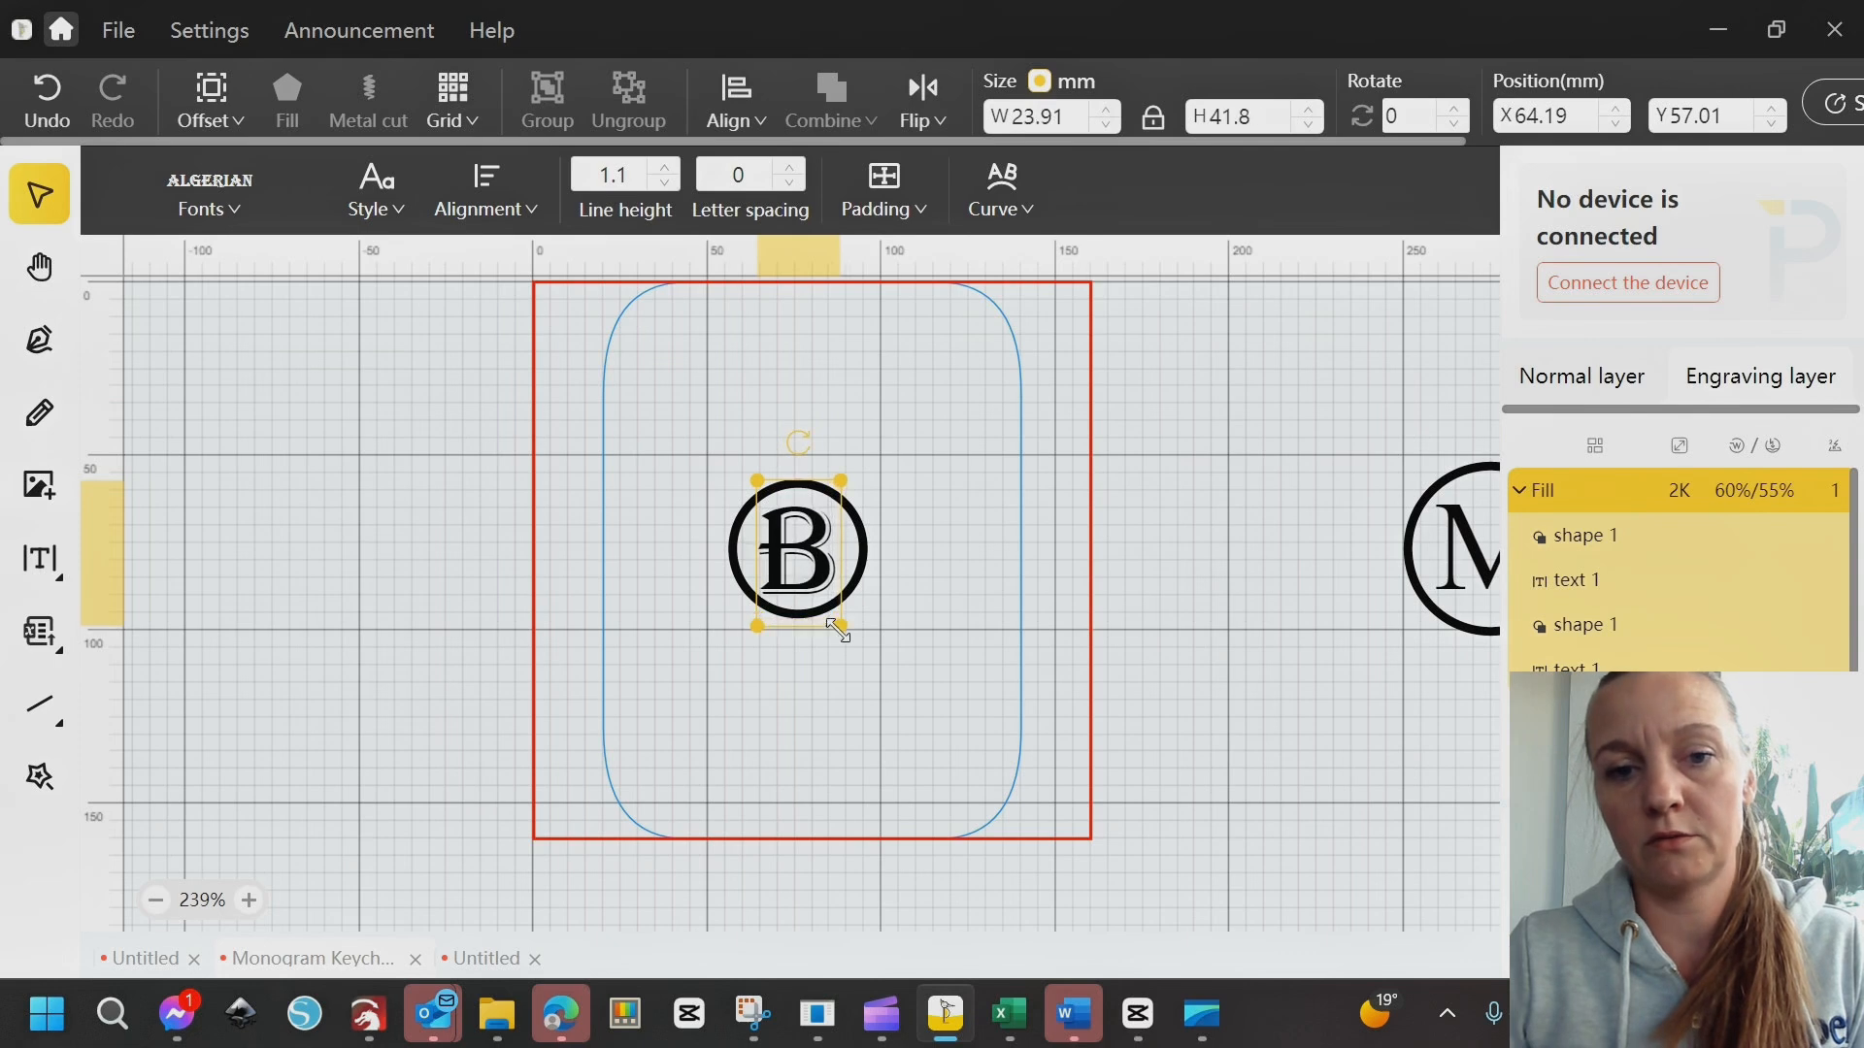
pyautogui.click(920, 99)
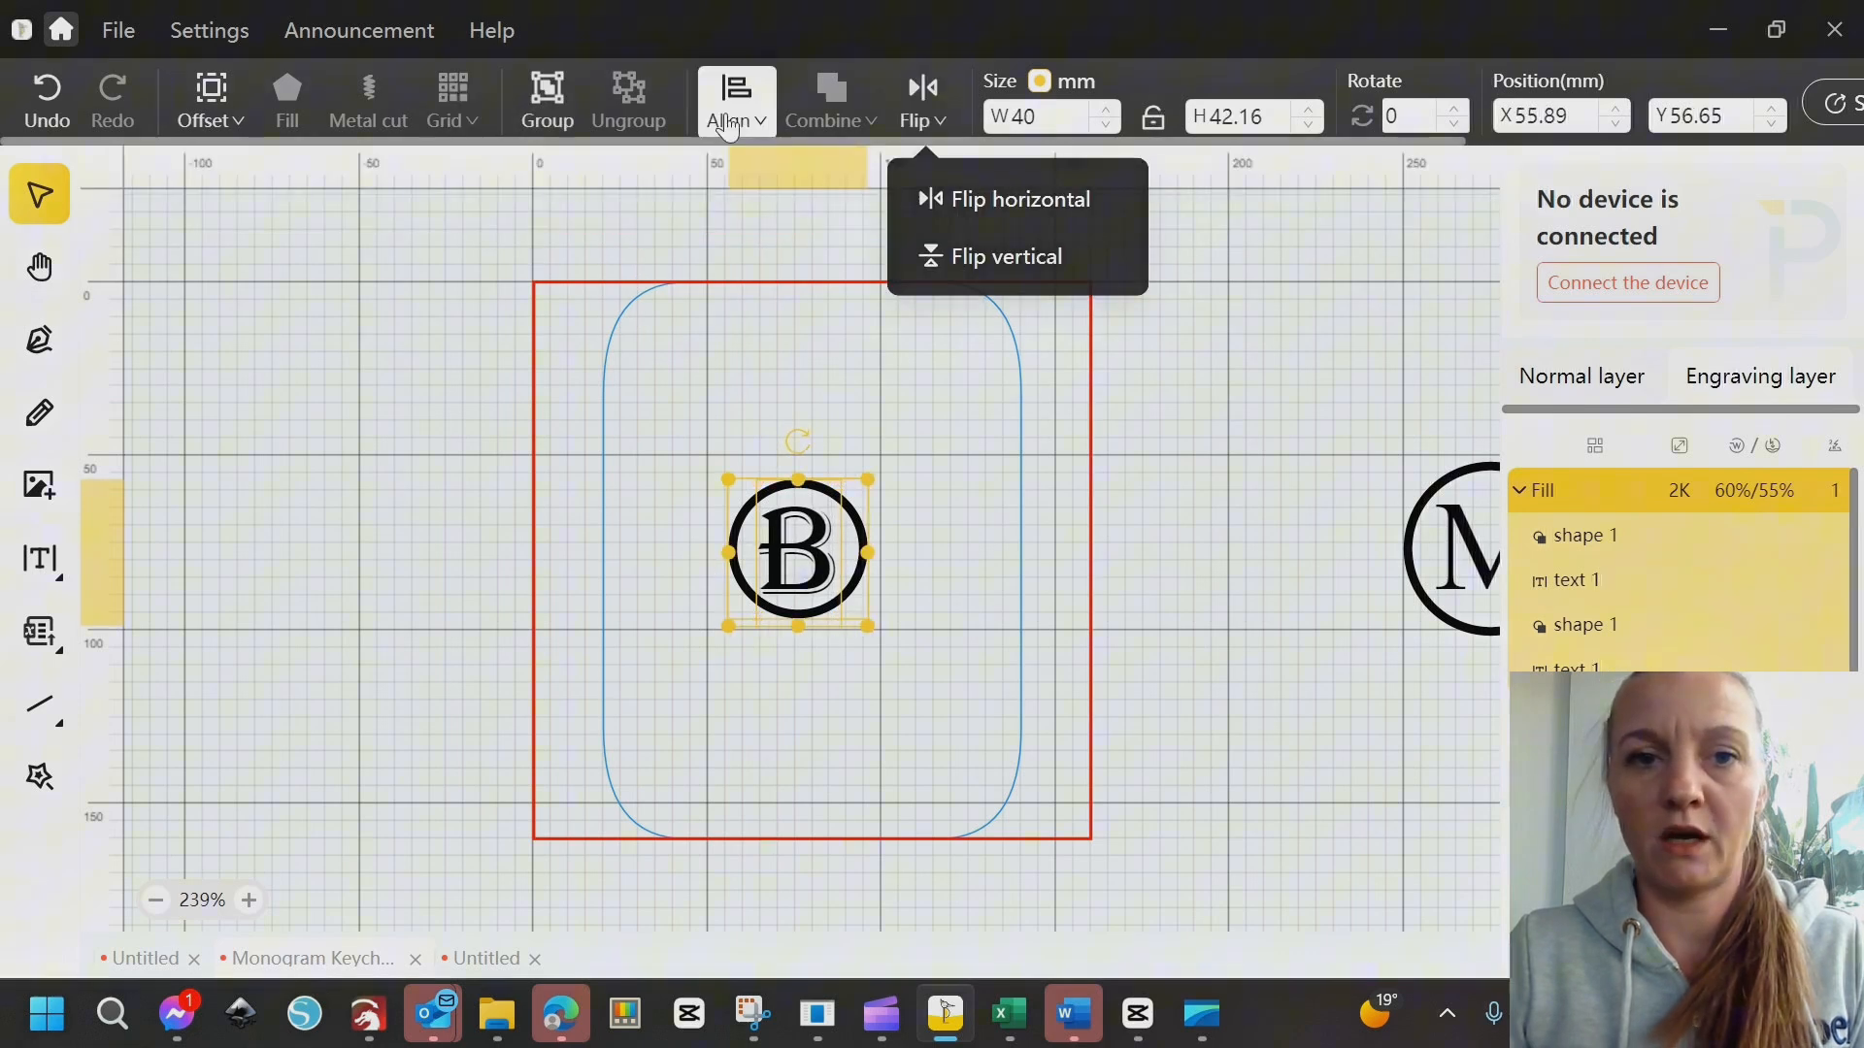
pyautogui.click(733, 97)
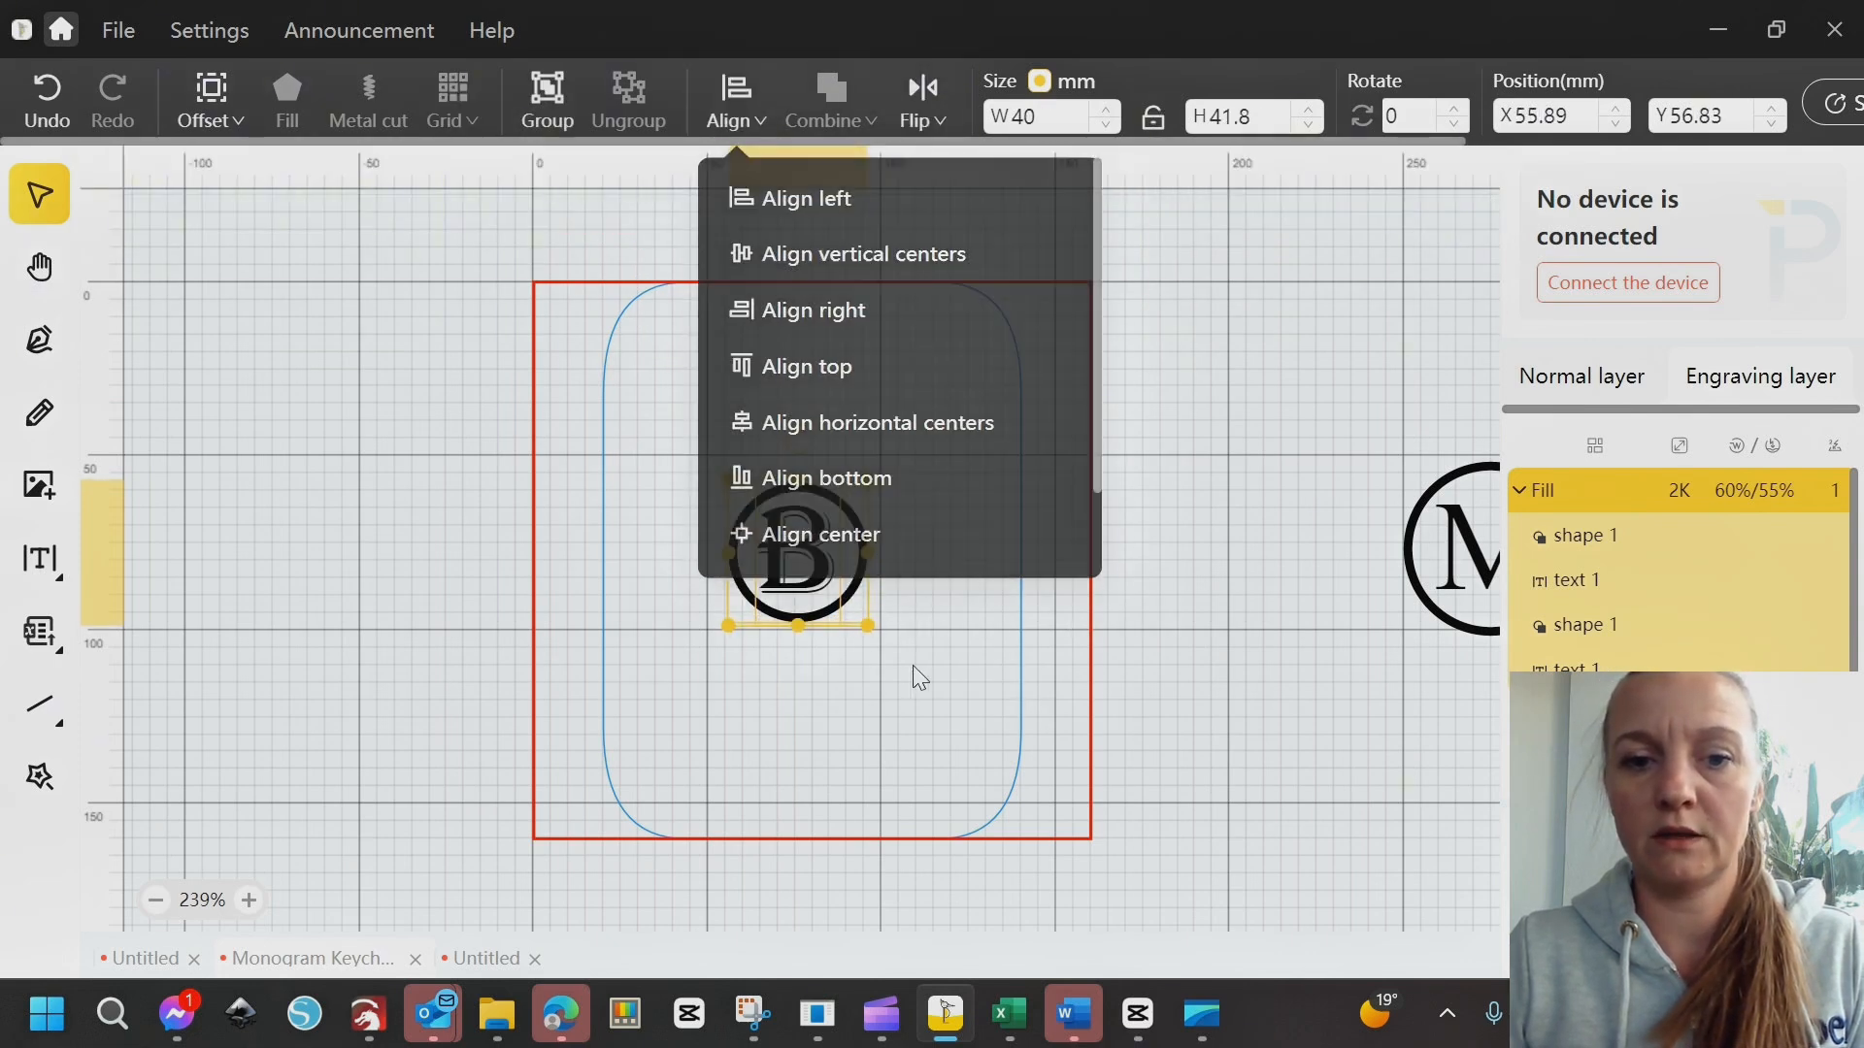